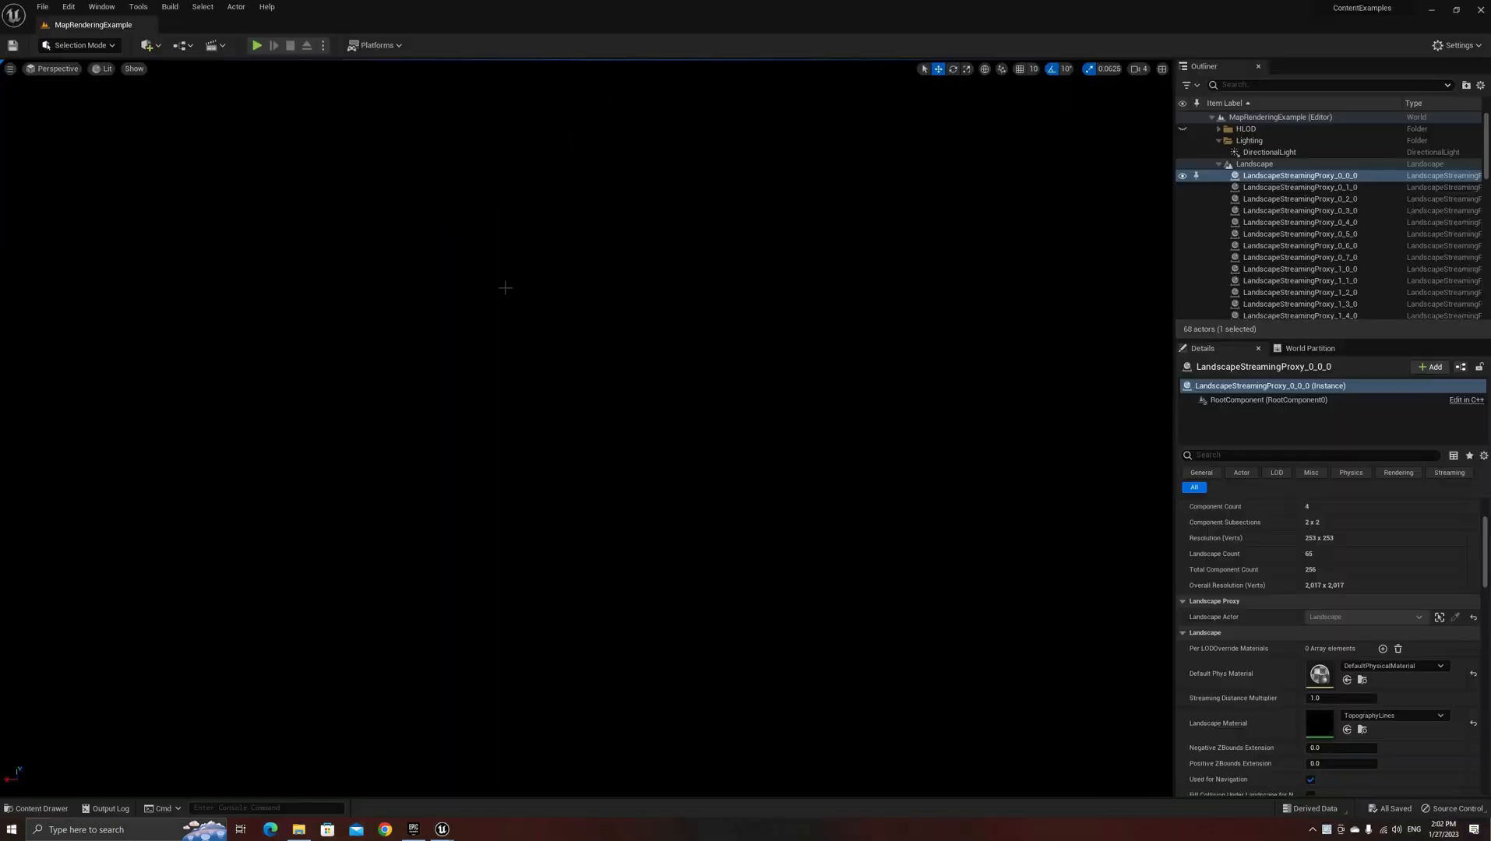
Select a landscape tile and switch the viewport view mode from Lit to Wireframe.
{"action": "left_click", "coordinate": [1300, 221]}
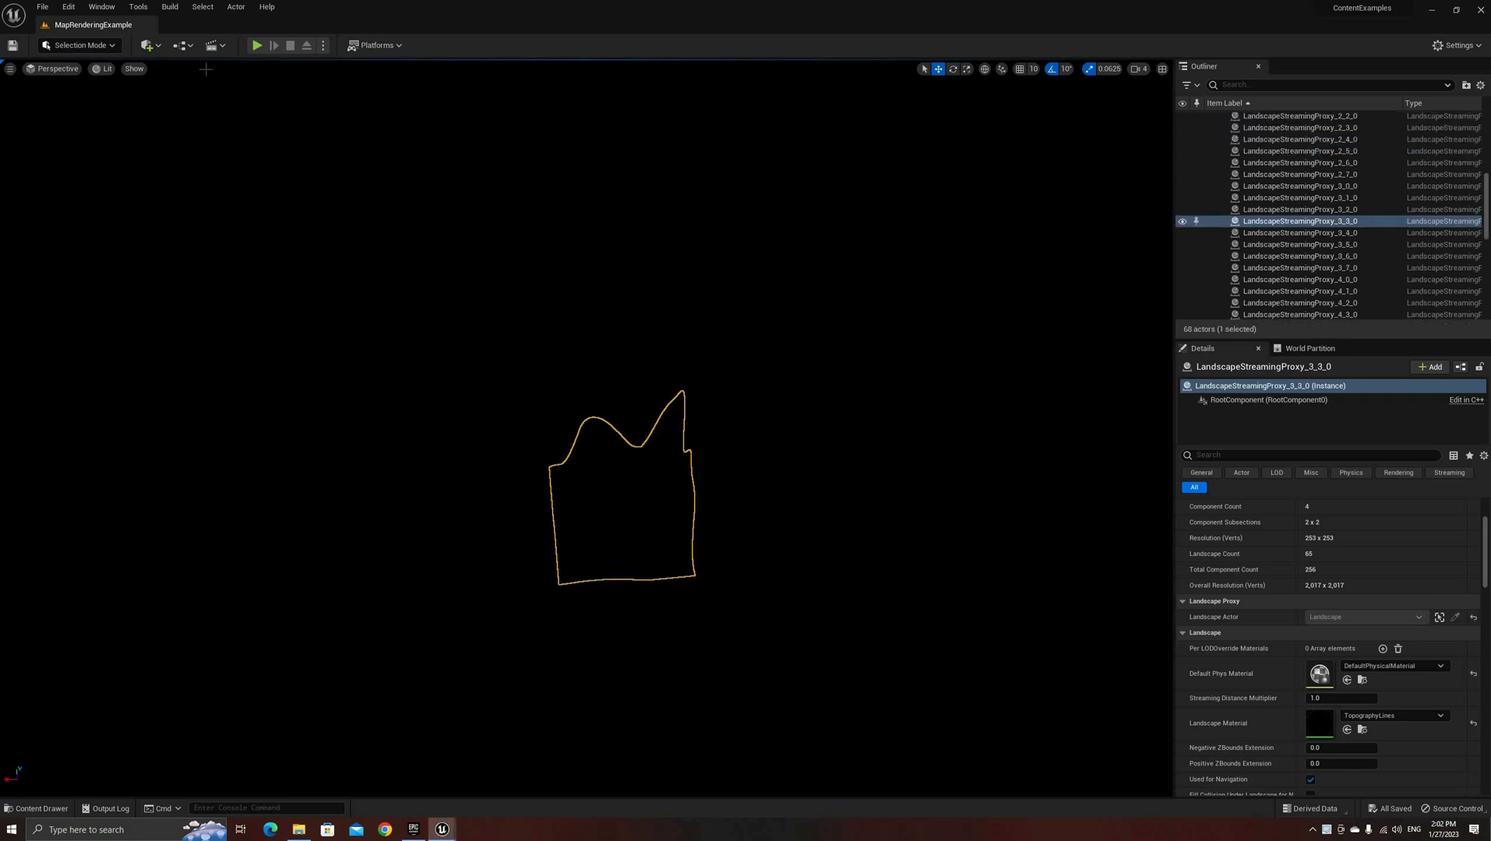
{"action": "left_click", "coordinate": [105, 69]}
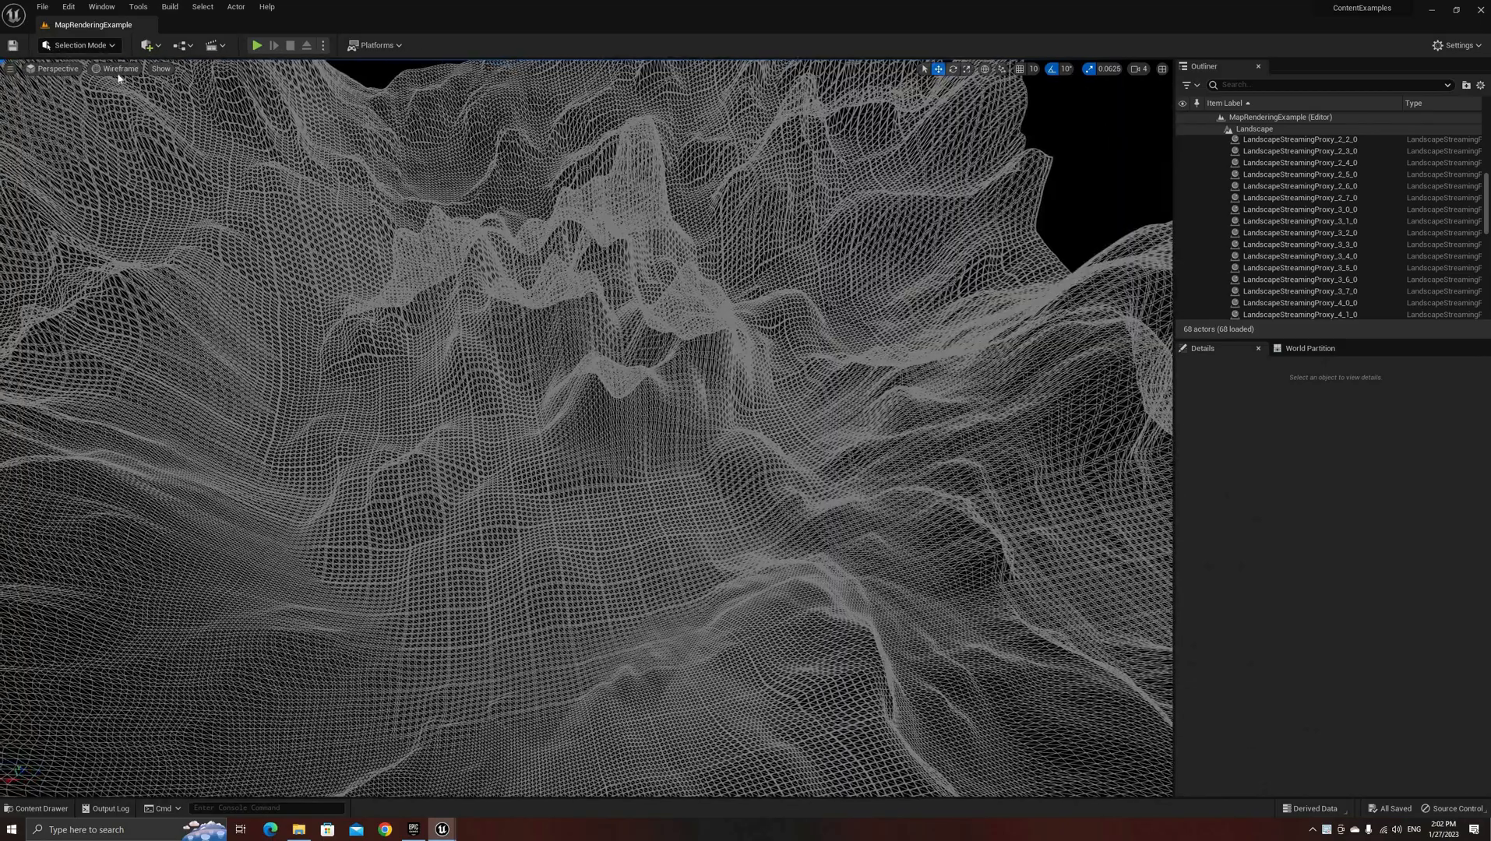
{"action": "left_click", "coordinate": [120, 69]}
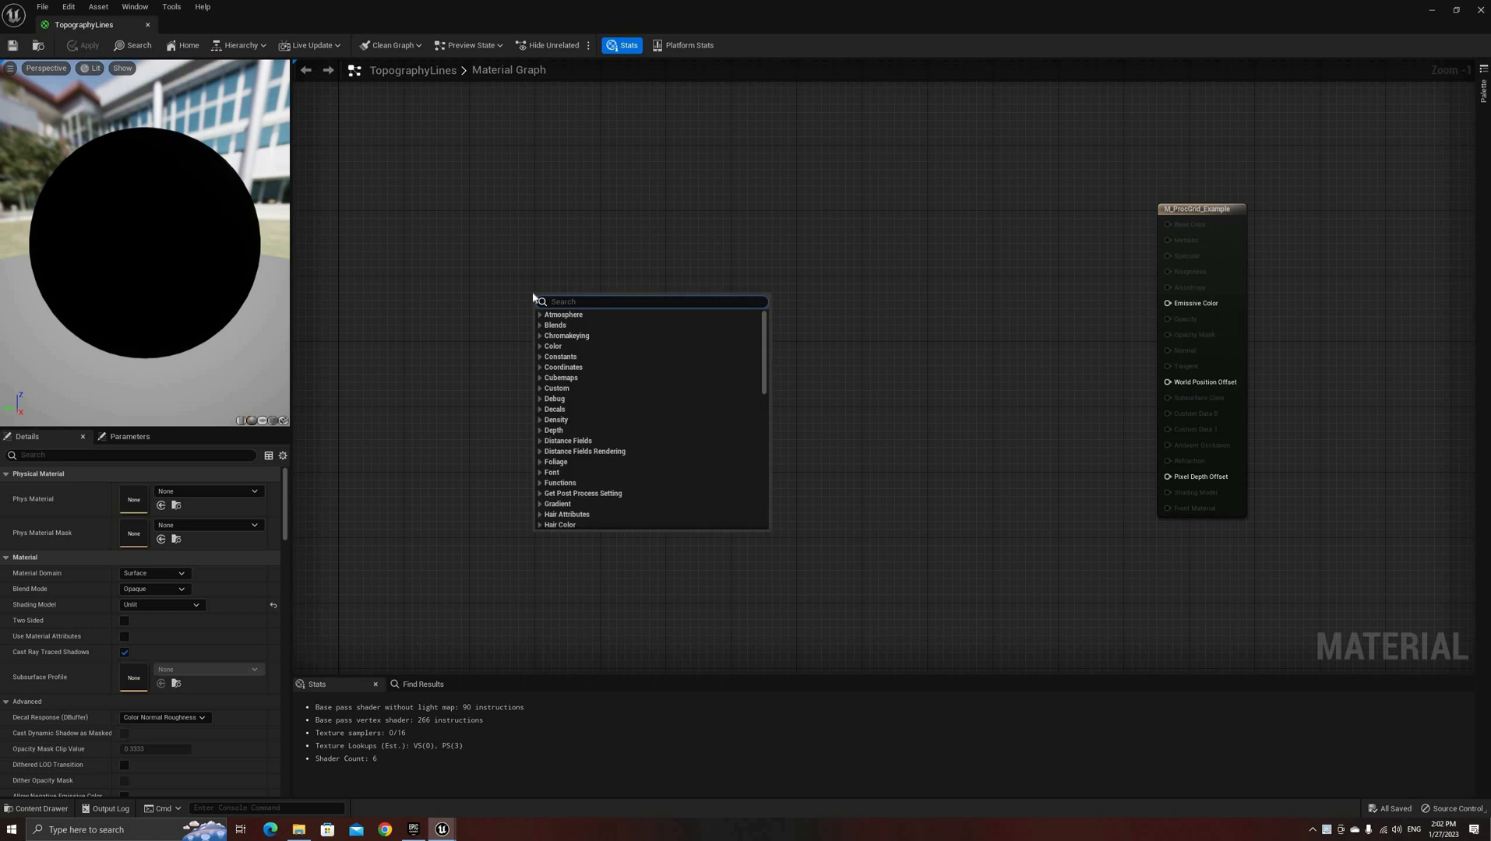
Chain Absolute World Position into a B-only ComponentMask, then Abs and Divide.
{"action": "type", "text": "worl"}
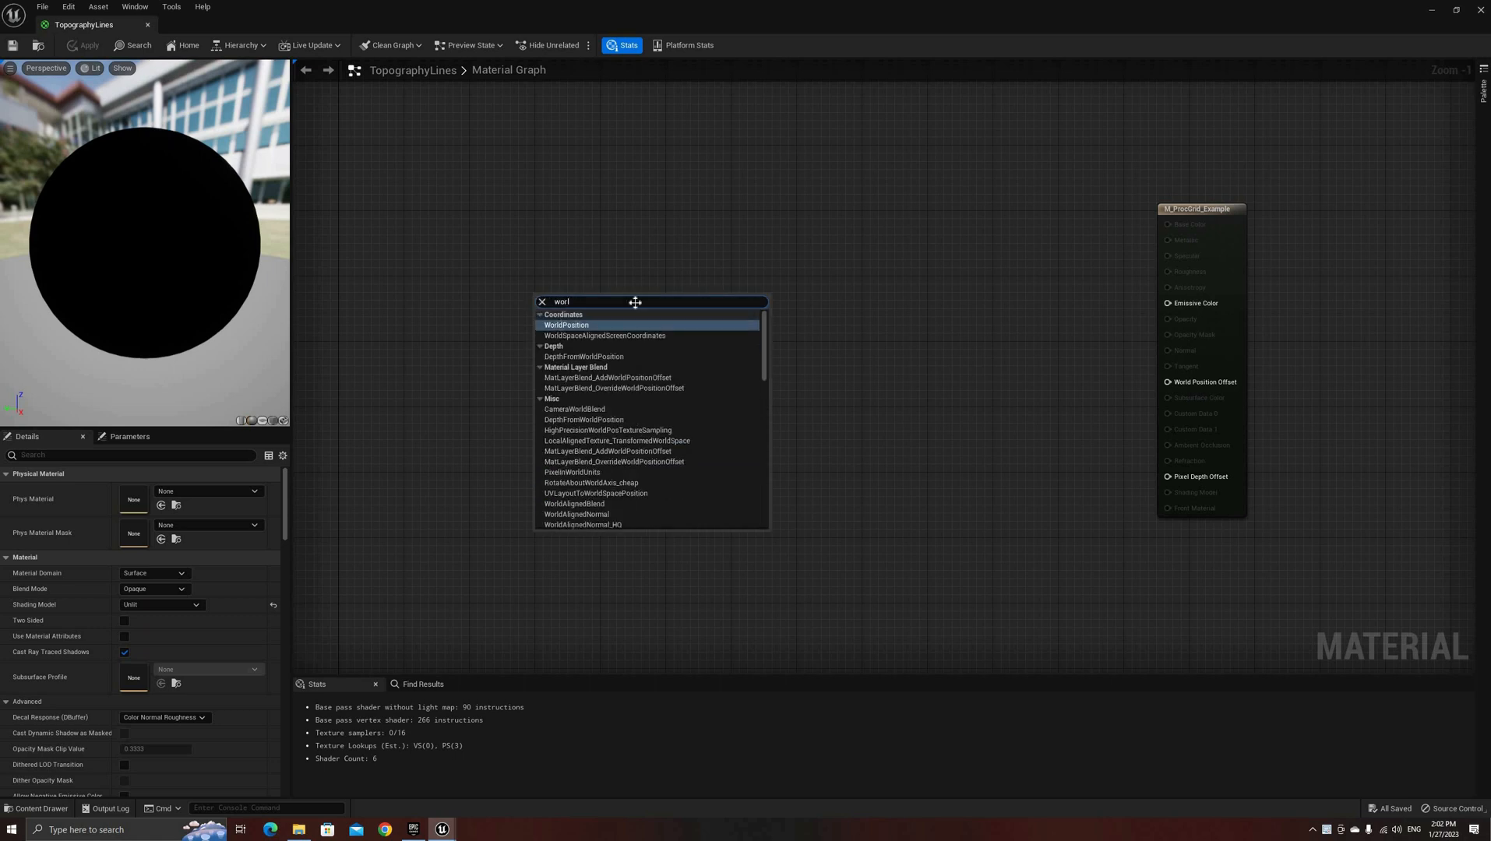
{"action": "left_click", "coordinate": [566, 324]}
{"action": "type", "text": "compo"}
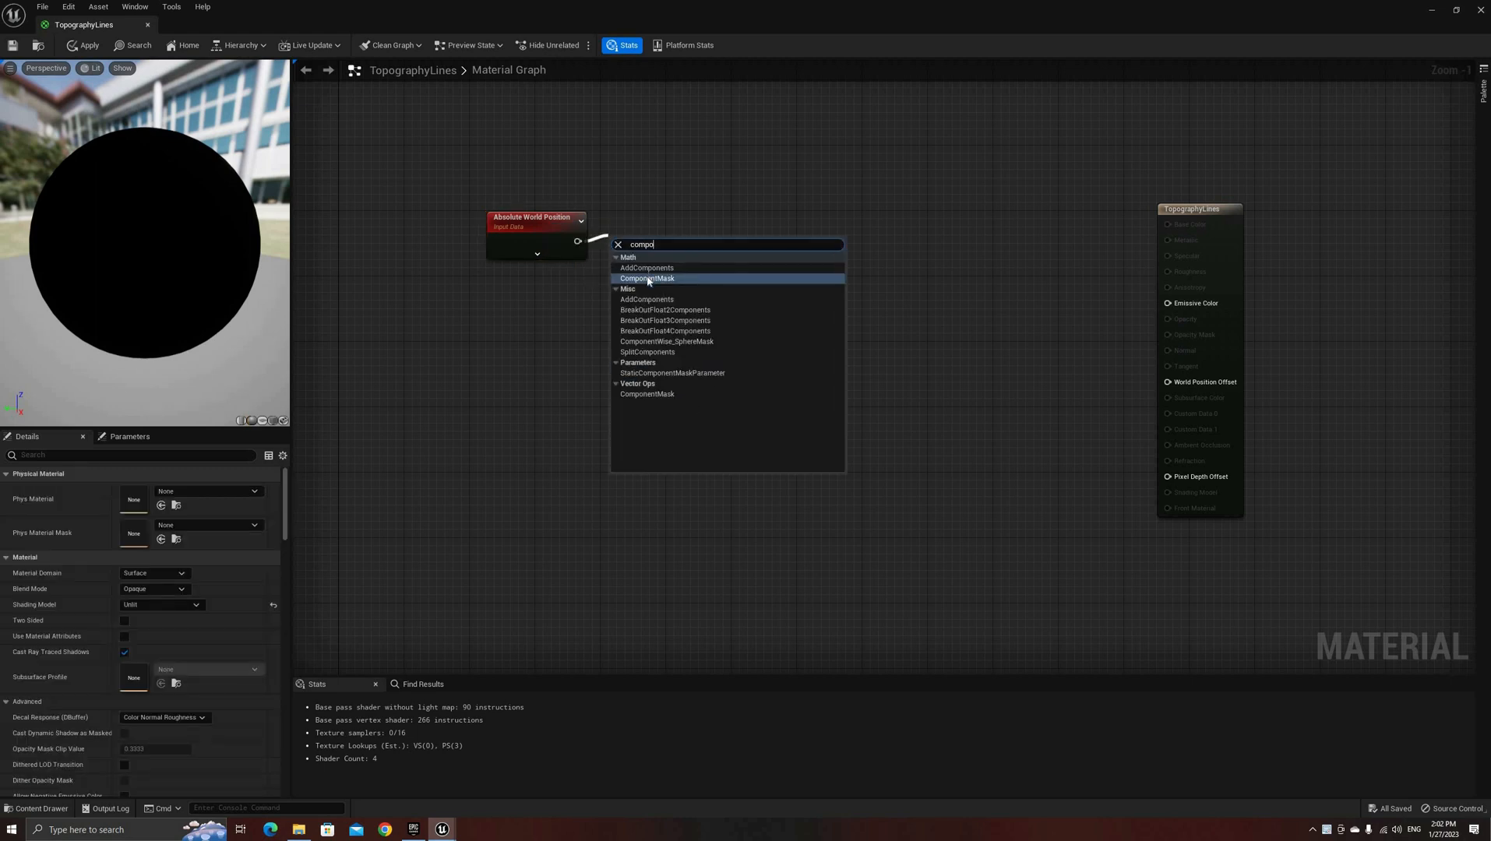
{"action": "left_click", "coordinate": [648, 279]}
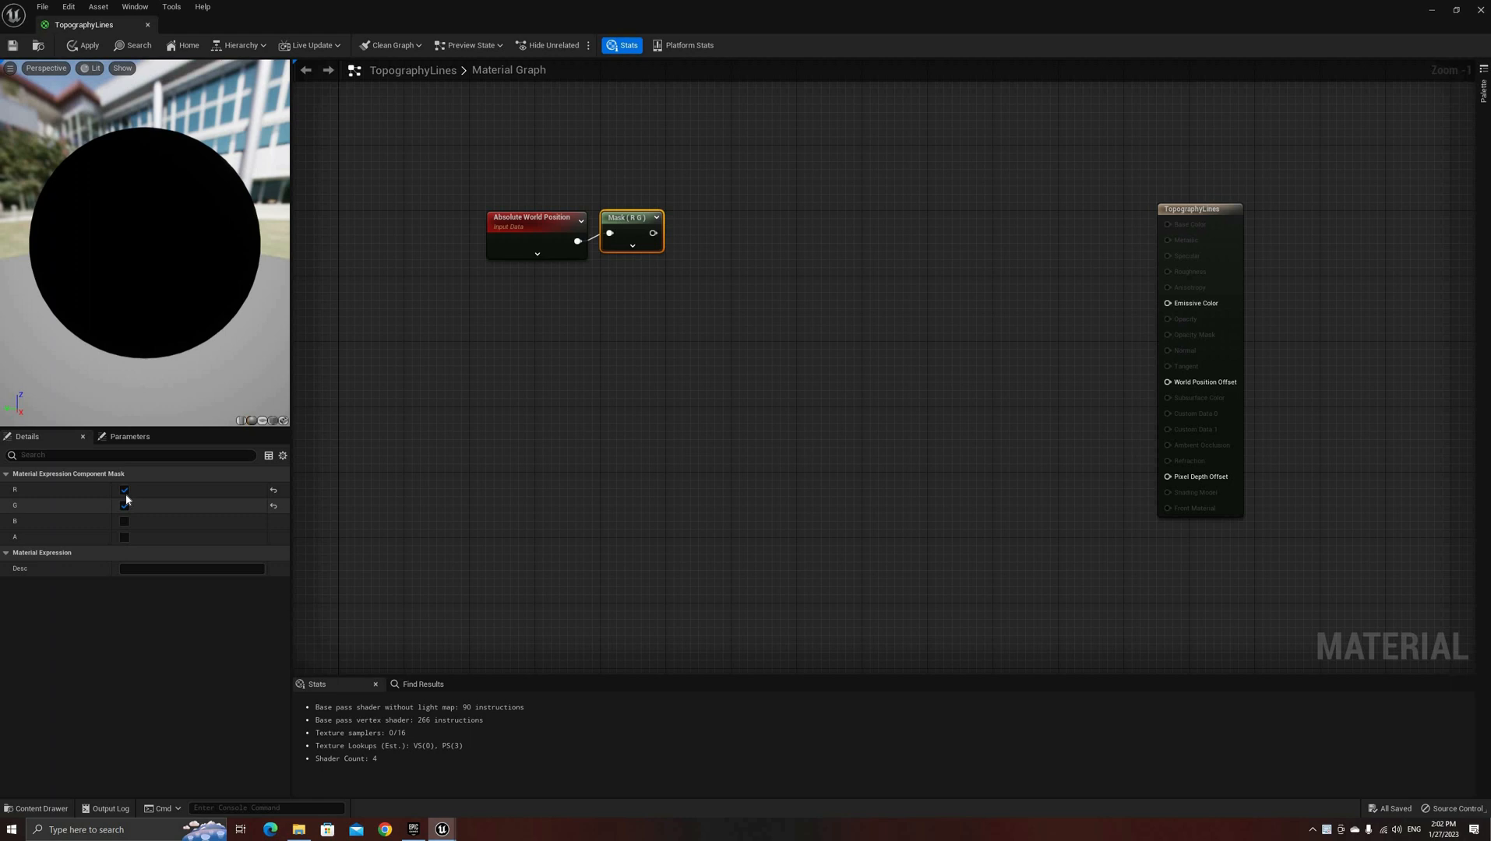
{"action": "left_click", "coordinate": [123, 520]}
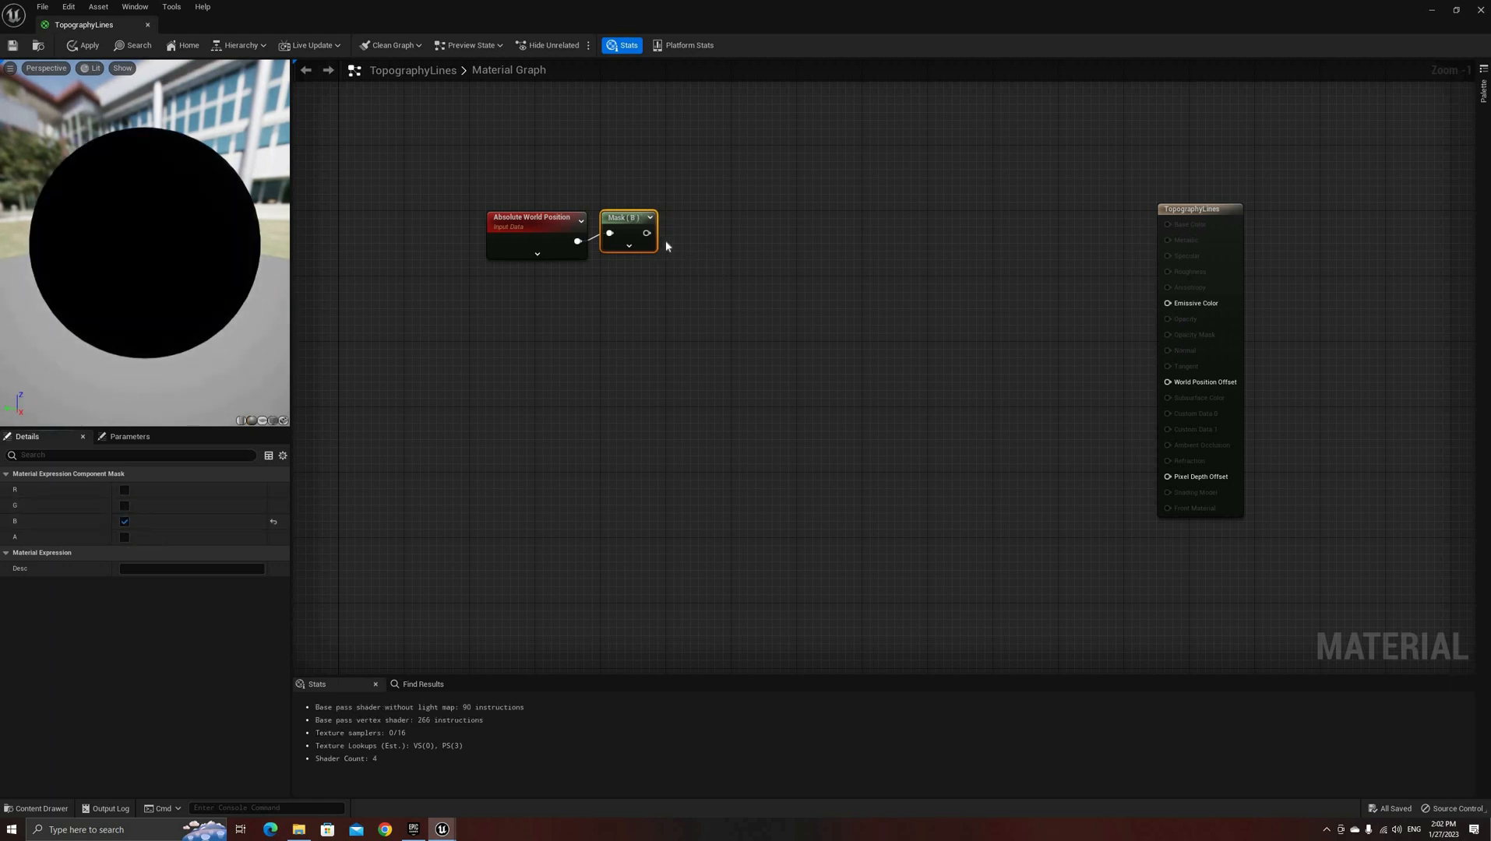
{"action": "left_click", "coordinate": [648, 234]}
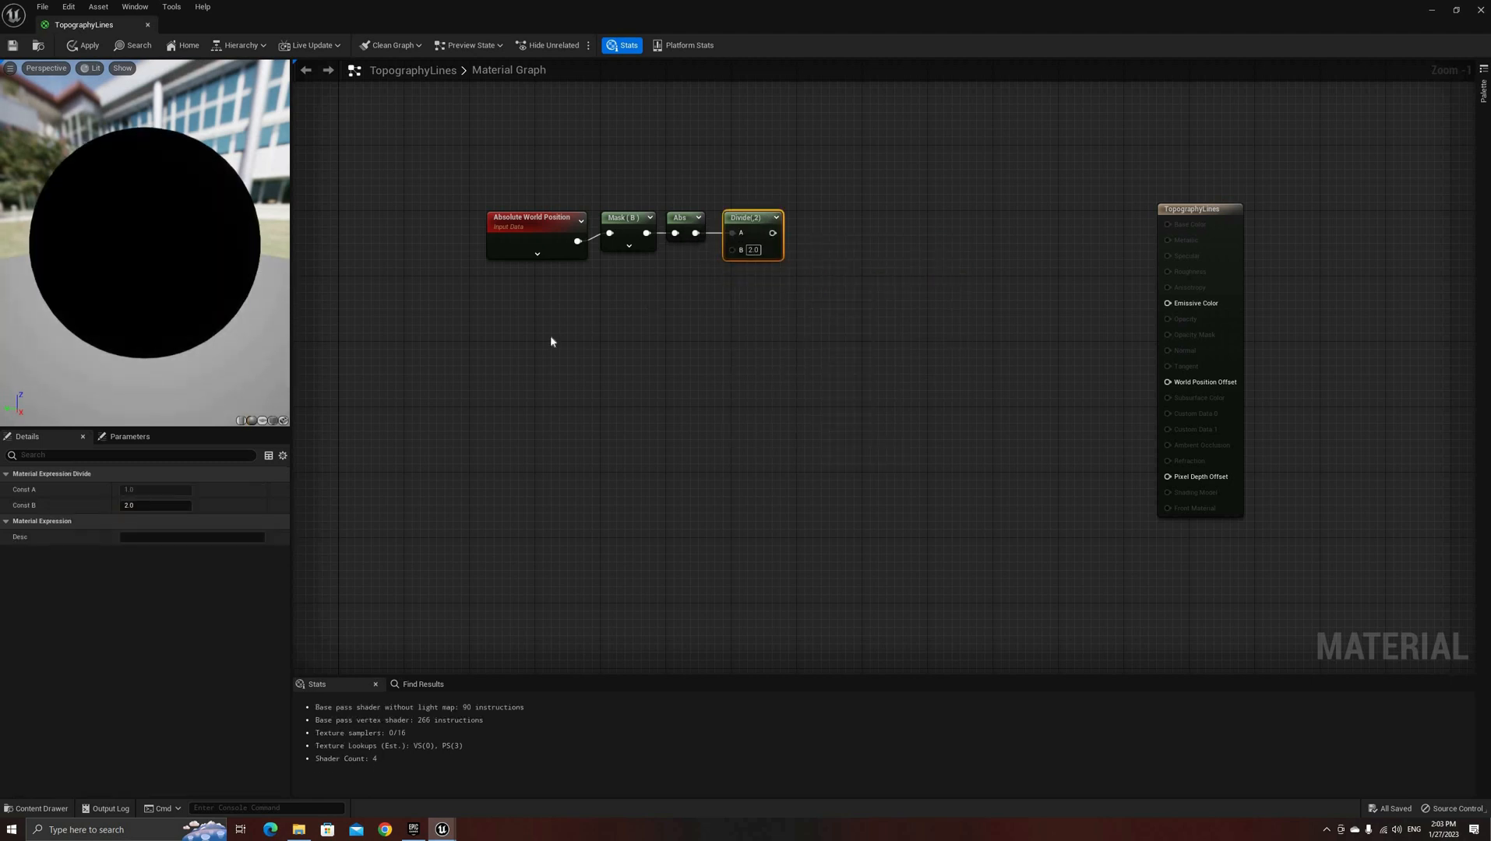
Add a TopographyLineScale scalar parameter of 5000 as the Divide's B input.
{"action": "type", "text": "scala"}
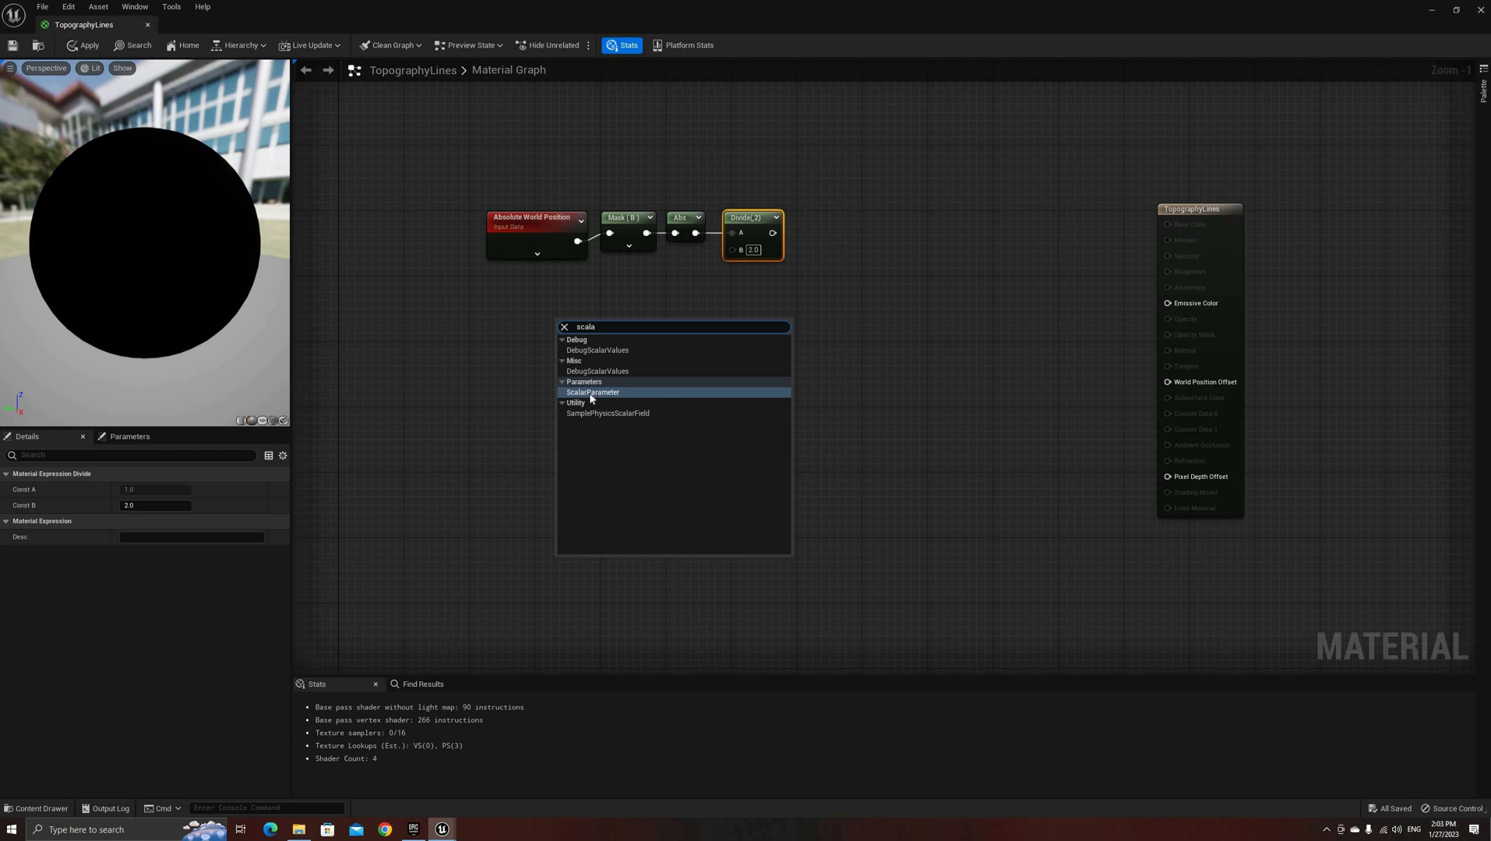
{"action": "left_click", "coordinate": [592, 392]}
{"action": "type", "text": "TopographyLineScale_1"}
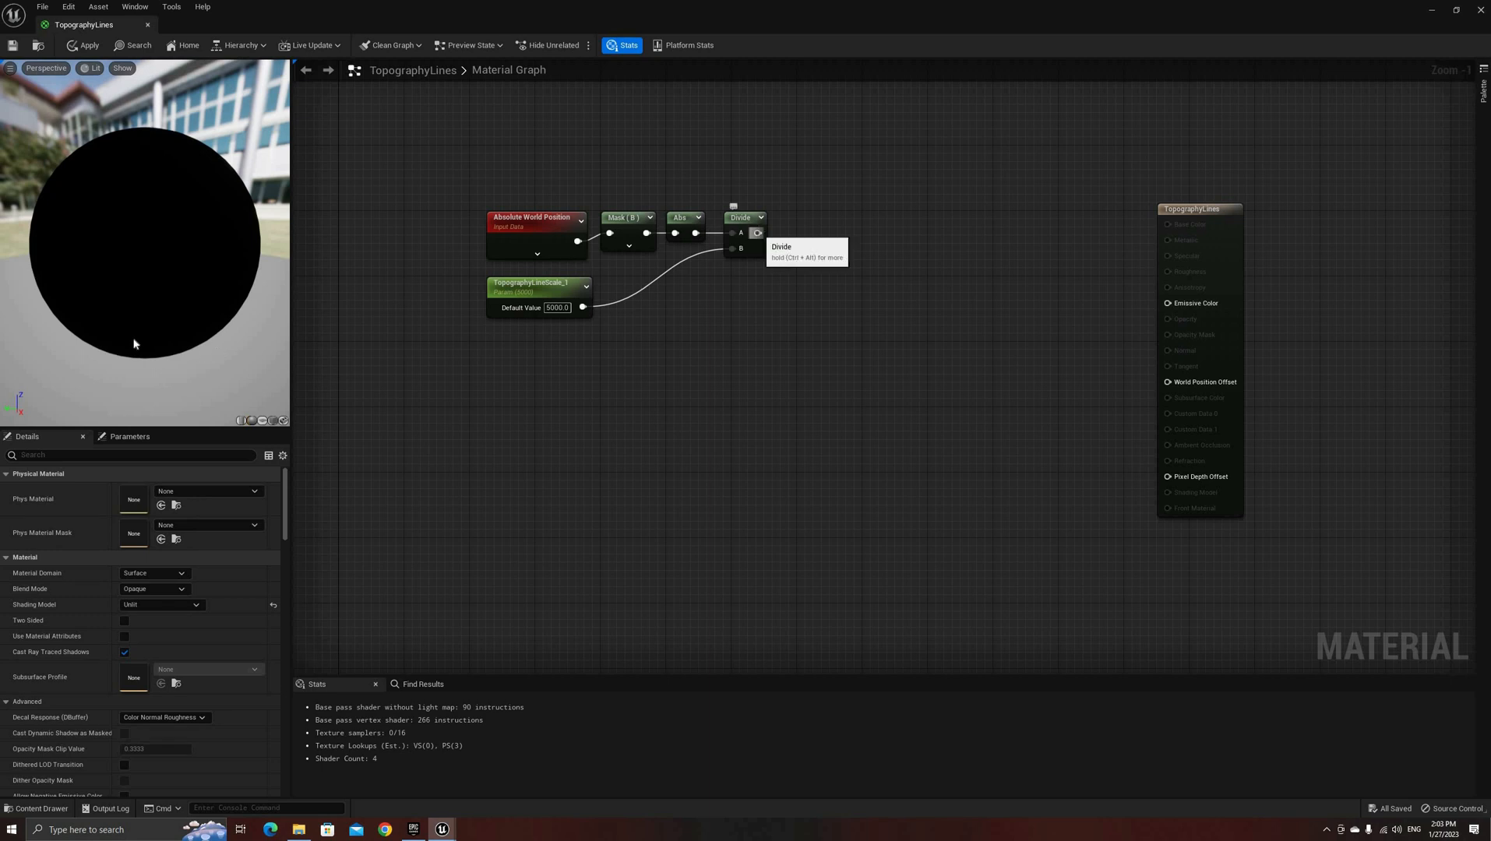
{"action": "mouse_move", "coordinate": [78, 341]}
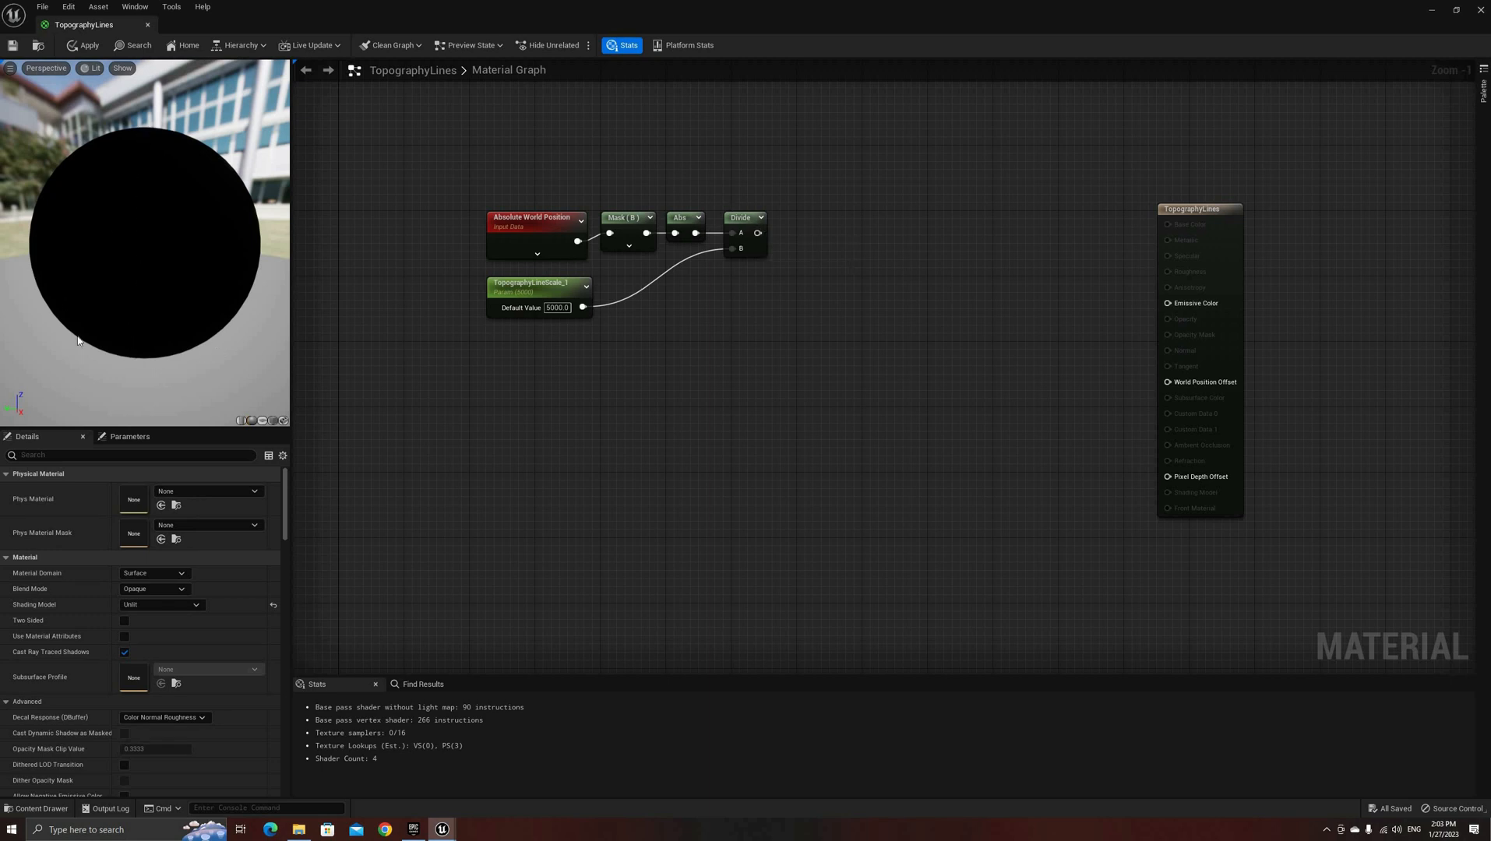
{"action": "mouse_move", "coordinate": [79, 201]}
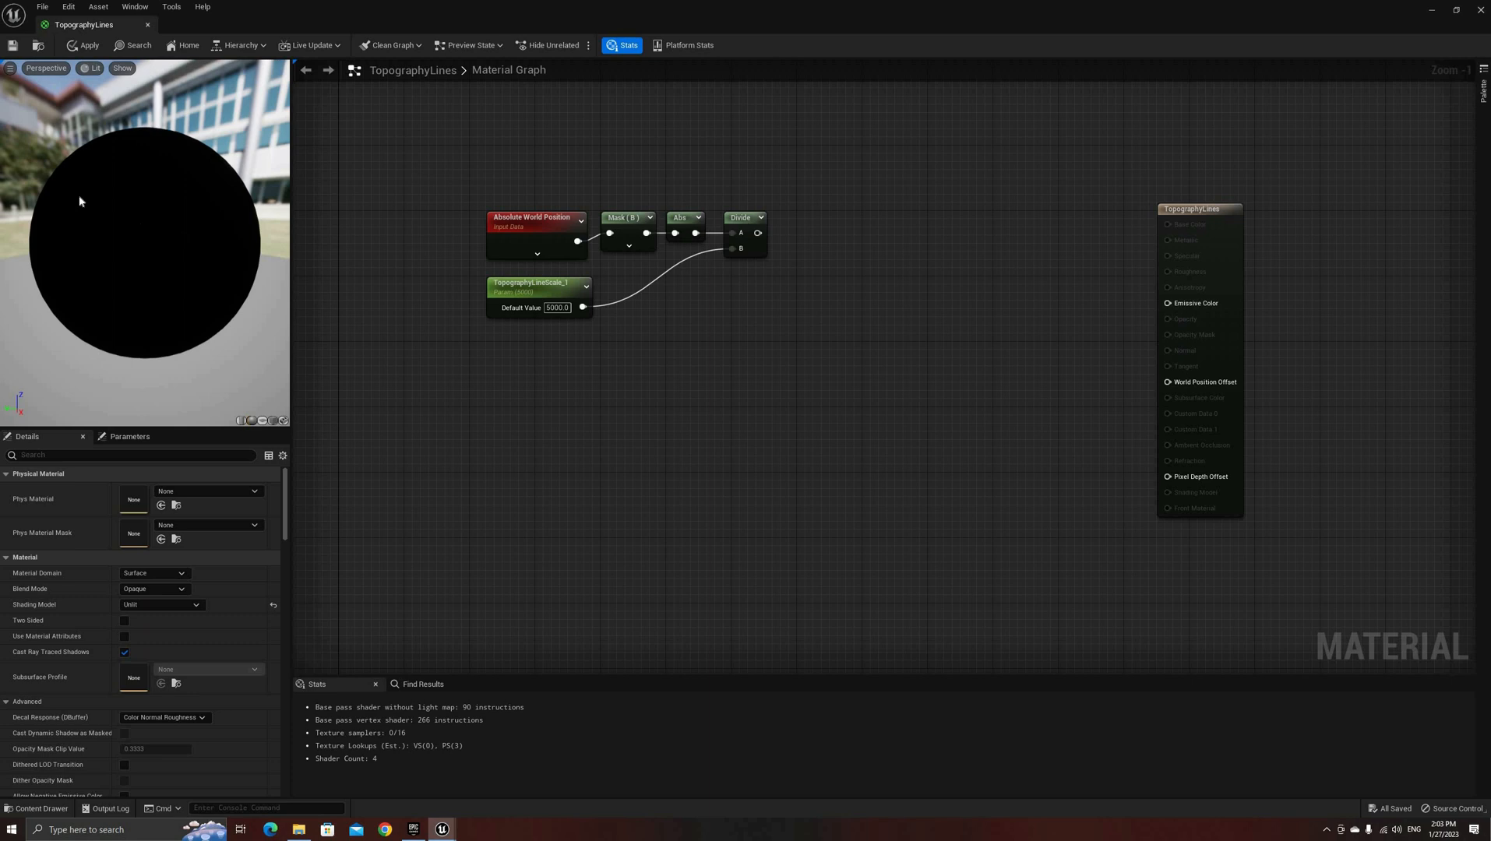
{"action": "mouse_move", "coordinate": [774, 238]}
{"action": "type", "text": "gr"}
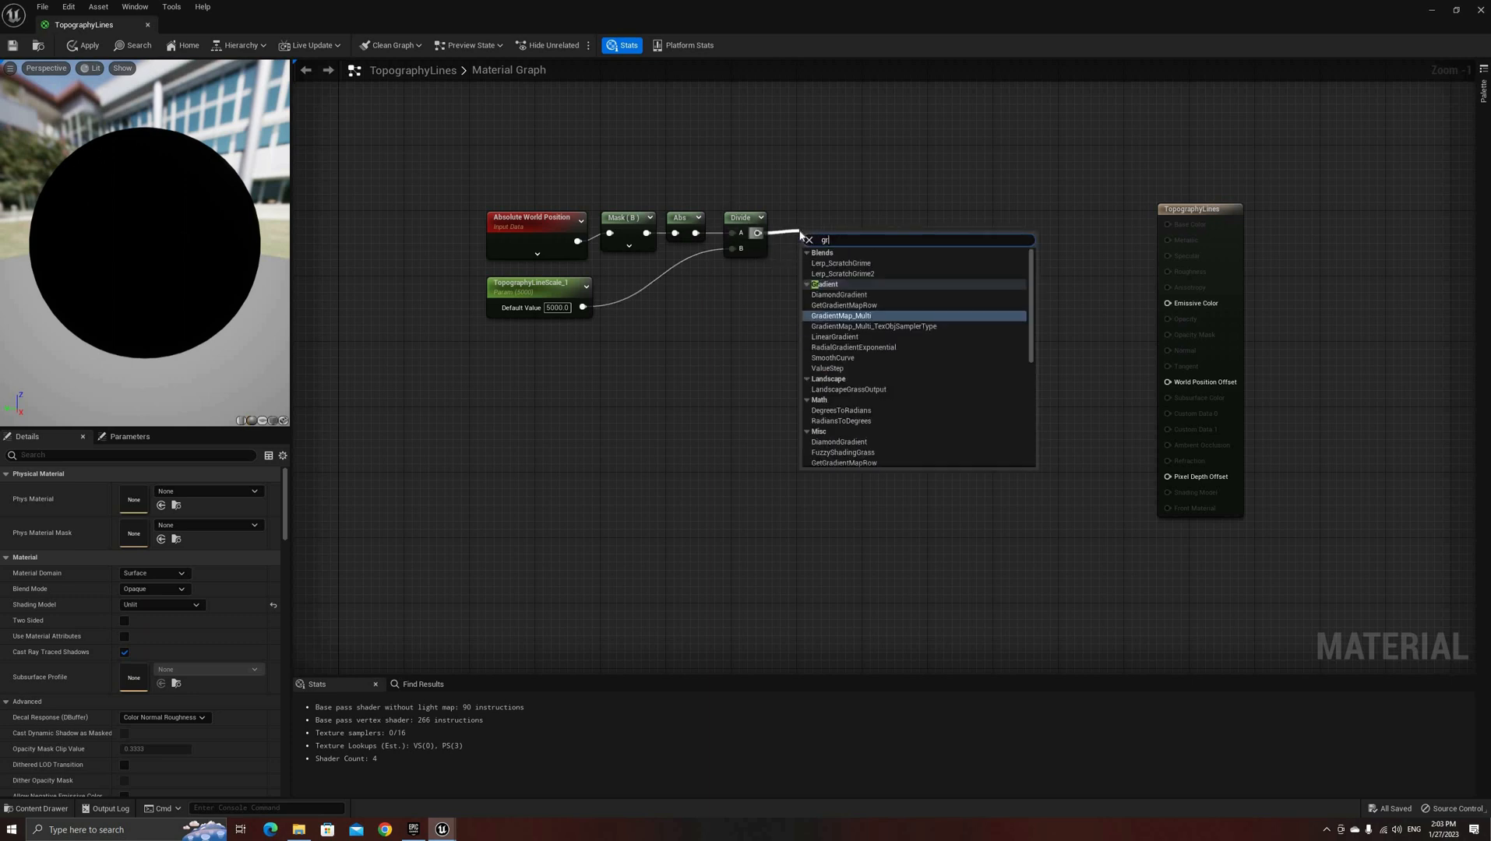
Add a Frac node after the Divide and wire it into Emissive Color.
{"action": "type", "text": "fra"}
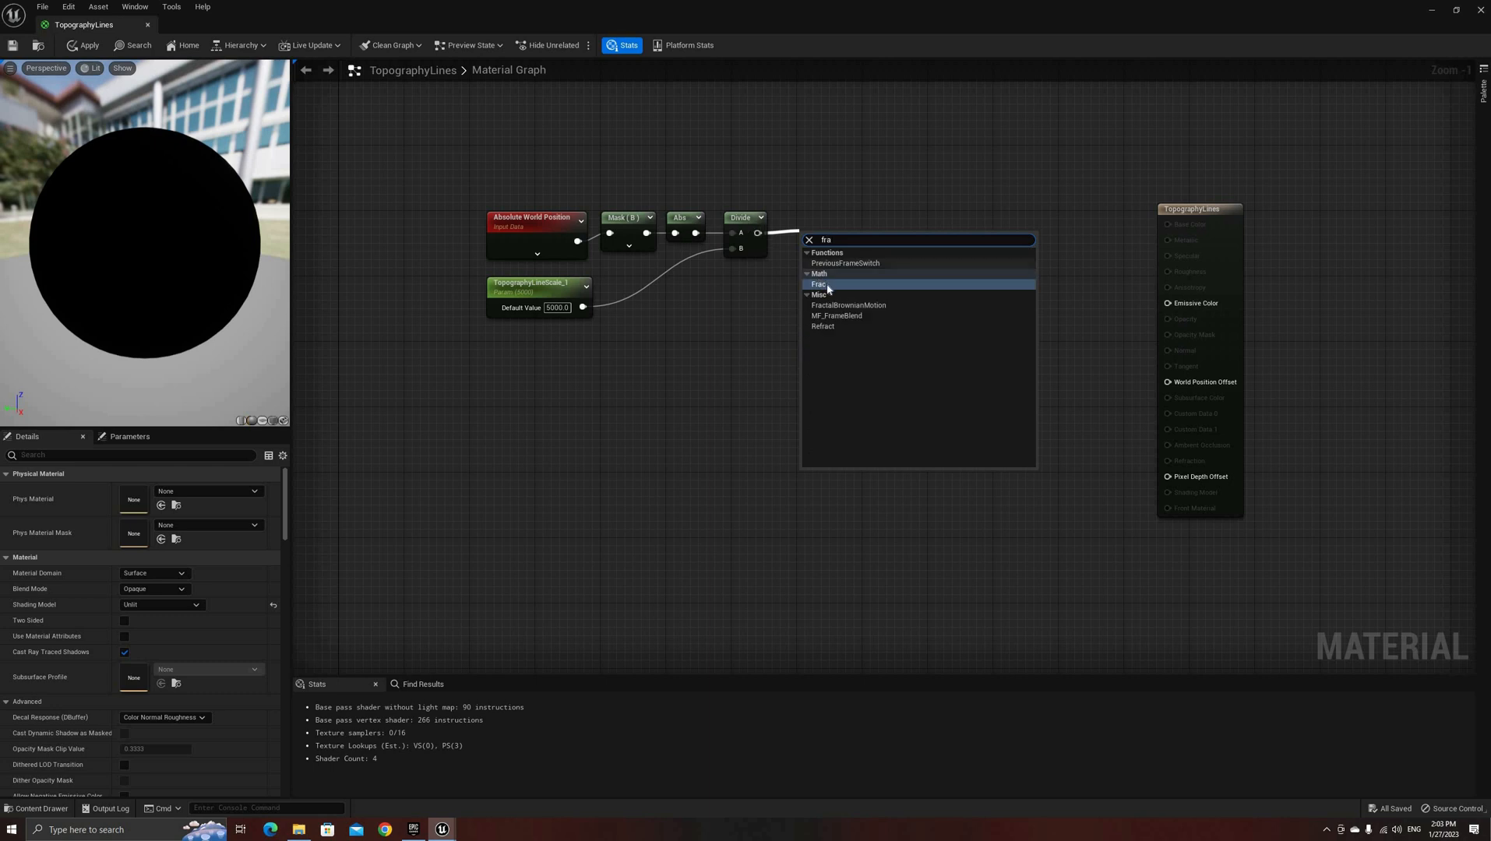
{"action": "left_click", "coordinate": [818, 283]}
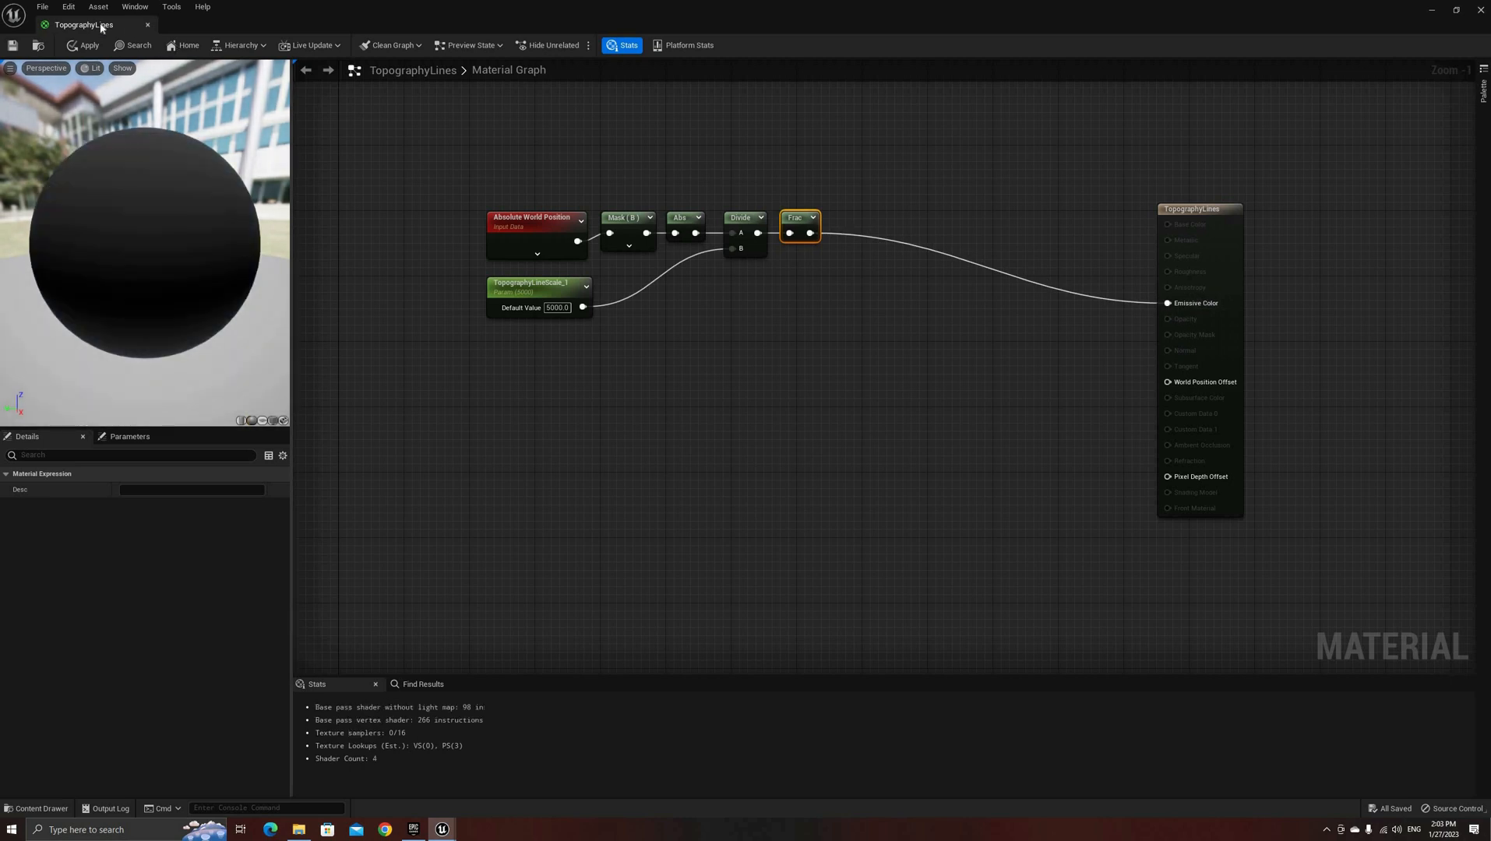
{"action": "mouse_move", "coordinate": [87, 45]}
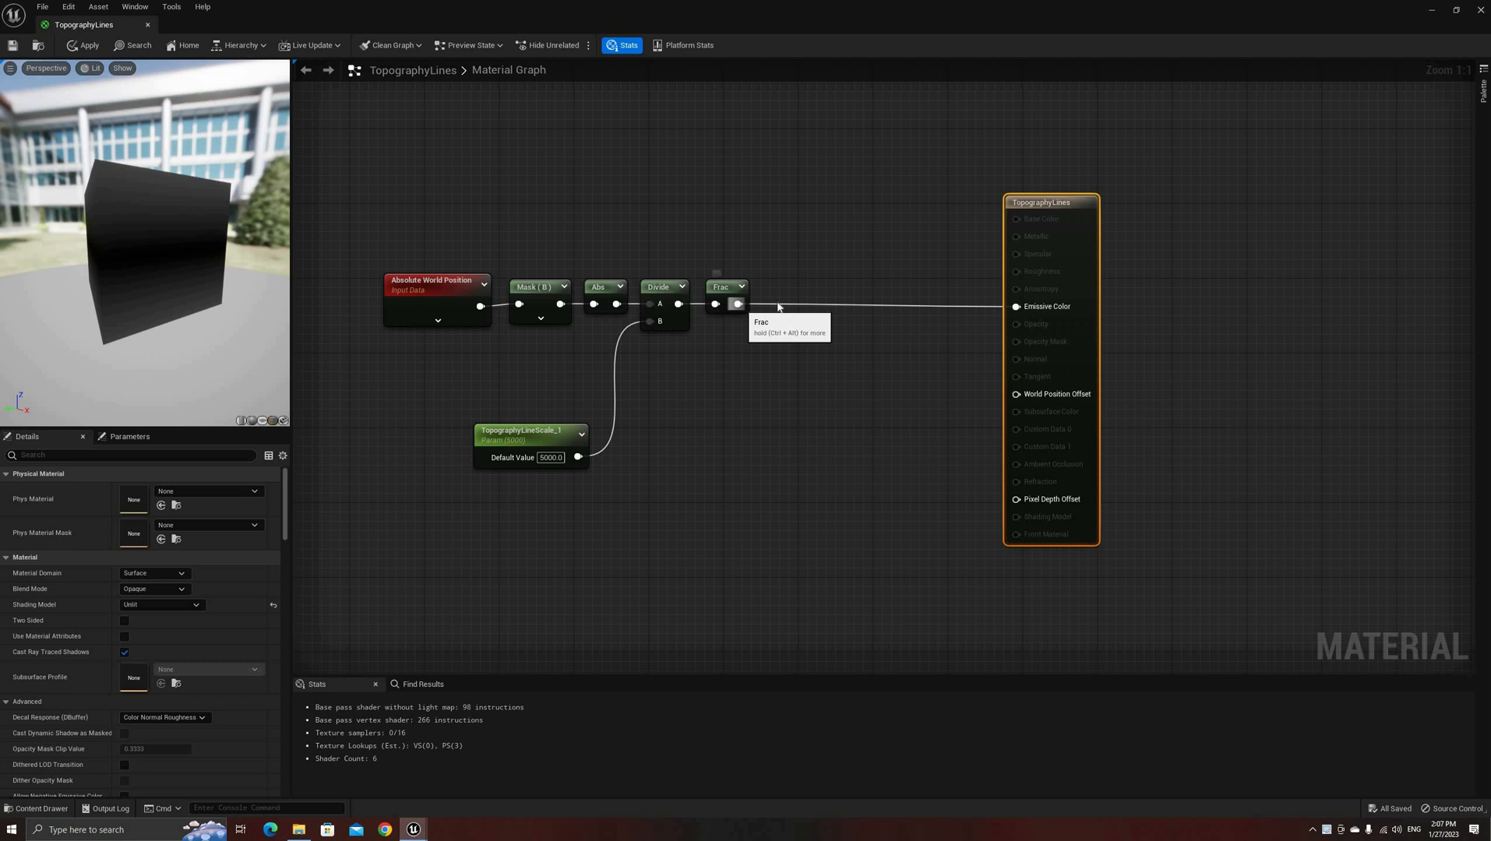
Extend the chain with Multiply by 2.0, Subtract 1.0 and Abs feeding Emissive Color.
{"action": "type", "text": "mul"}
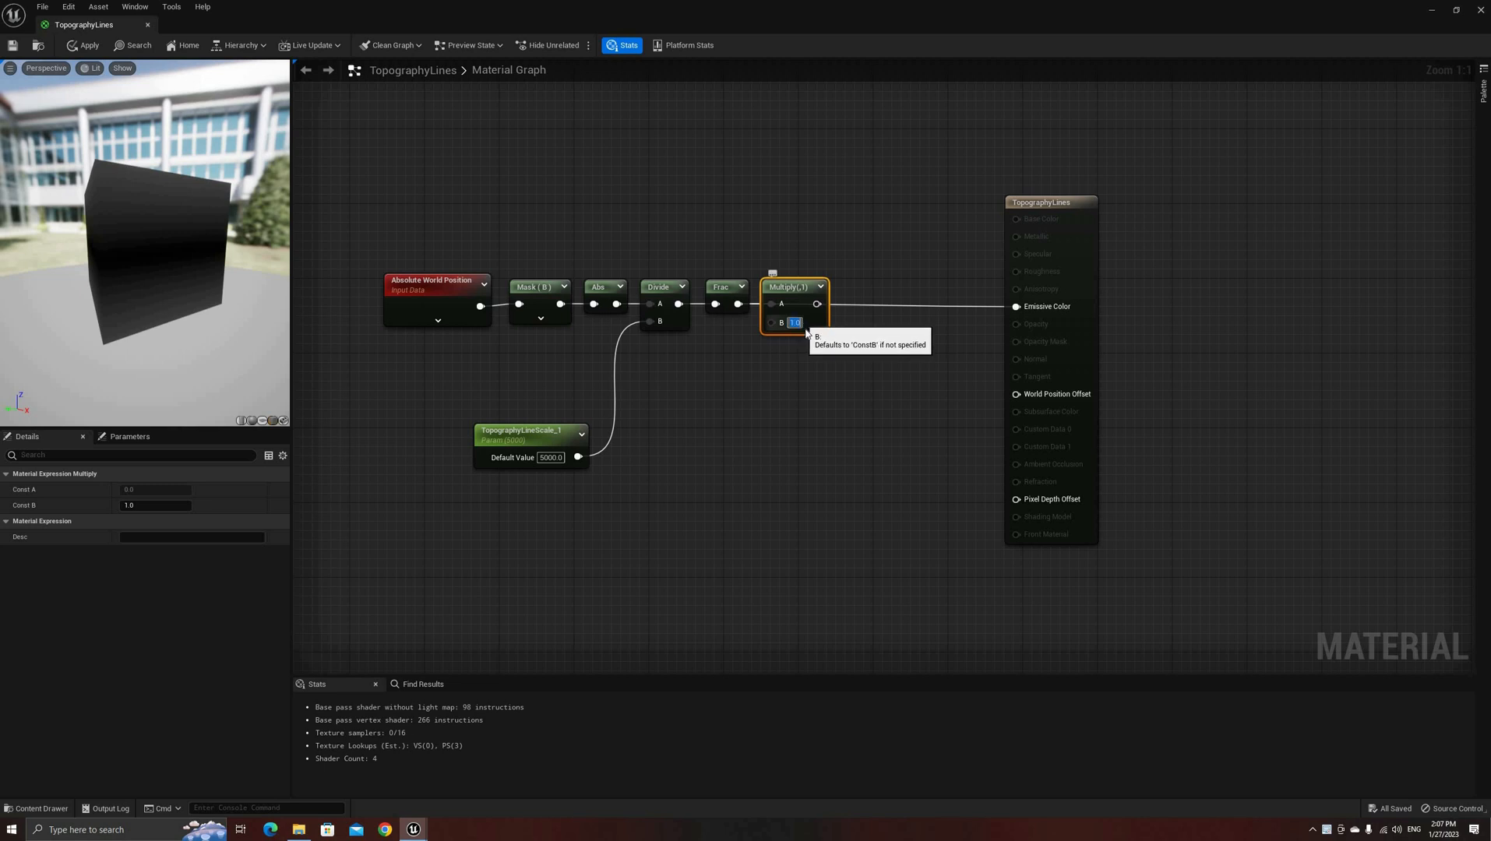
{"action": "type", "text": "2.0"}
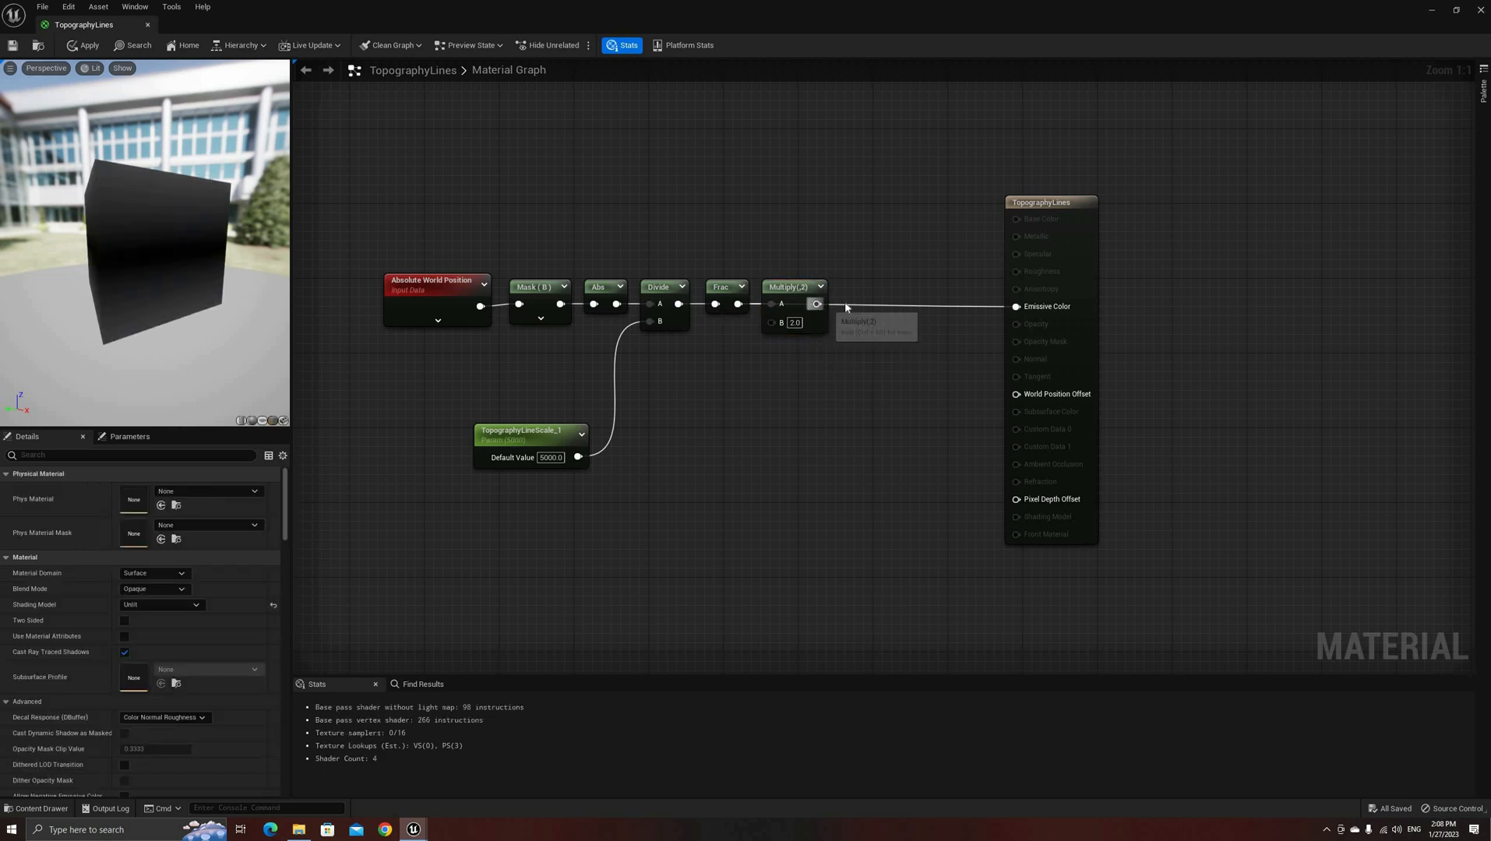
{"action": "type", "text": "sub"}
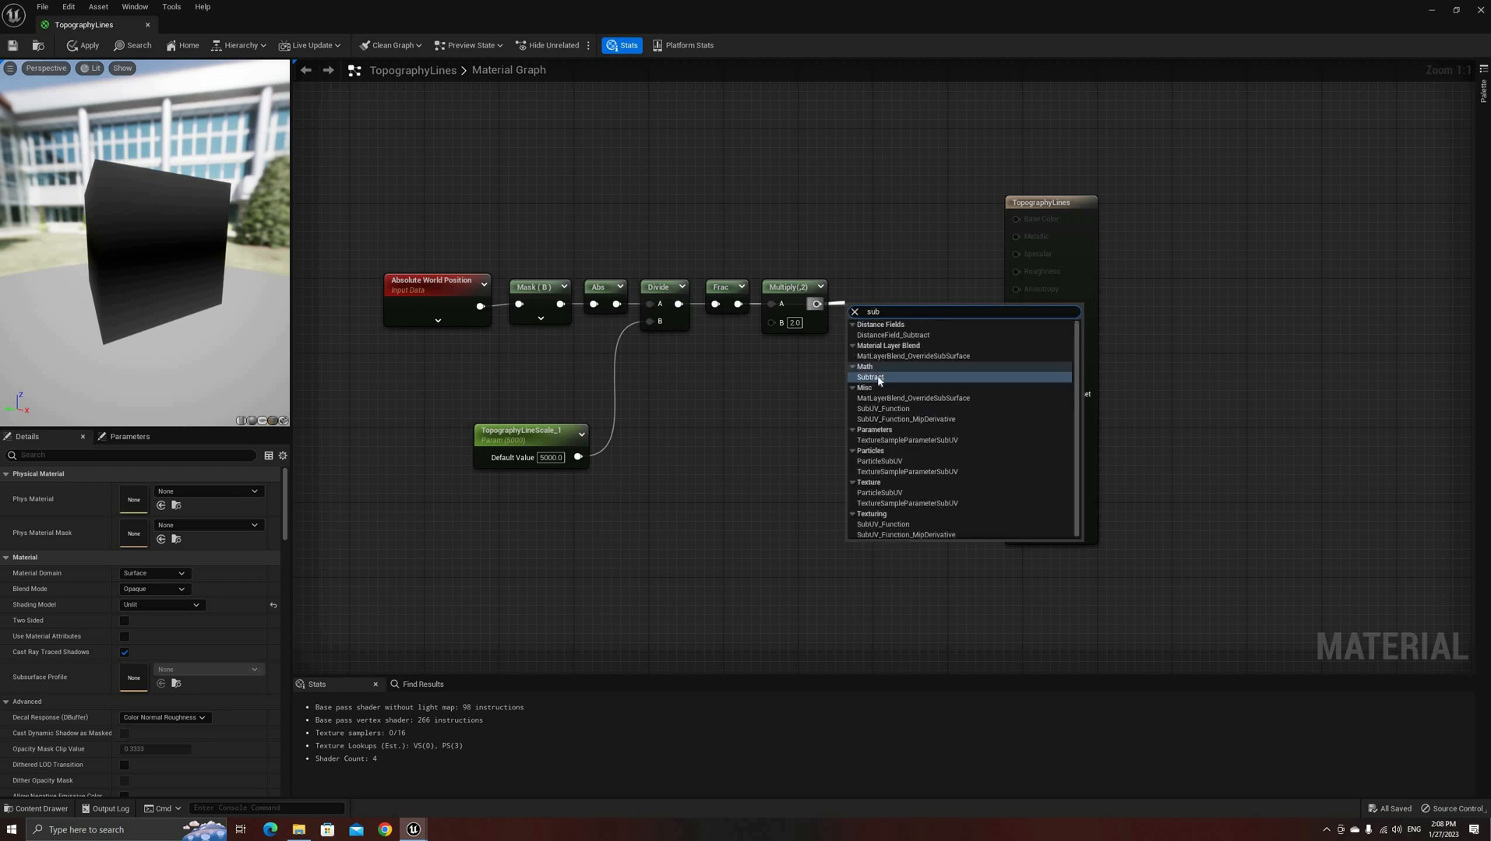
{"action": "left_click", "coordinate": [870, 377]}
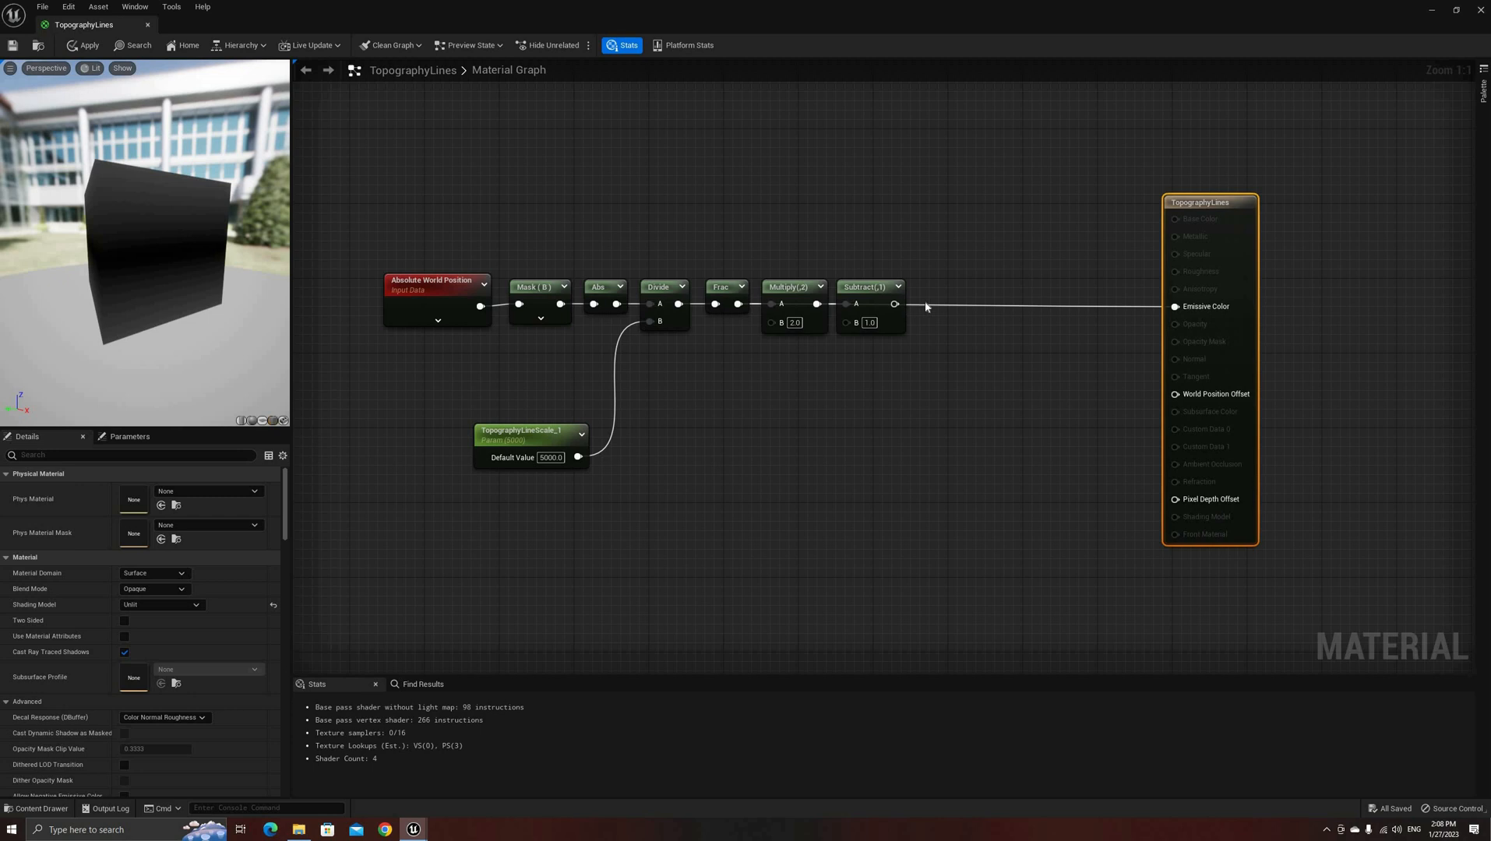
{"action": "left_click_drag", "start_coordinate": [892, 304], "coordinate": [932, 309]}
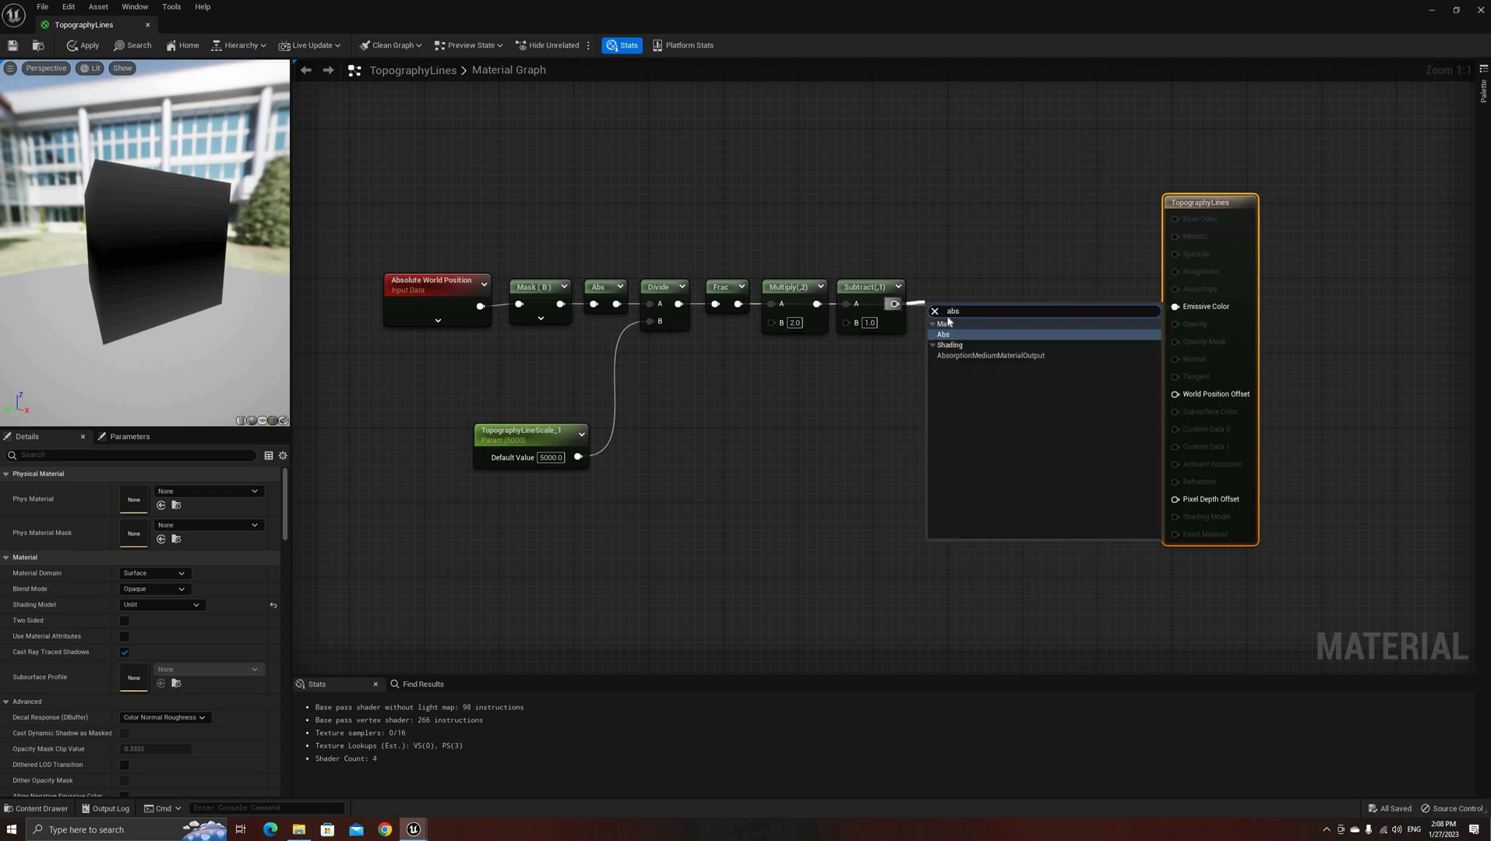
{"action": "left_click", "coordinate": [943, 334]}
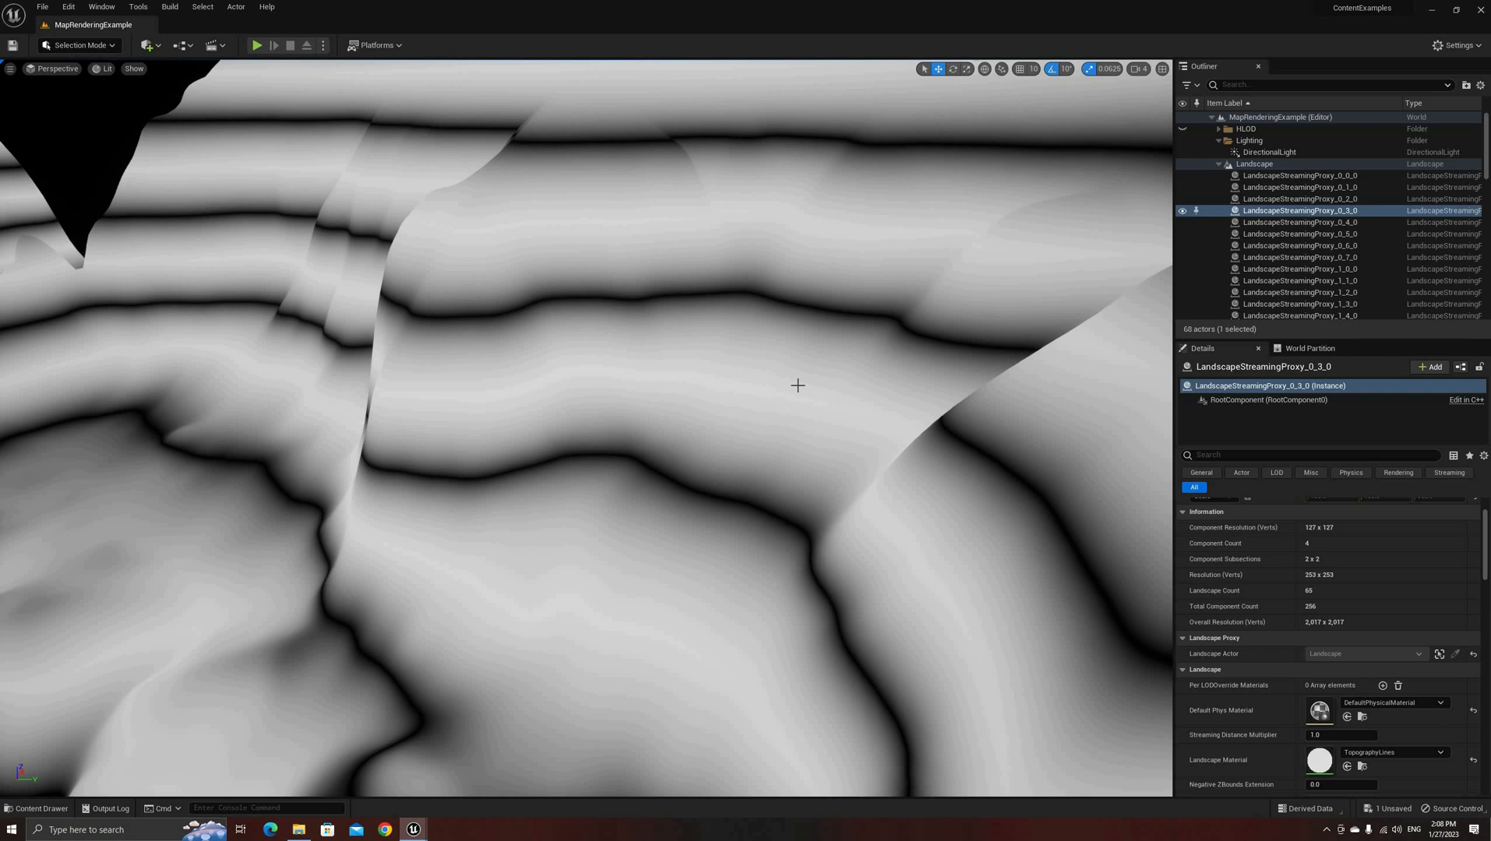
{"action": "mouse_move", "coordinate": [571, 581]}
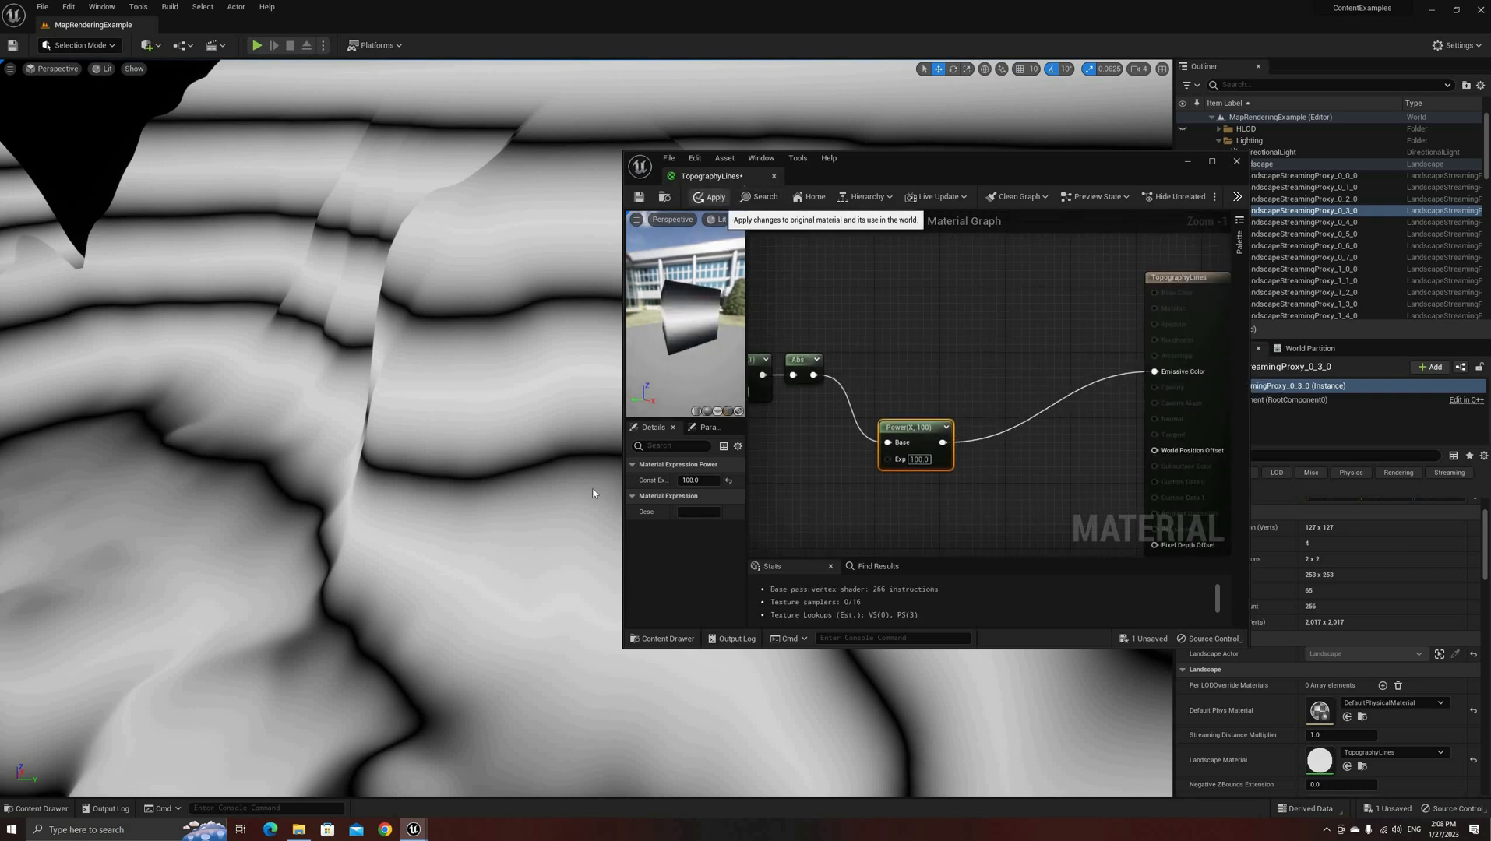
Apply the material so the landscape updates with thin white contour lines.
{"action": "left_click", "coordinate": [712, 196]}
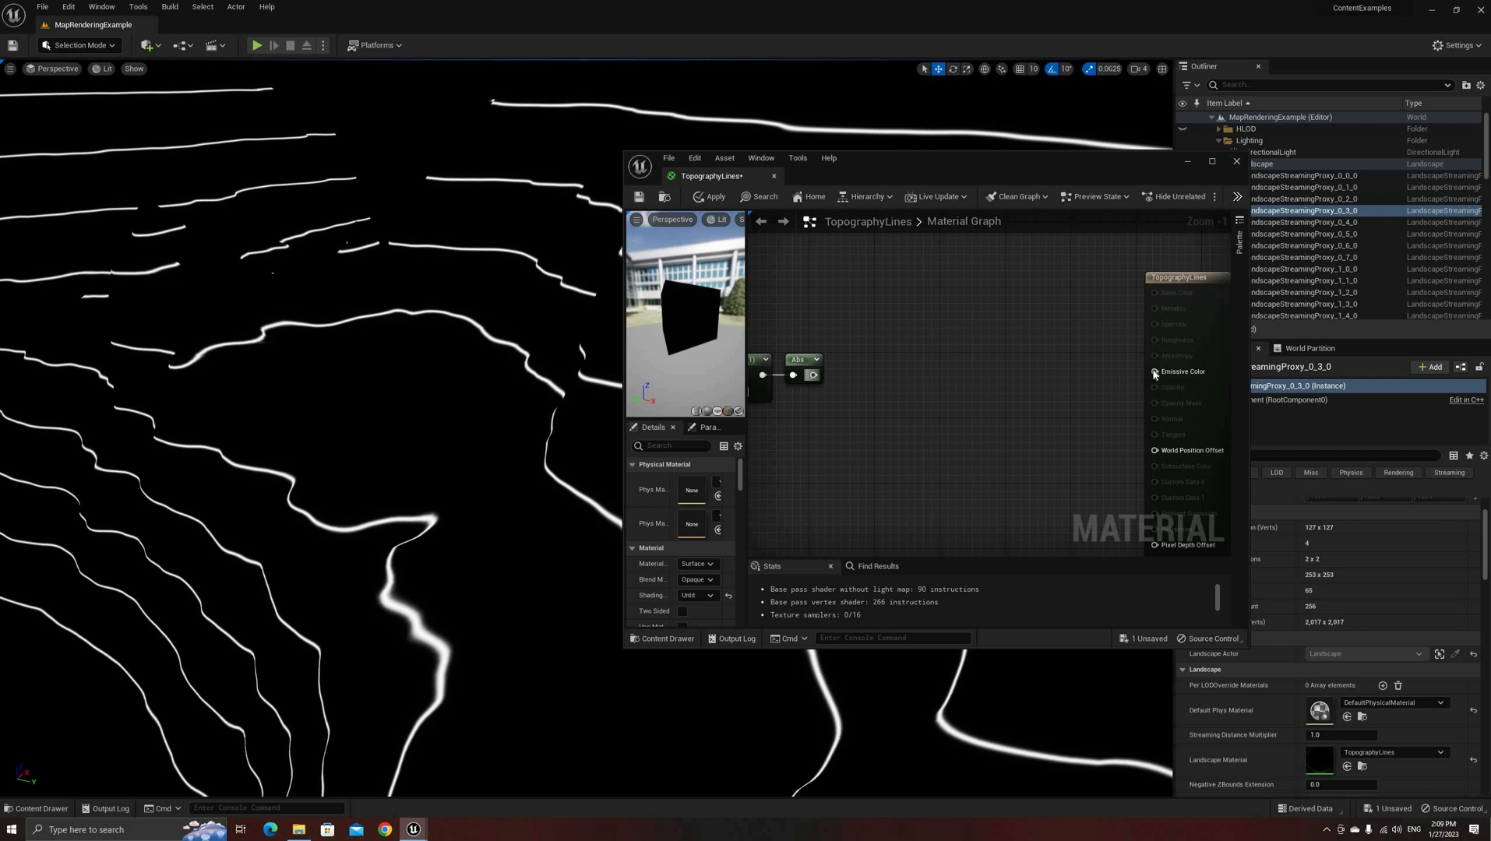
{"action": "left_click", "coordinate": [708, 197]}
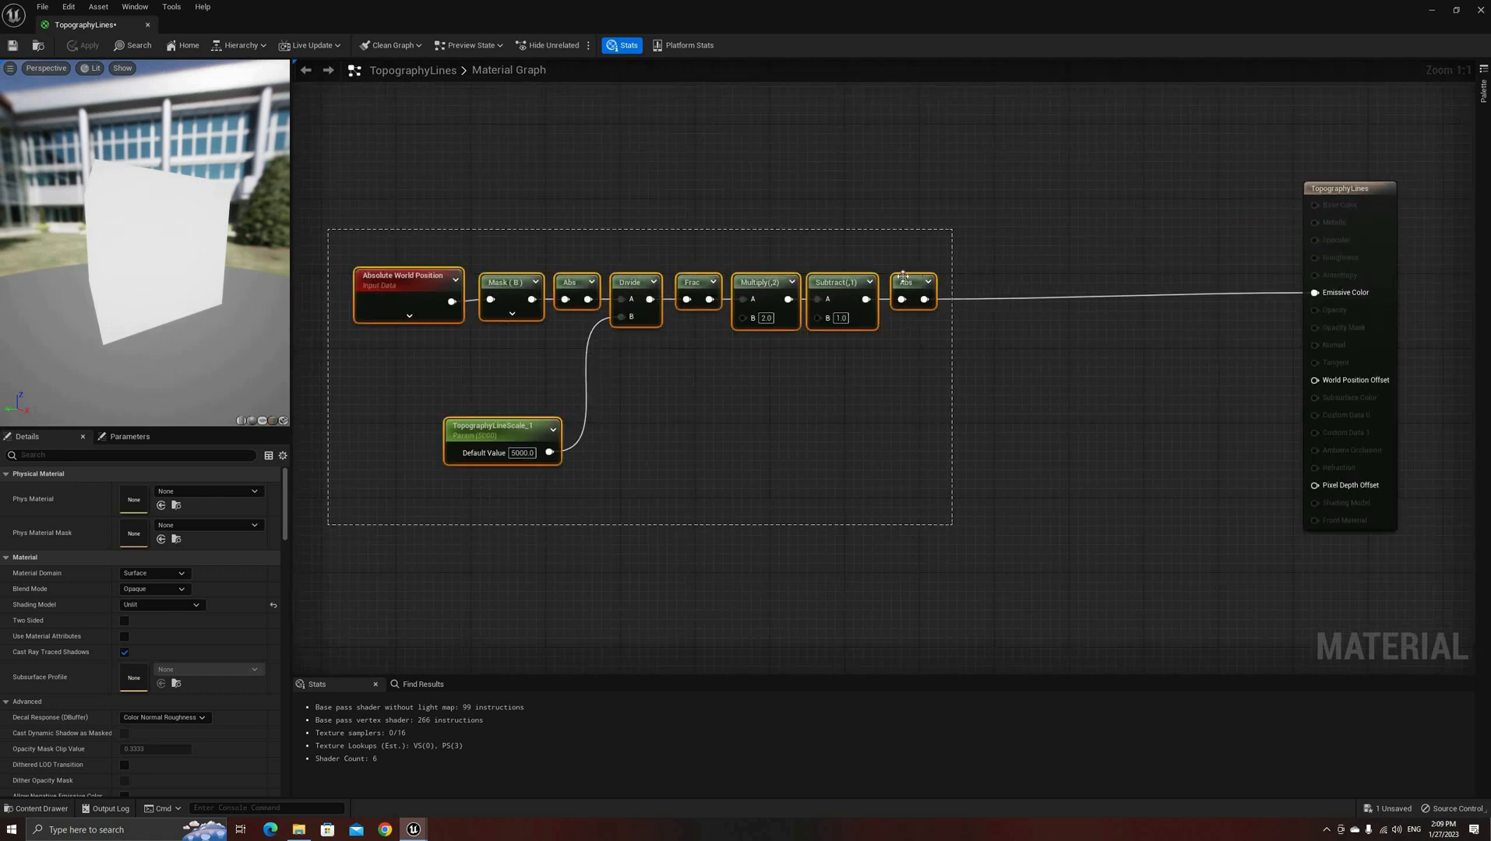
Name the contour node group's comment box 'Lines'.
{"action": "right_click", "coordinate": [910, 282]}
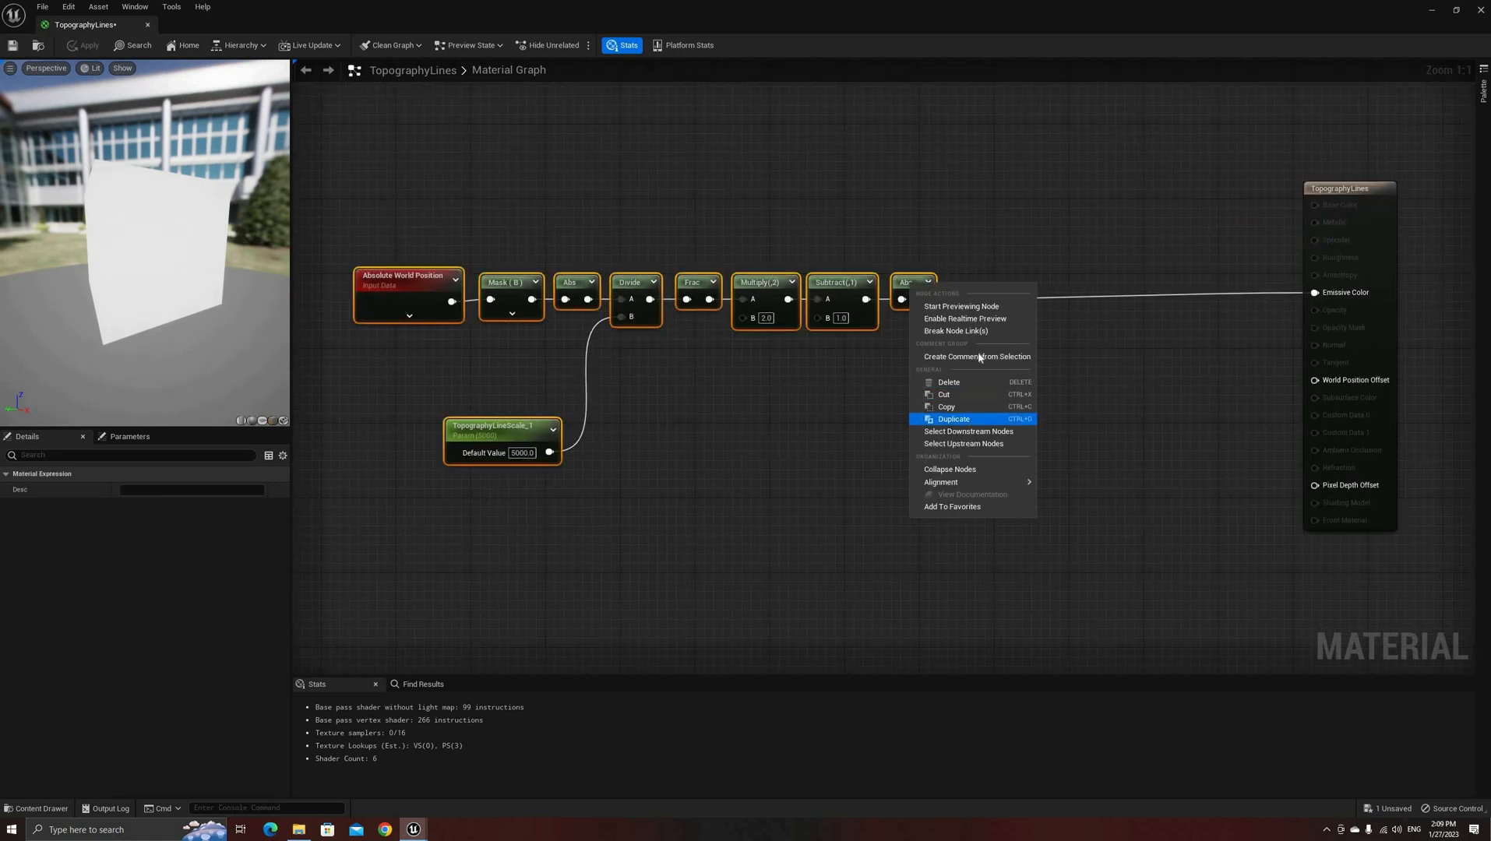
{"action": "left_click", "coordinate": [977, 357]}
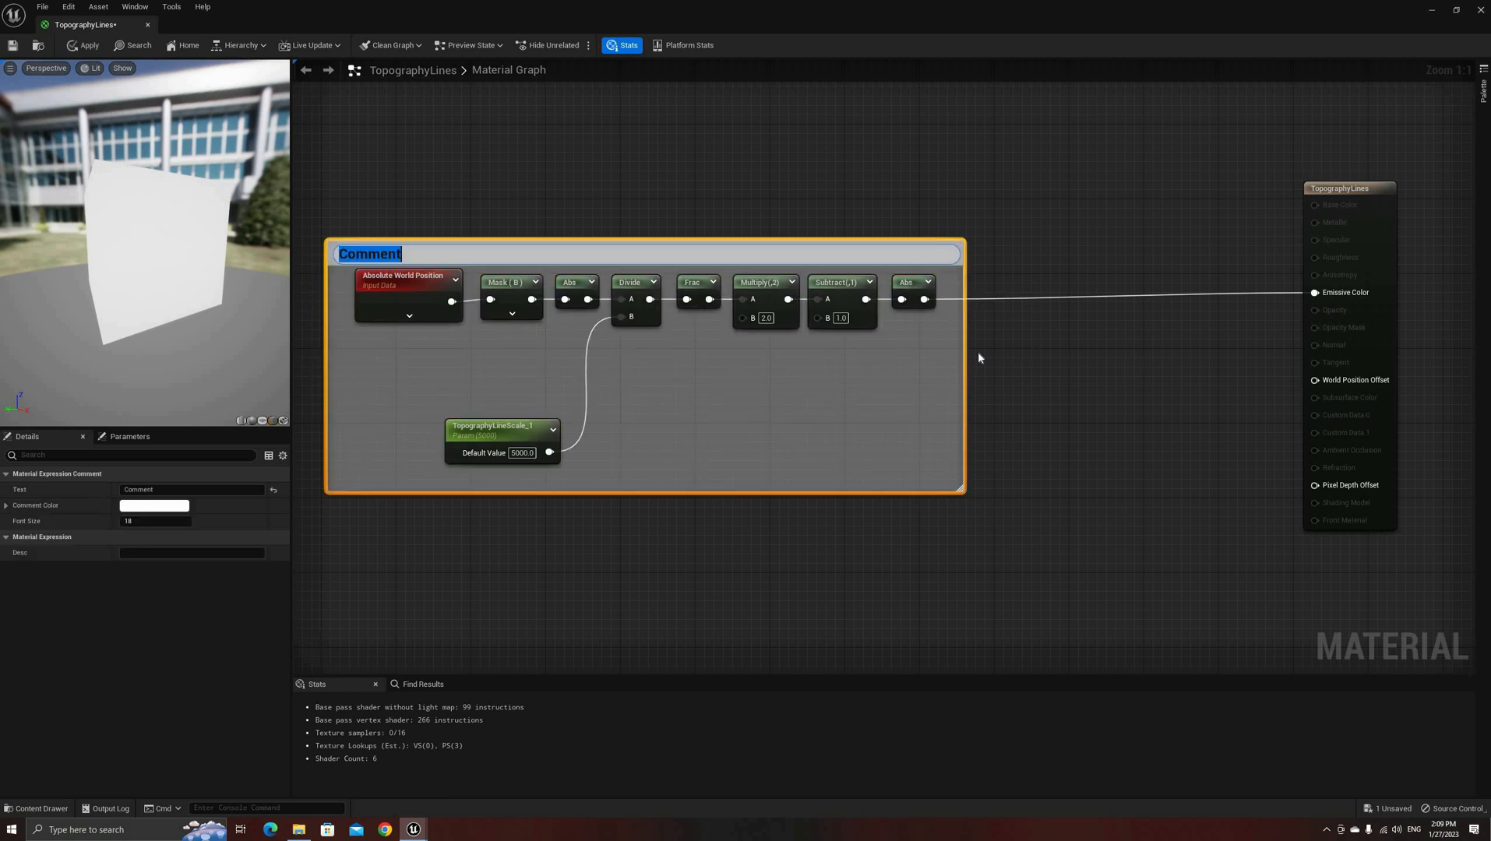
{"action": "type", "text": "Lines"}
{"action": "type", "text": "ab"}
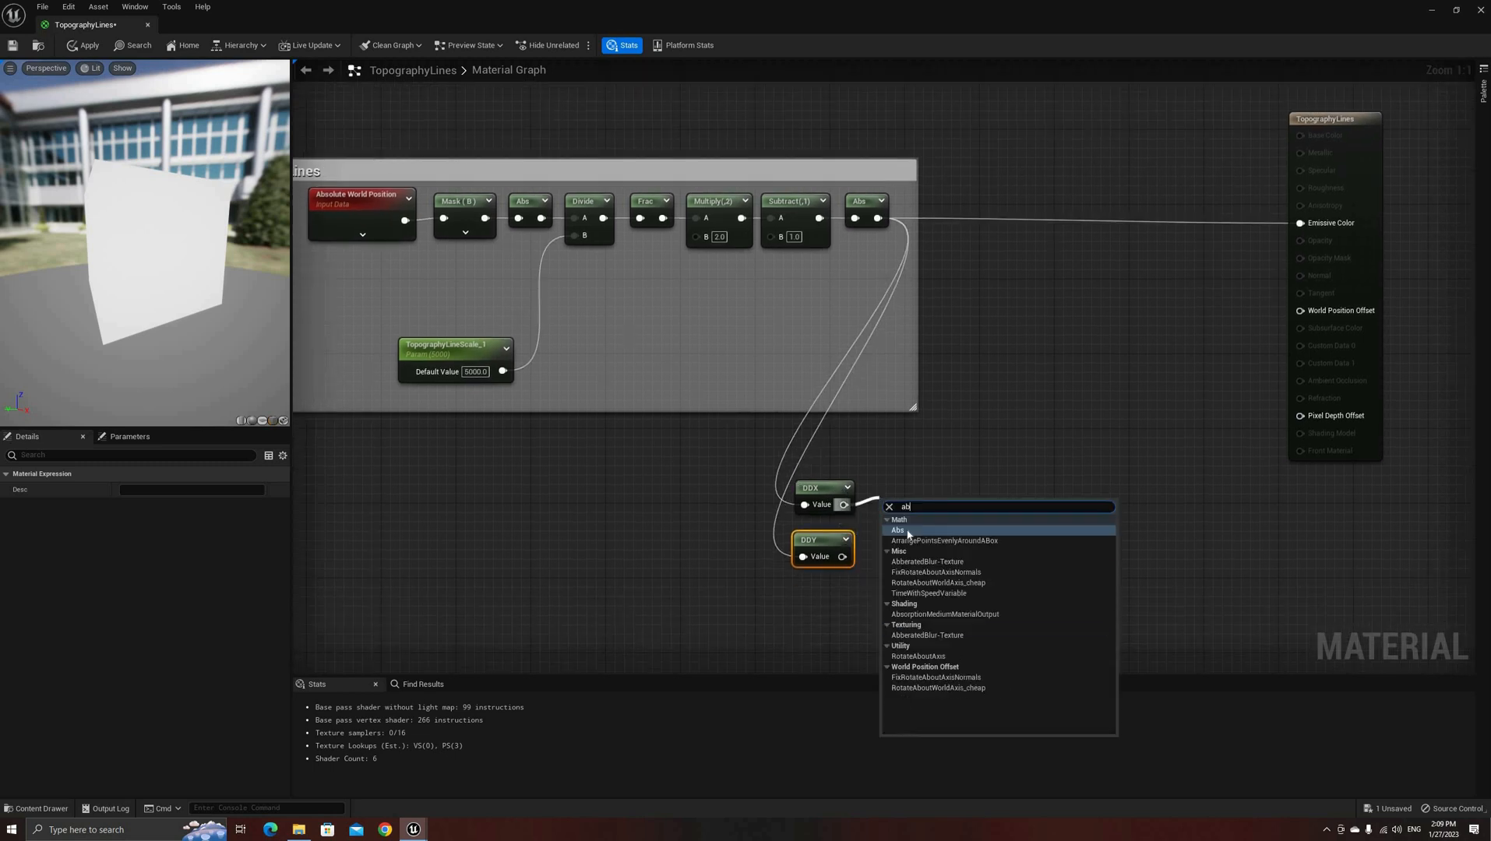
Take Abs of DDX and DDY, sum them, and wrap the nodes in a FWidth comment.
{"action": "left_click", "coordinate": [897, 530]}
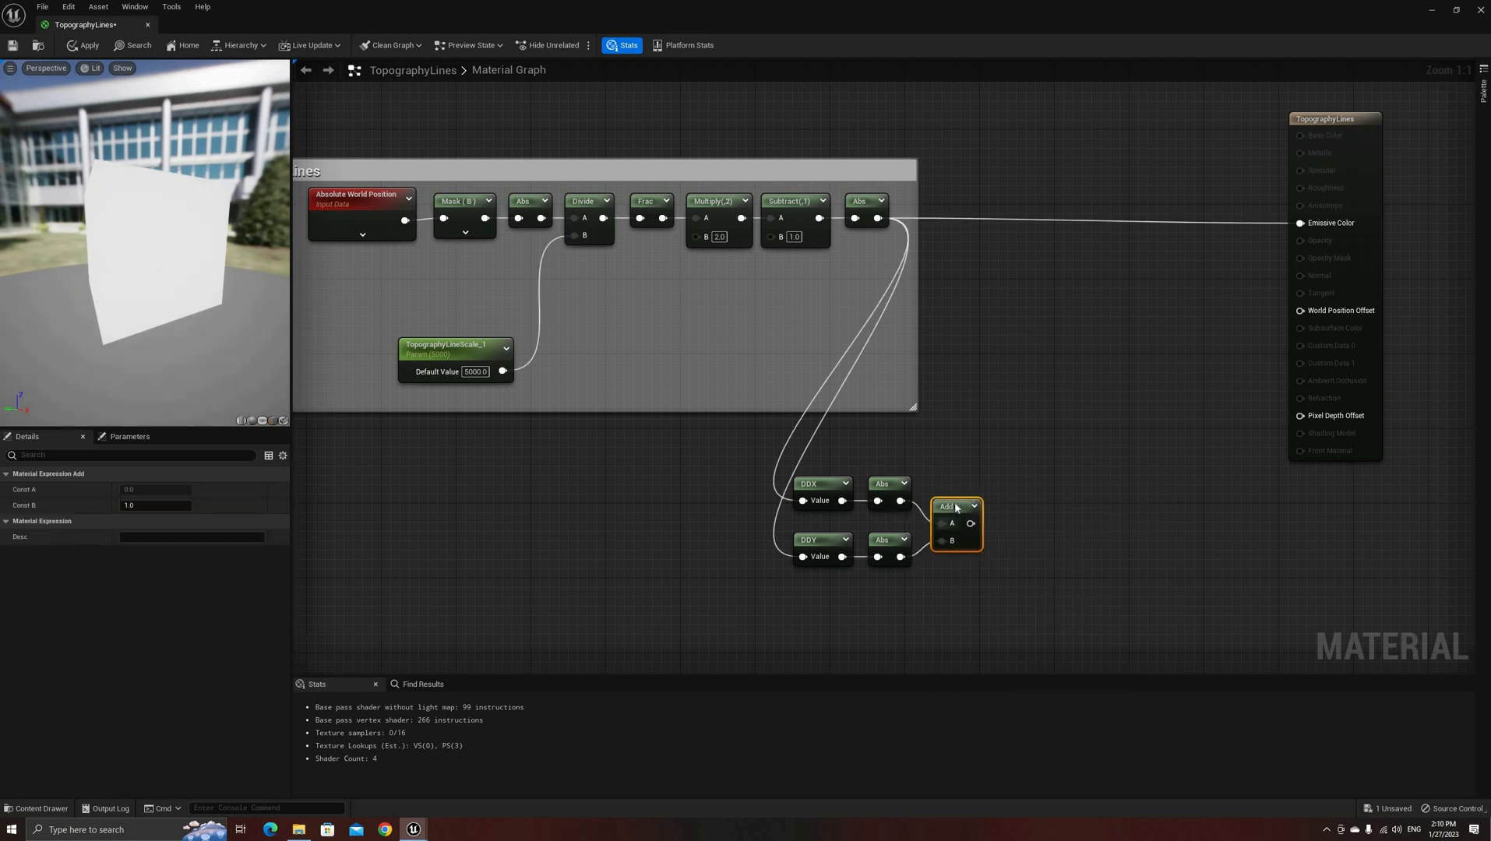
{"action": "right_click", "coordinate": [949, 507]}
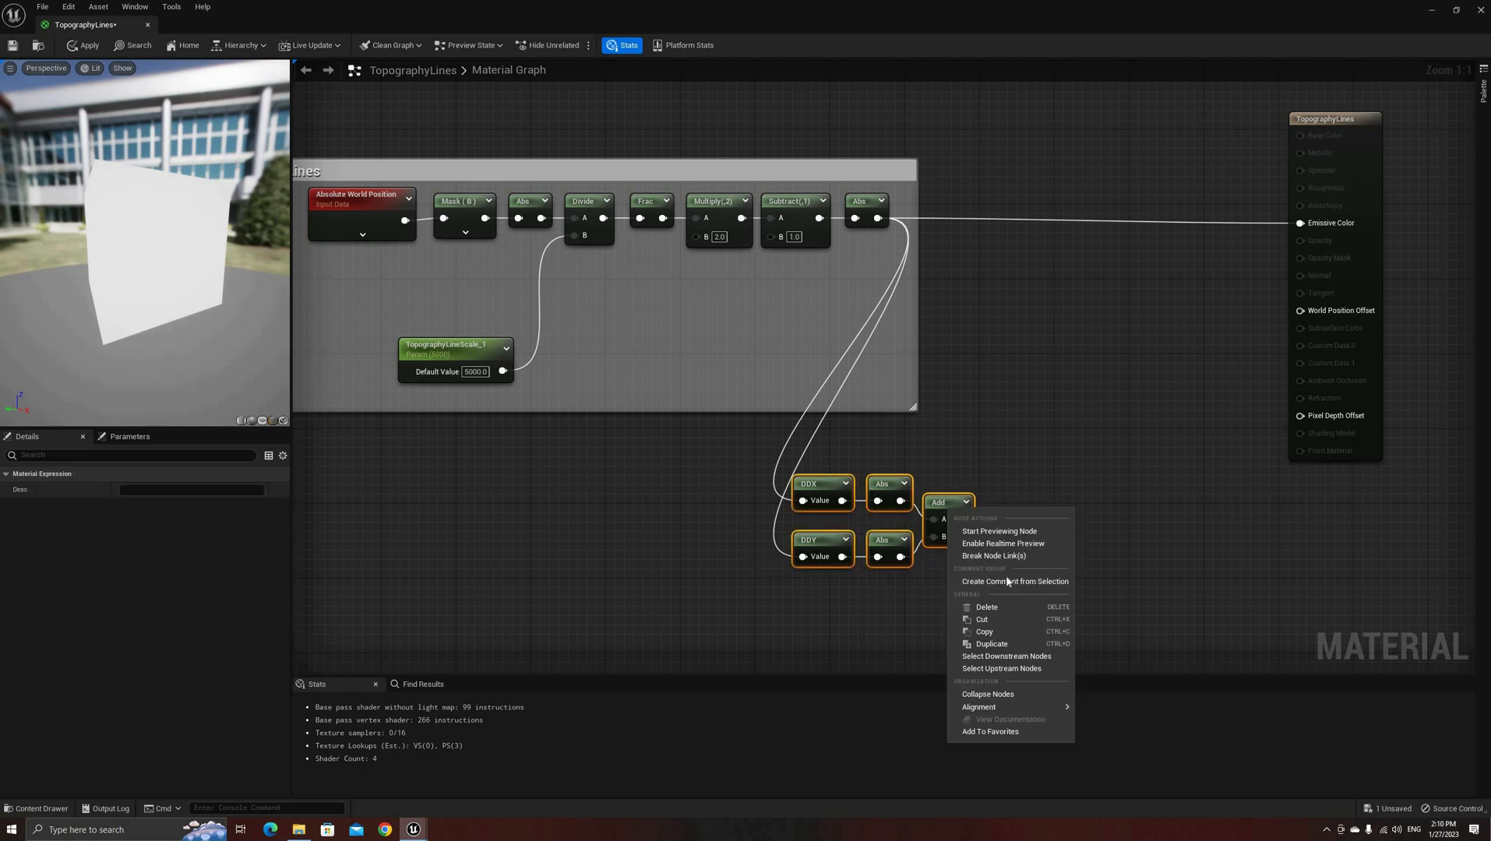
{"action": "left_click", "coordinate": [1015, 581]}
{"action": "type", "text": "FWidth"}
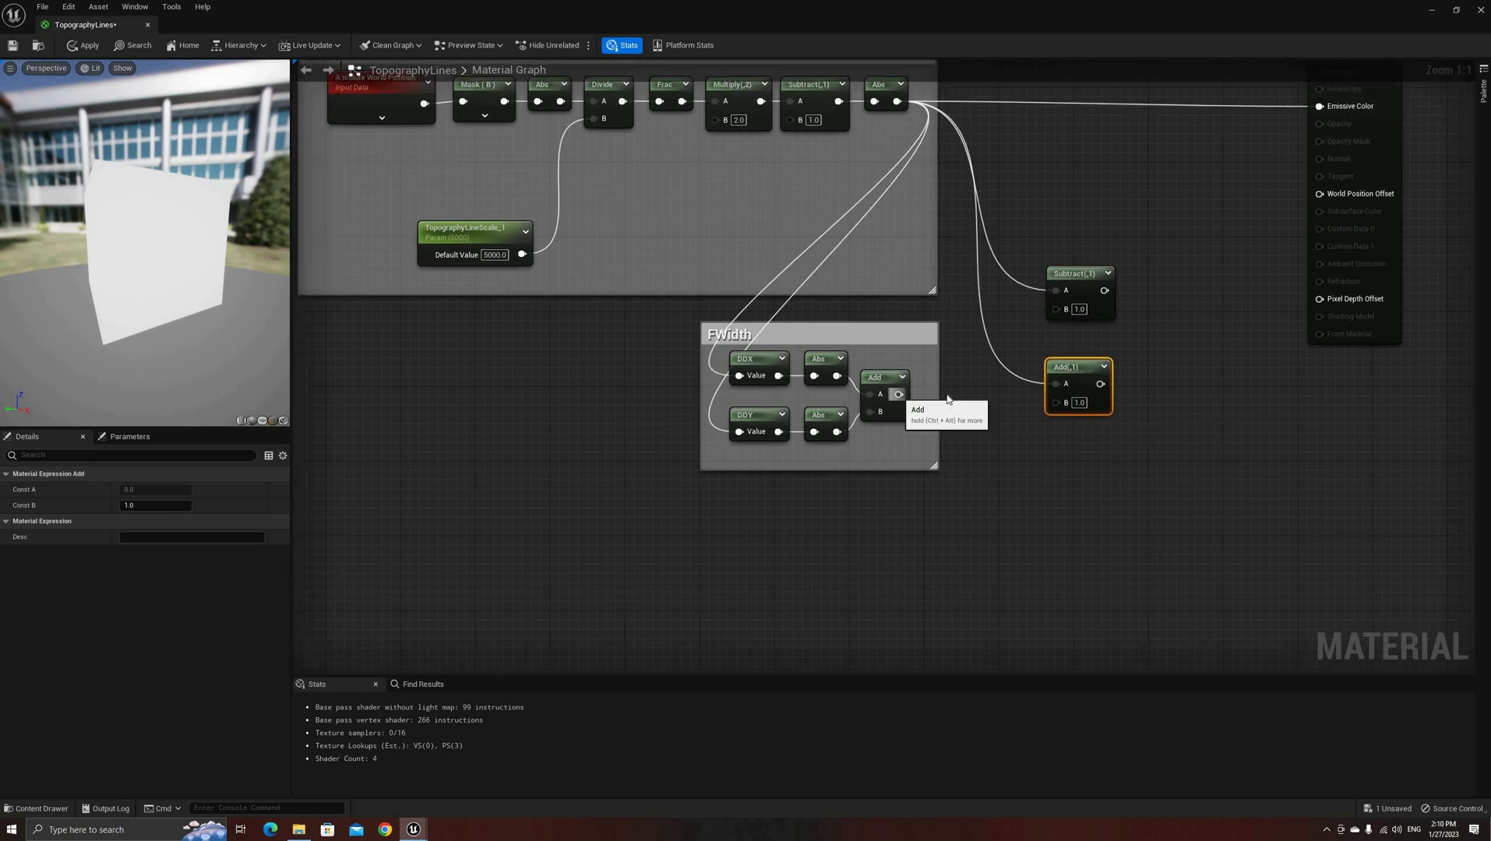
Multiply the FWidth sum by new FWidthScale parameter 0.1 and feed the offset nodes.
{"action": "type", "text": "mul"}
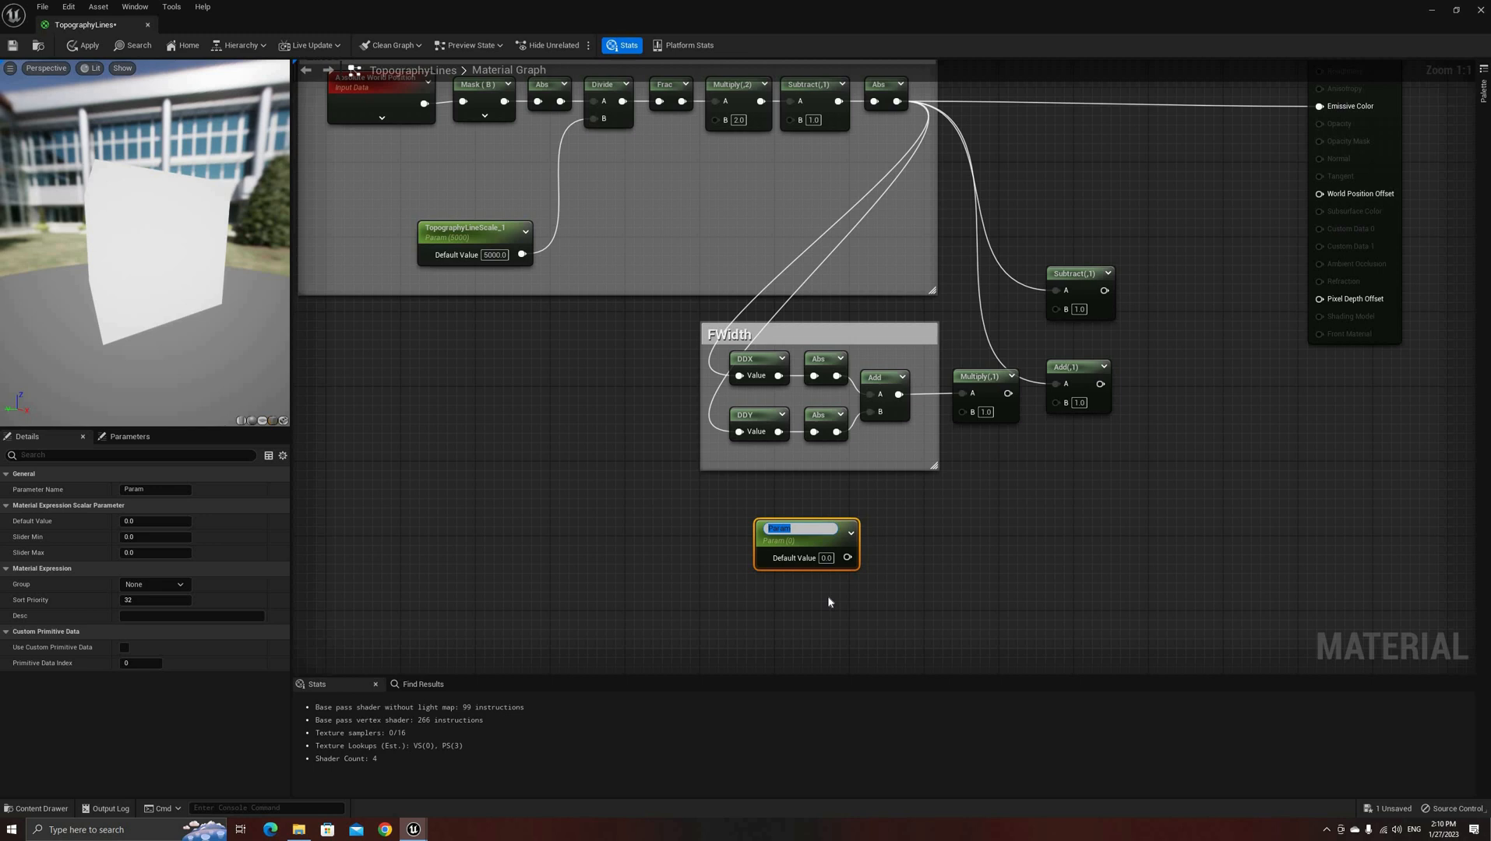
{"action": "type", "text": "FWidthScale"}
{"action": "left_click", "coordinate": [826, 558]}
{"action": "type", "text": "0.1"}
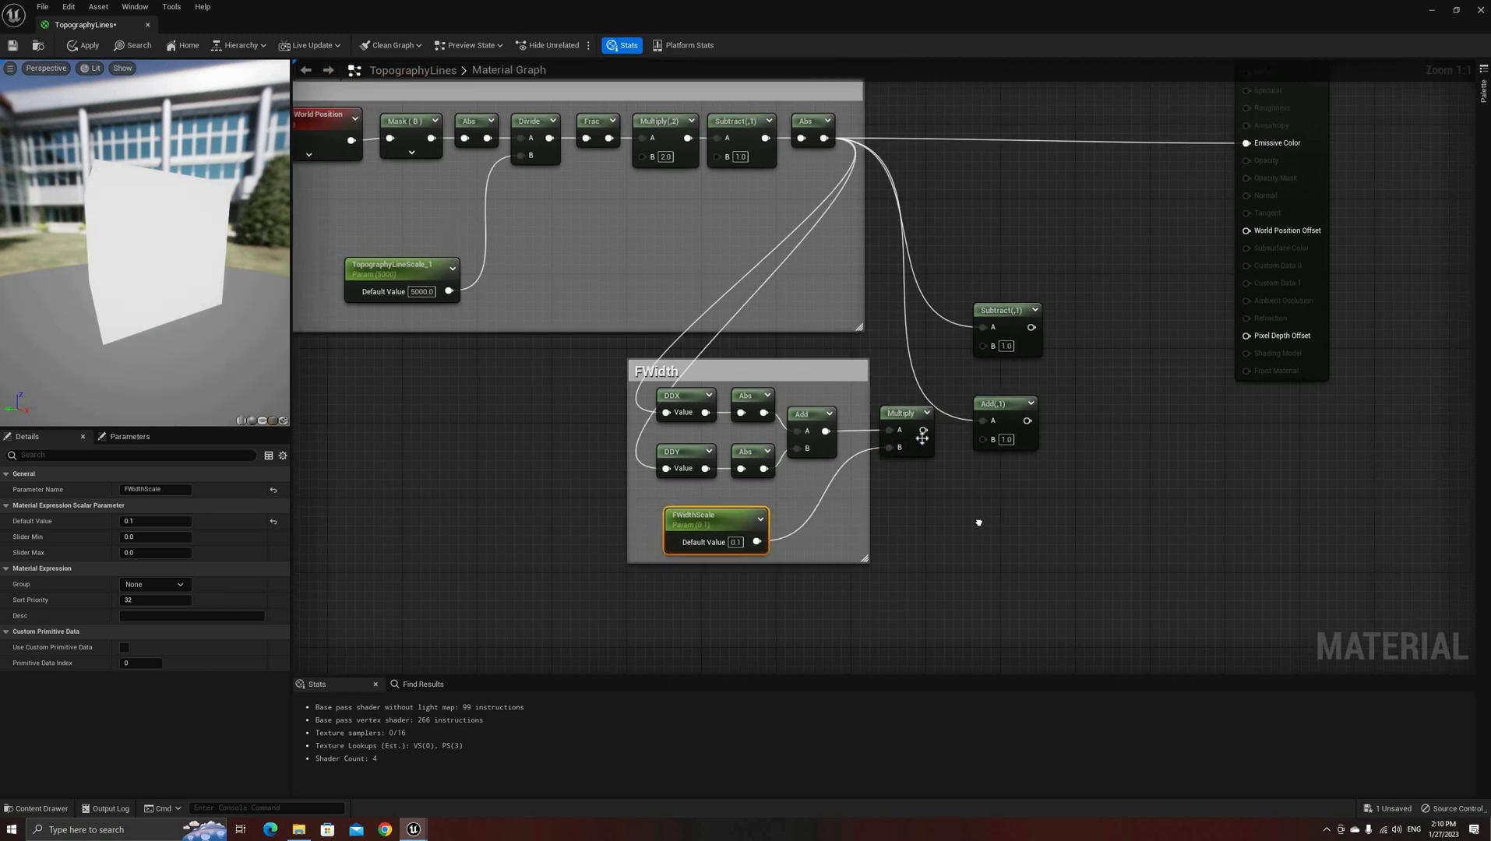
{"action": "left_click_drag", "start_coordinate": [936, 430], "coordinate": [982, 440]}
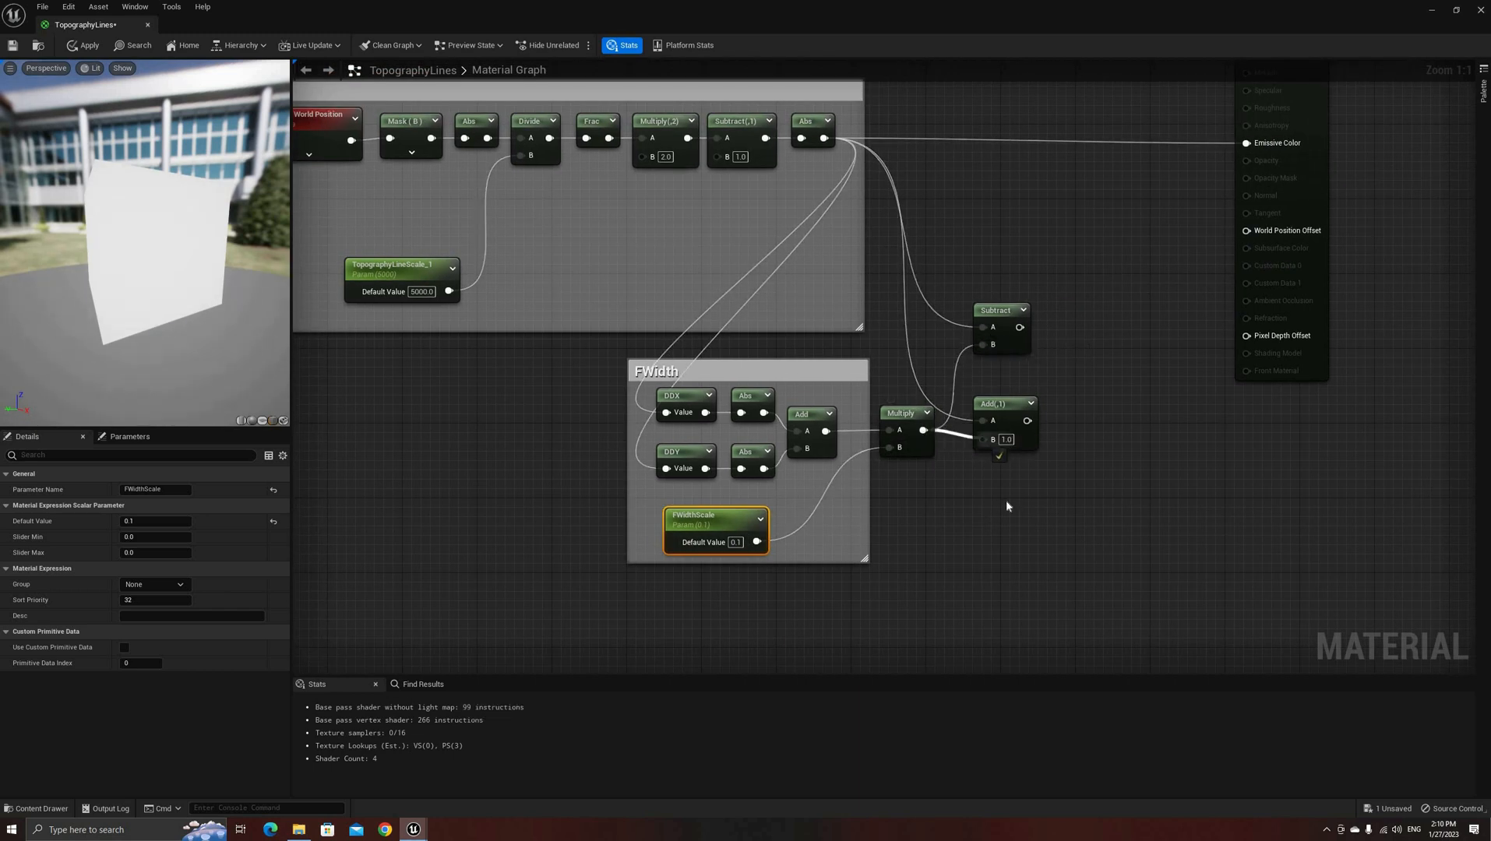
Add a SmoothStep node bounded by the Subtract and Add results.
{"action": "type", "text": "smo"}
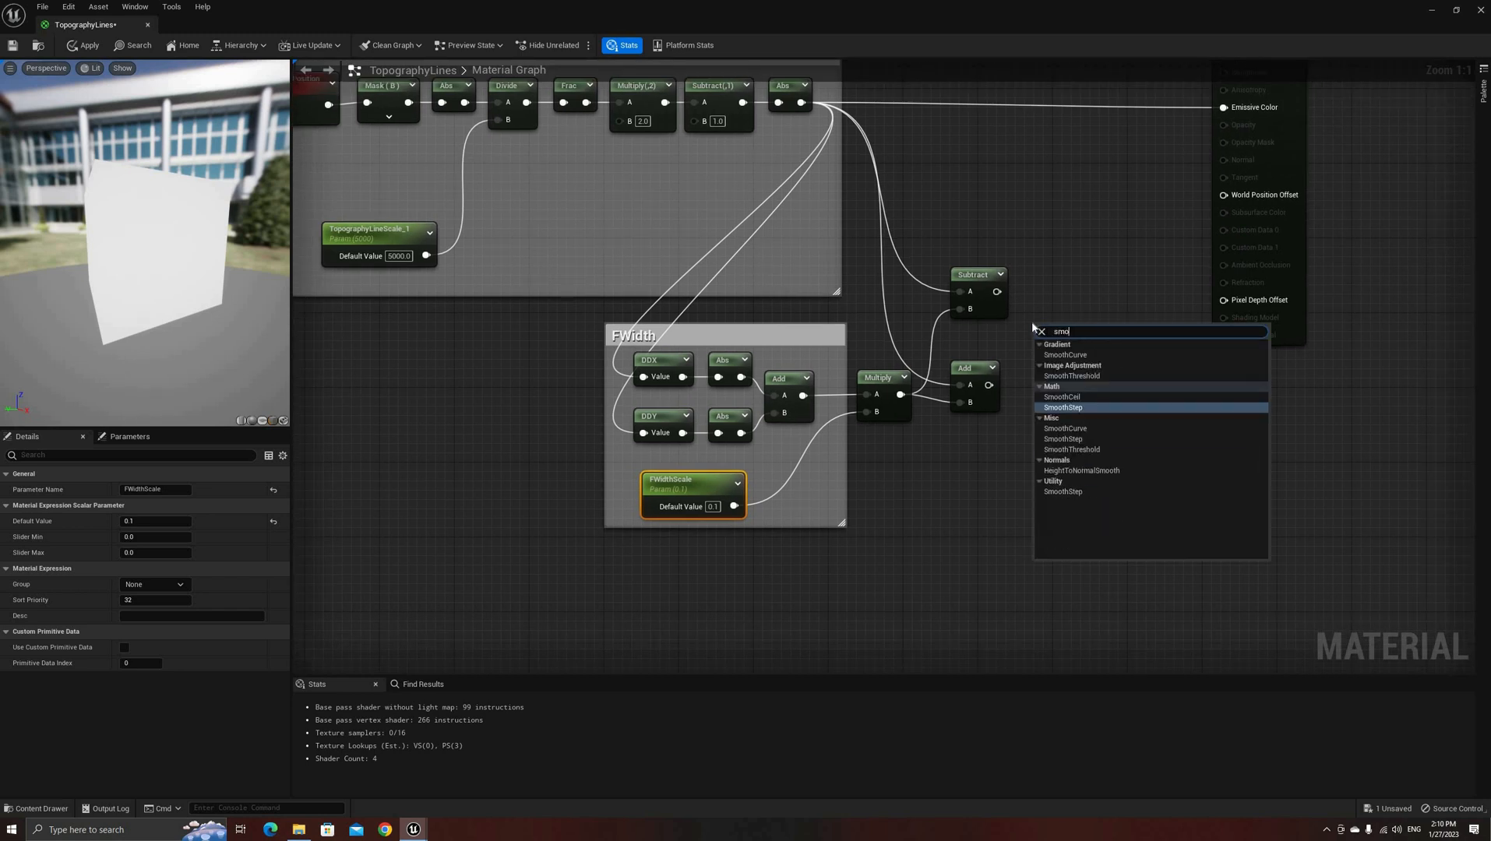
{"action": "type", "text": "o"}
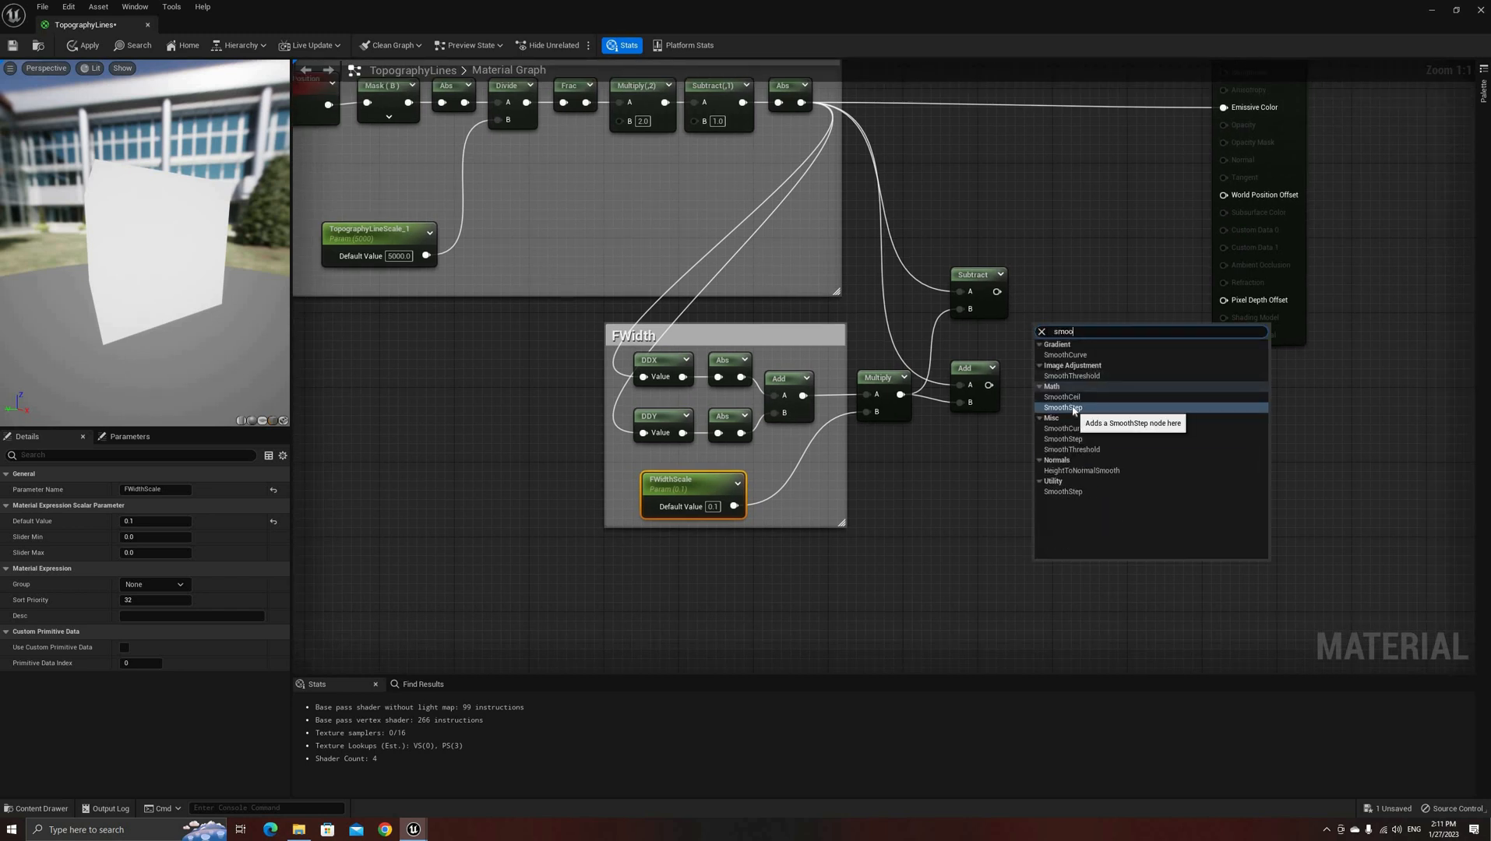
{"action": "left_click", "coordinate": [1063, 406]}
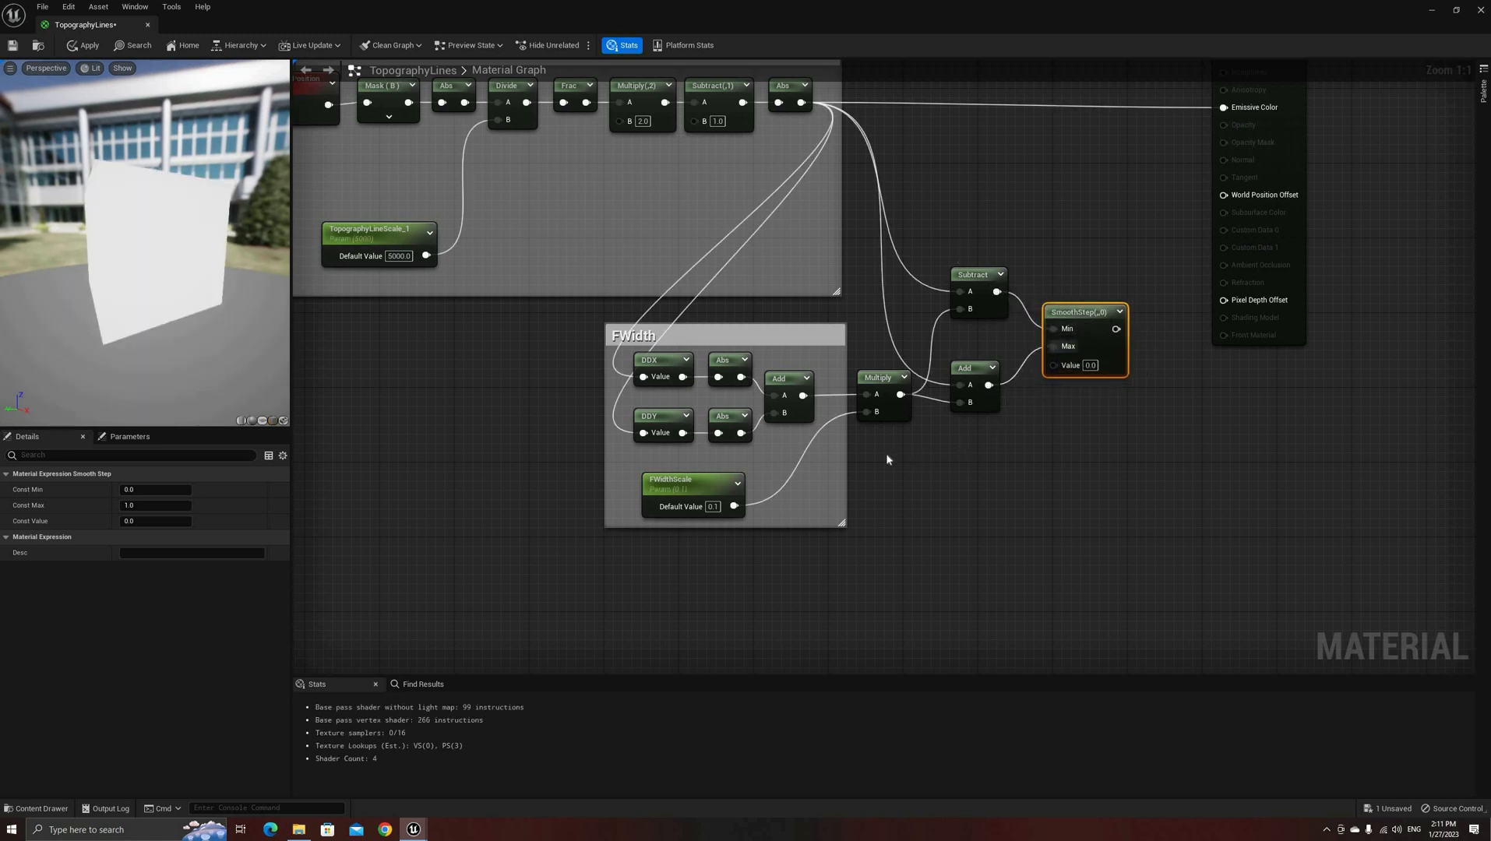
Duplicate the width parameter as TopographyLineWidth, wire it in, send SmoothStep to Emissive Color and apply.
{"action": "left_click", "coordinate": [692, 492]}
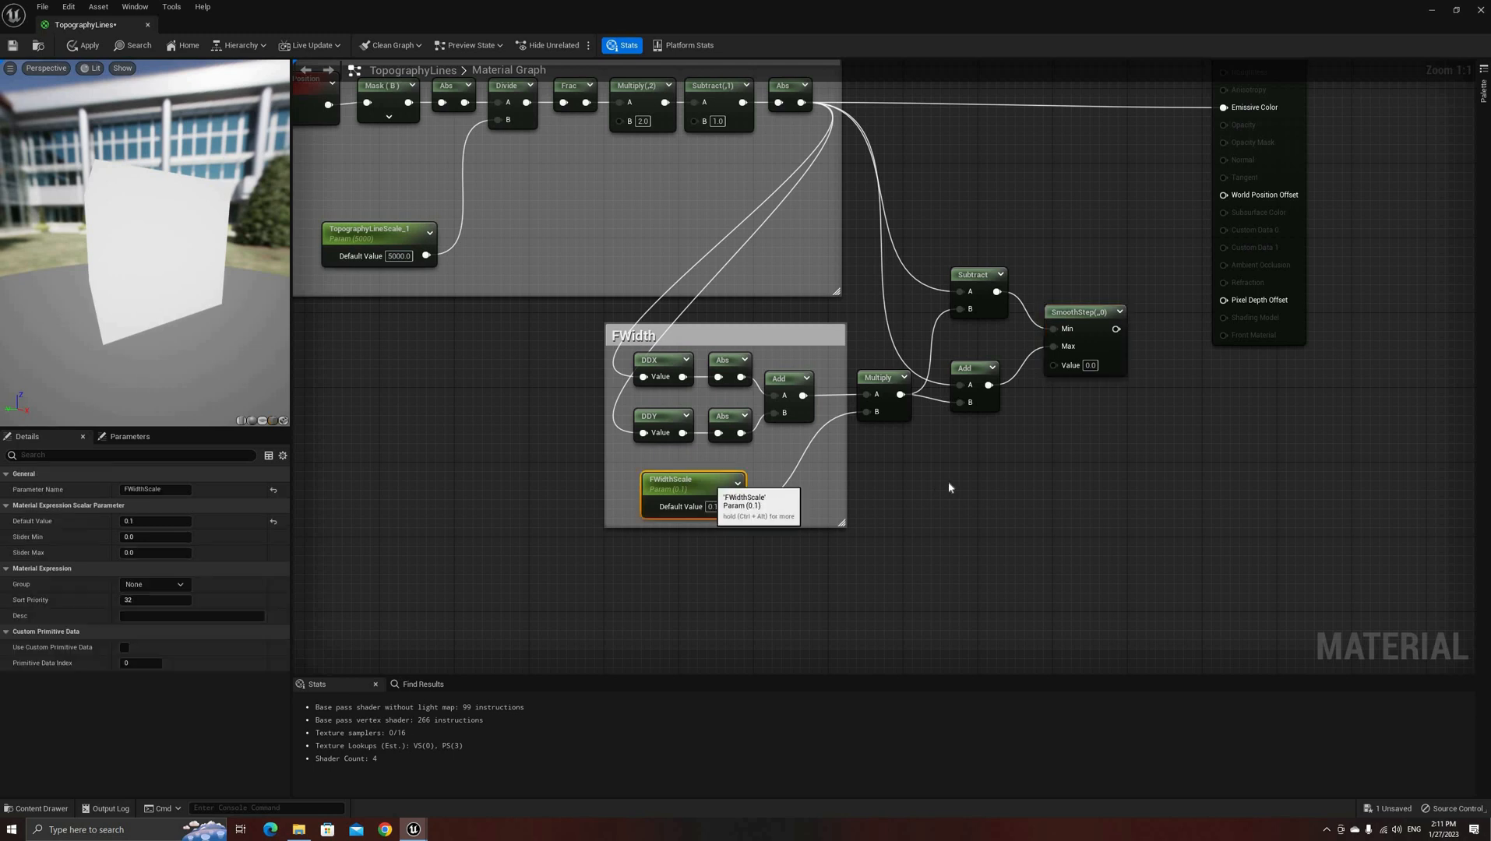
{"action": "left_click_drag", "start_coordinate": [692, 480], "coordinate": [989, 489]}
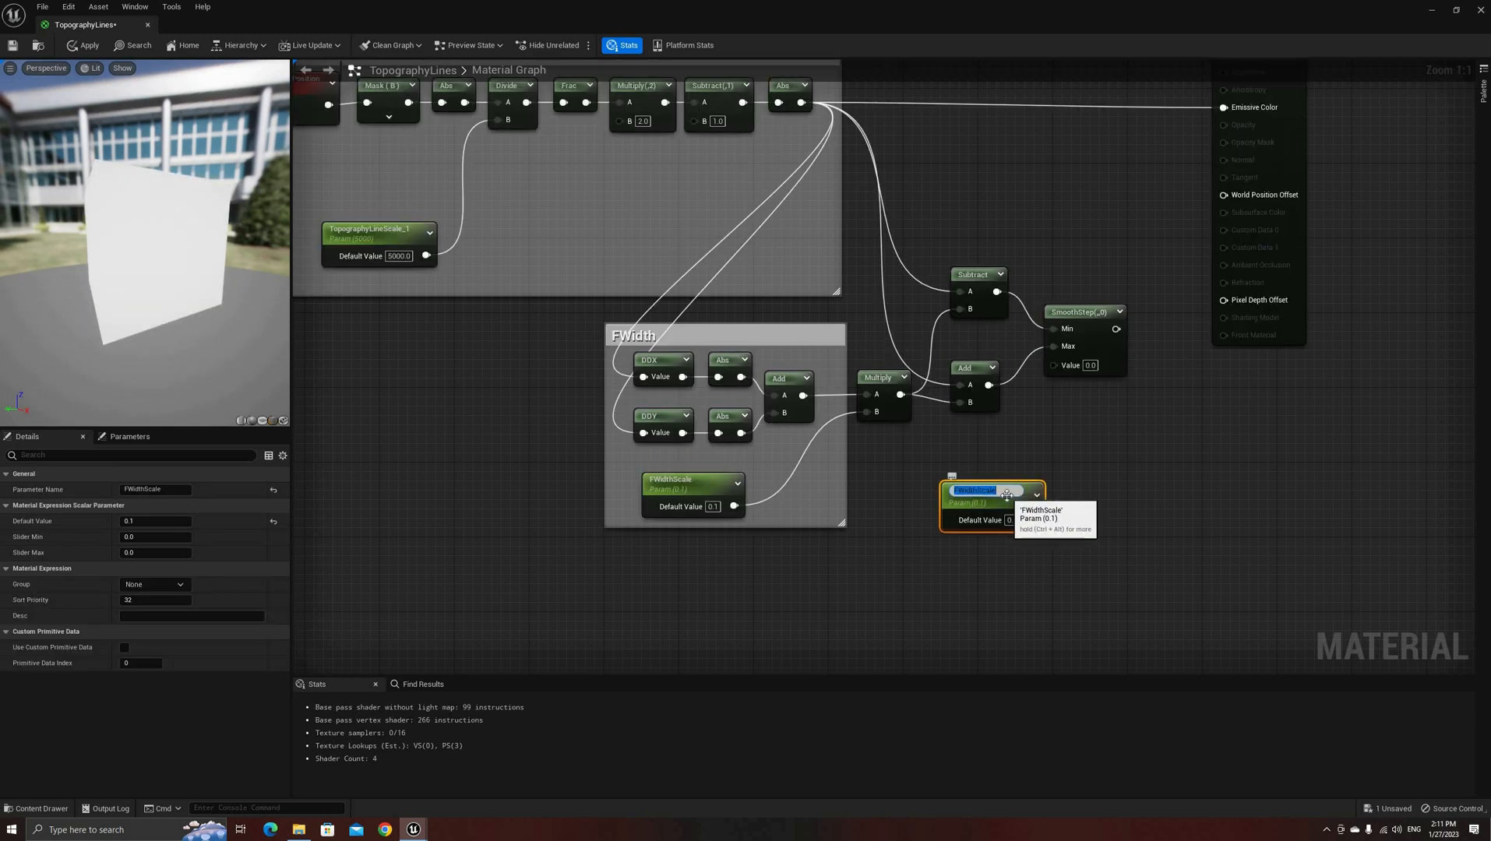
{"action": "type", "text": "TopographyLineWidth_1"}
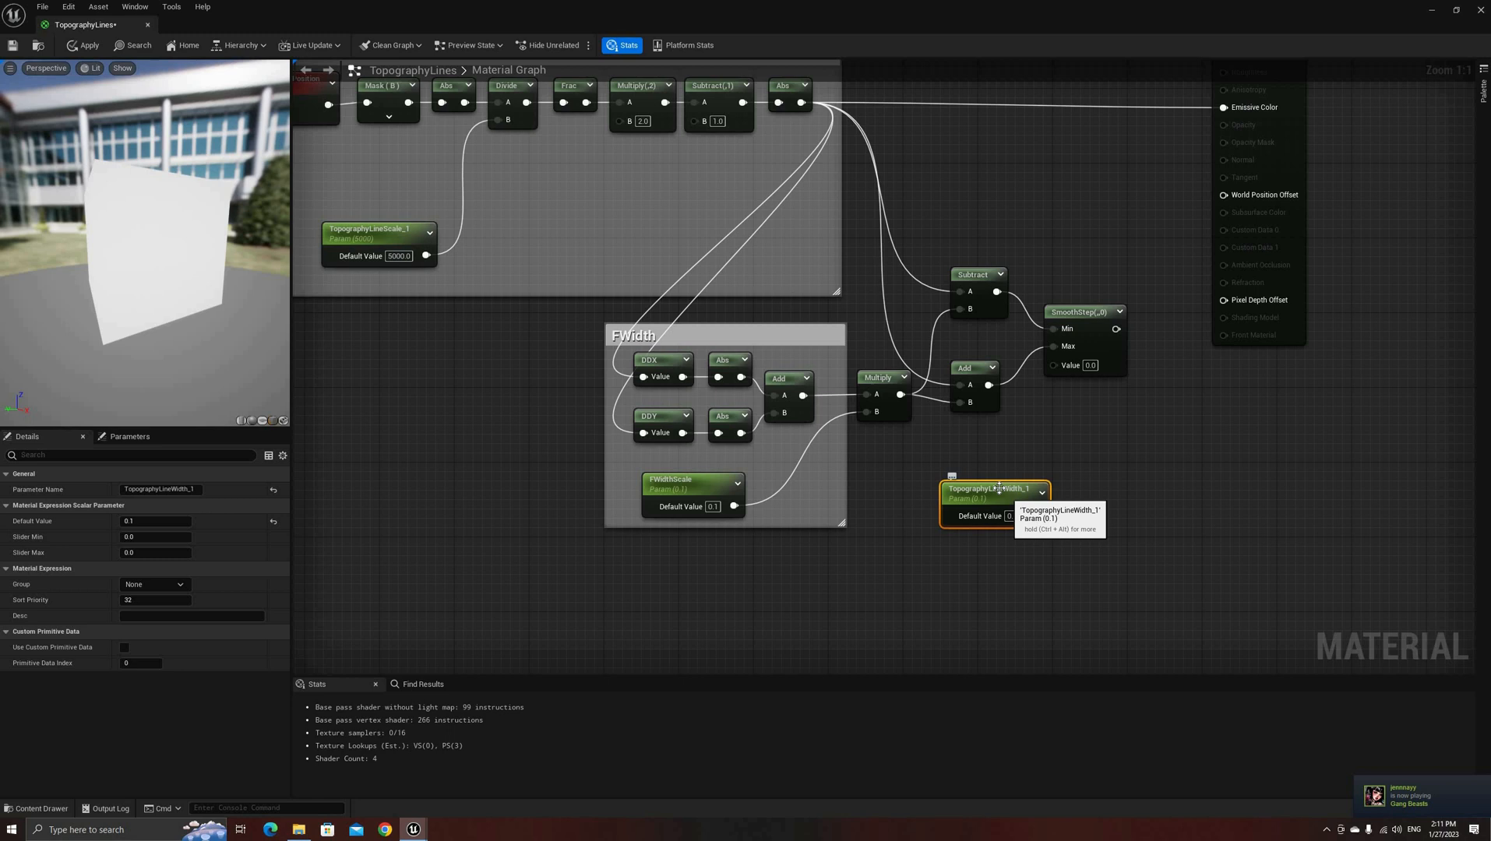
{"action": "left_click_drag", "start_coordinate": [994, 488], "coordinate": [950, 474]}
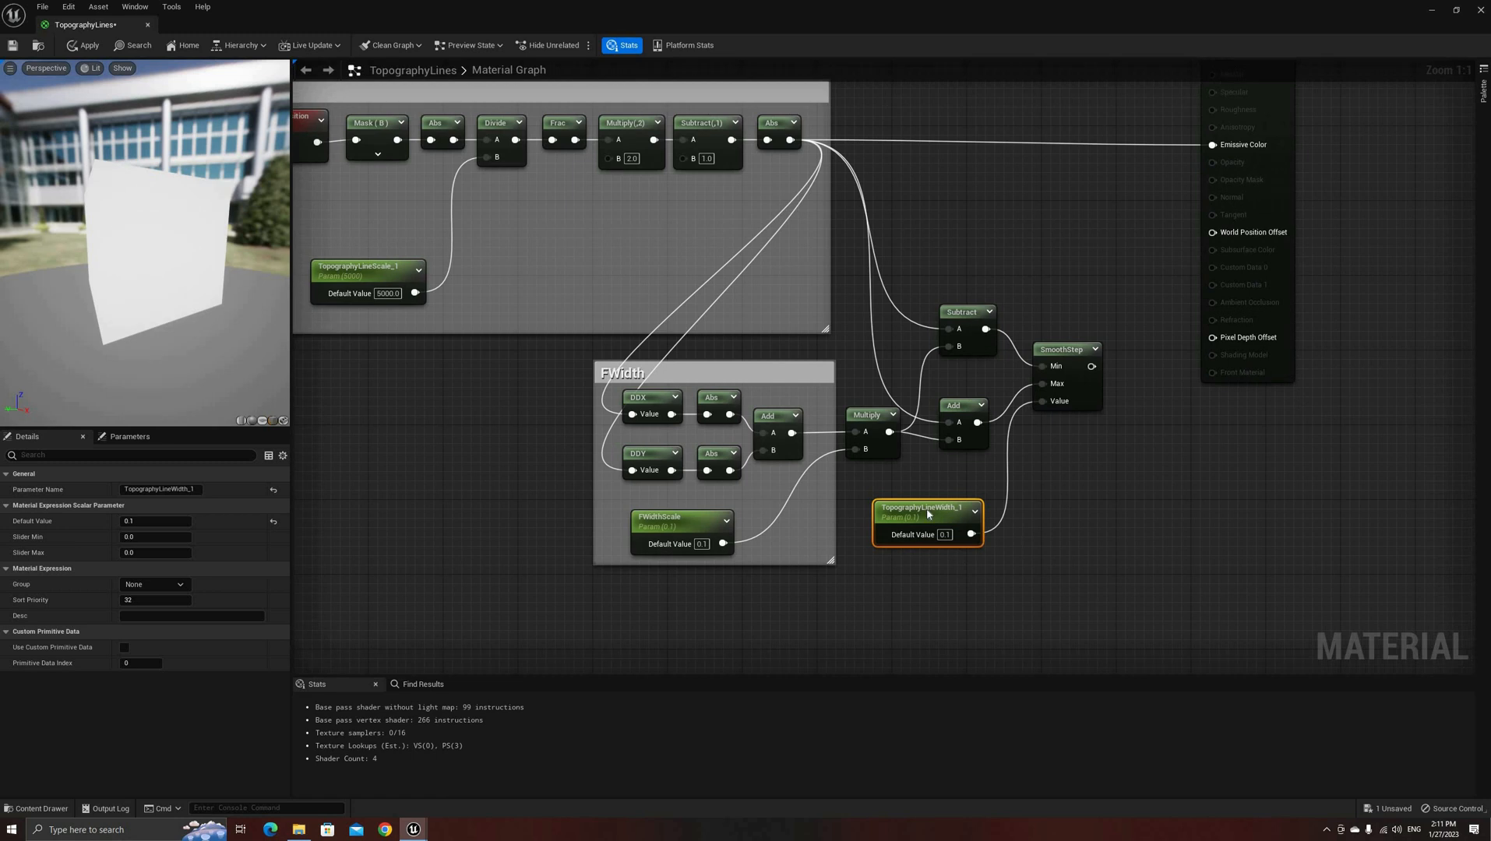
{"action": "left_click_drag", "start_coordinate": [927, 506], "coordinate": [899, 480]}
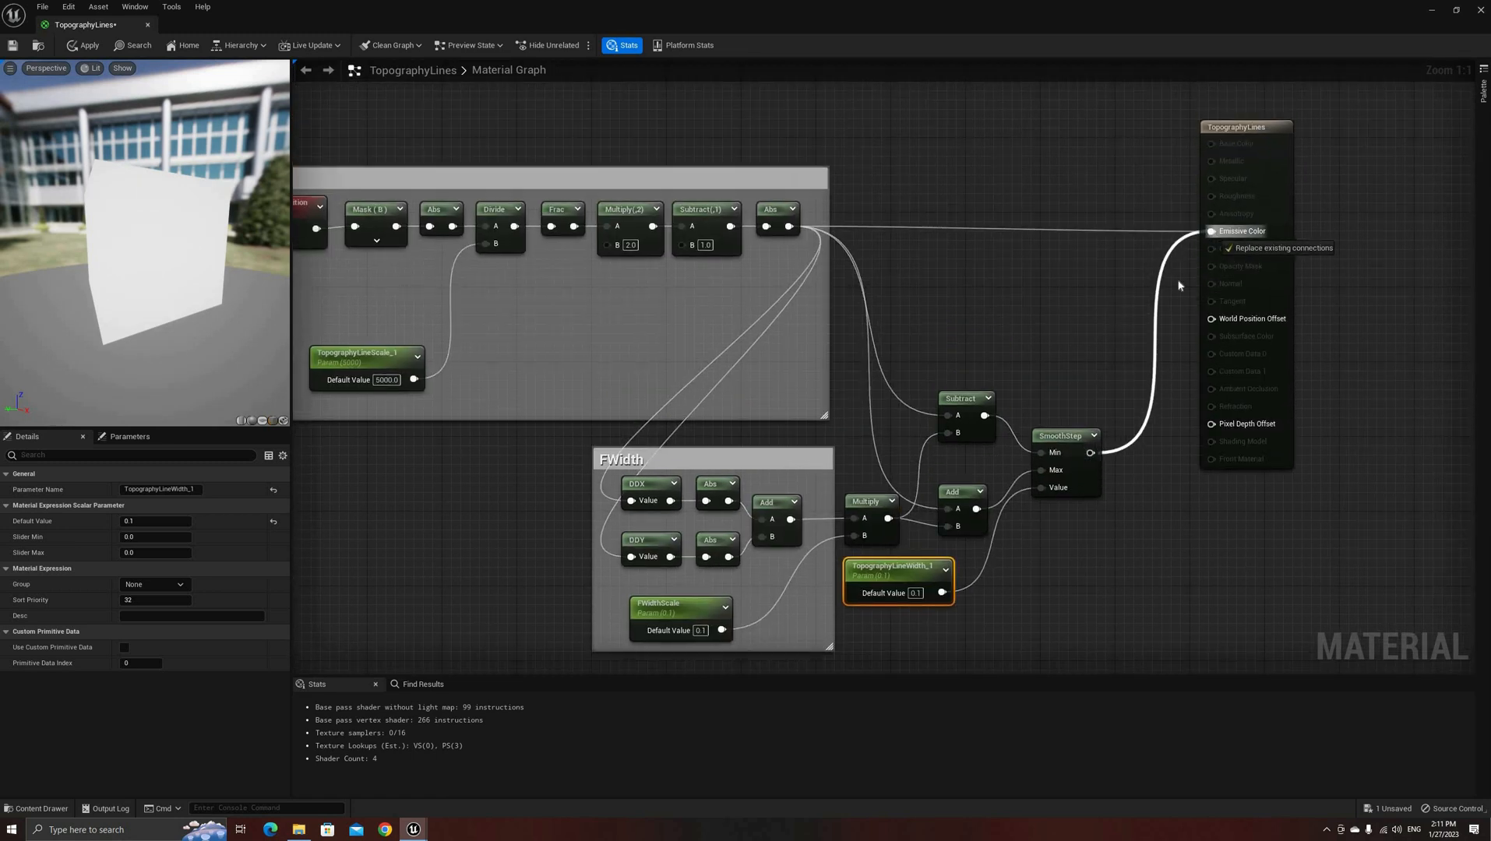
{"action": "left_click", "coordinate": [84, 45]}
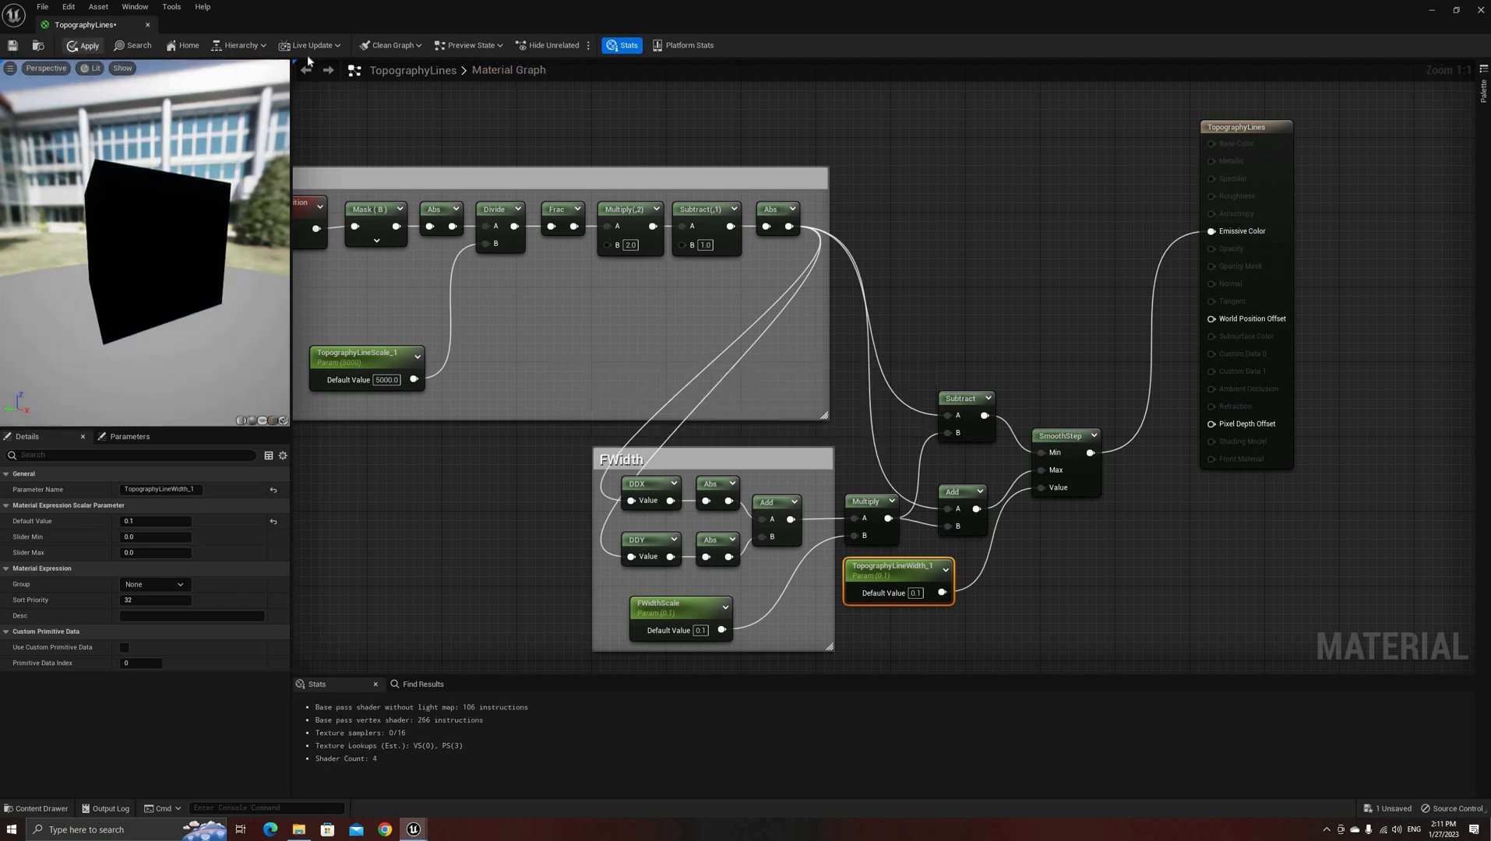
Save the TopographyLines material with TopographyLineWidth defaulting to 0.05.
{"action": "left_click", "coordinate": [84, 45]}
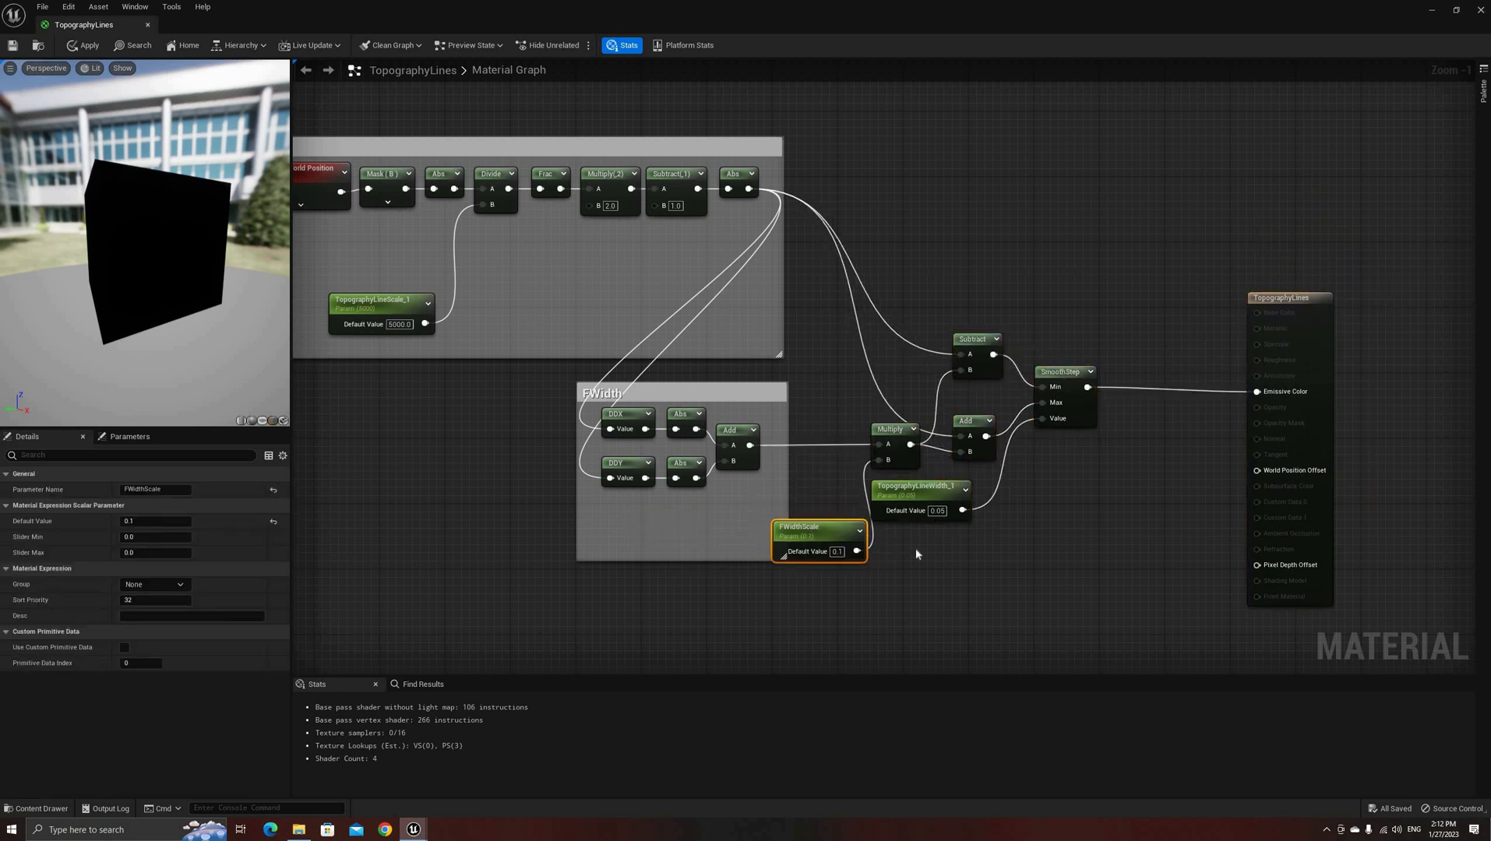
Wrap the SmoothStep, Subtract, Add, Multiply and width parameters in an 'Antialiasing' comment.
{"action": "left_click_drag", "start_coordinate": [818, 539], "coordinate": [913, 561]}
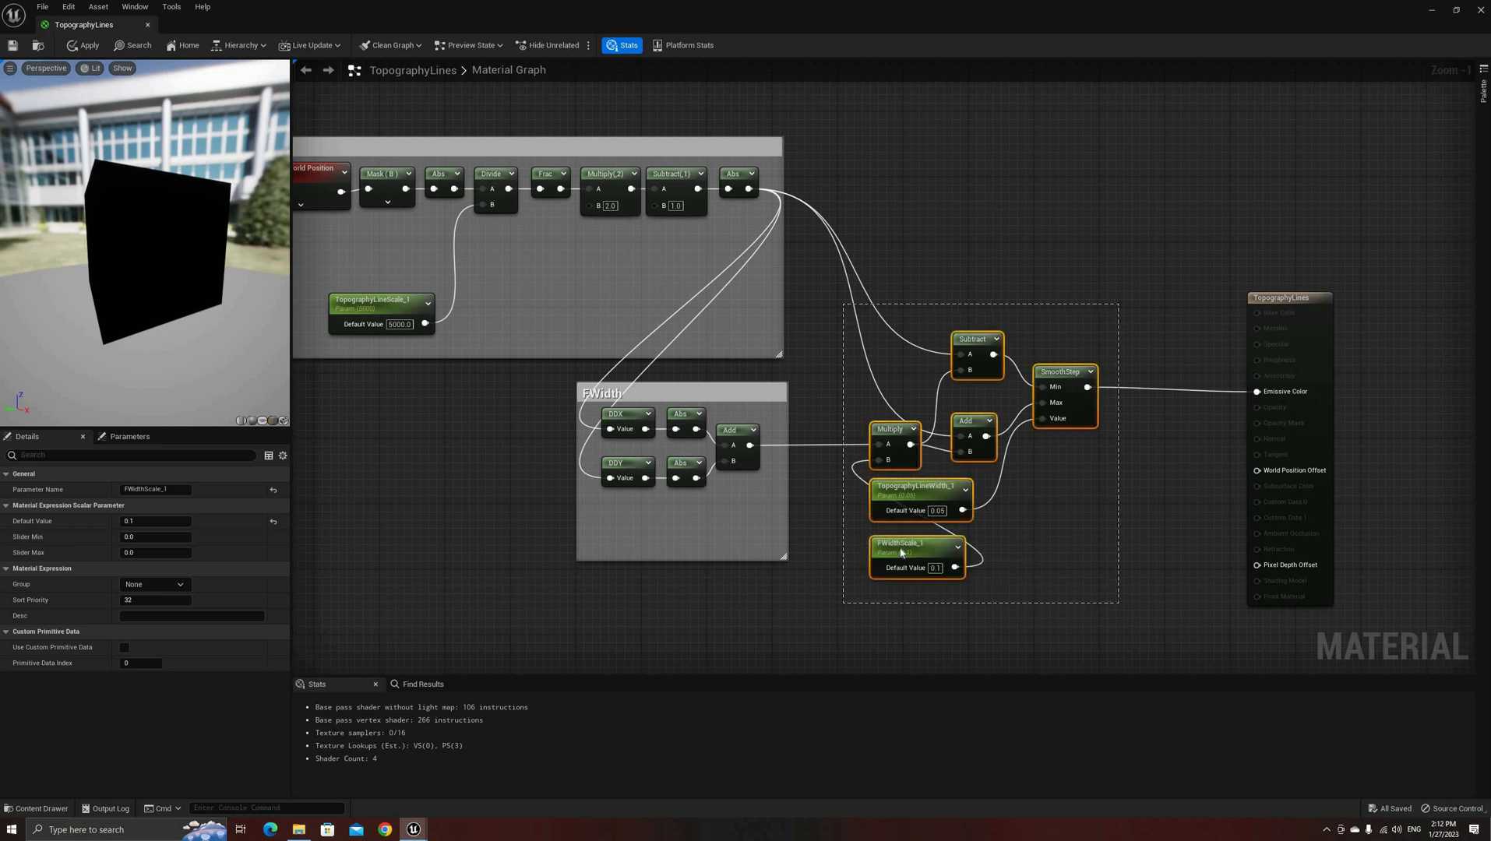
{"action": "type", "text": "Antialiasing"}
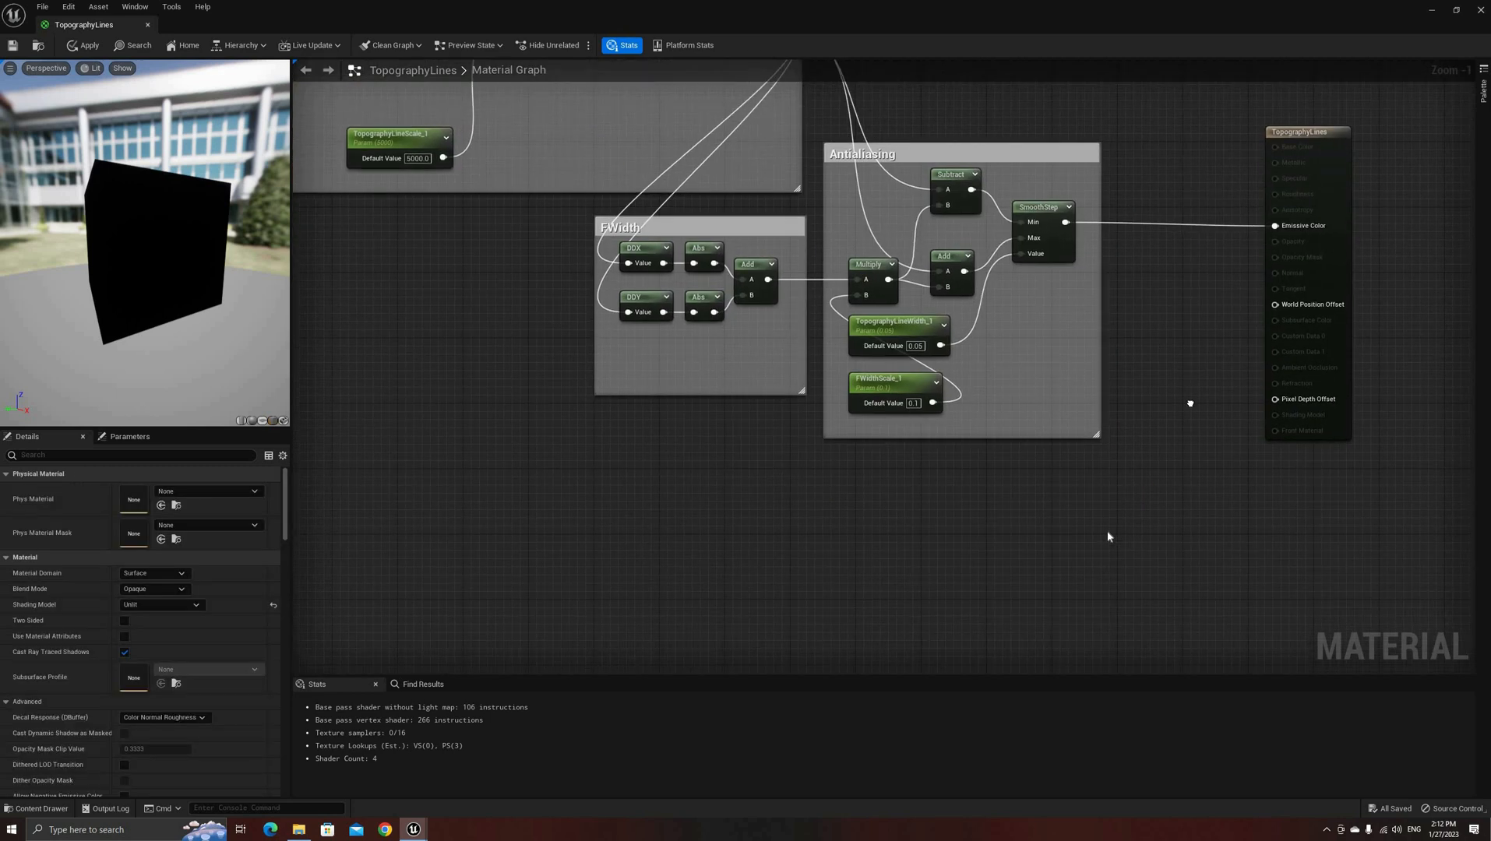
{"action": "scroll", "scroll_direction": "down", "scroll_amount": 3}
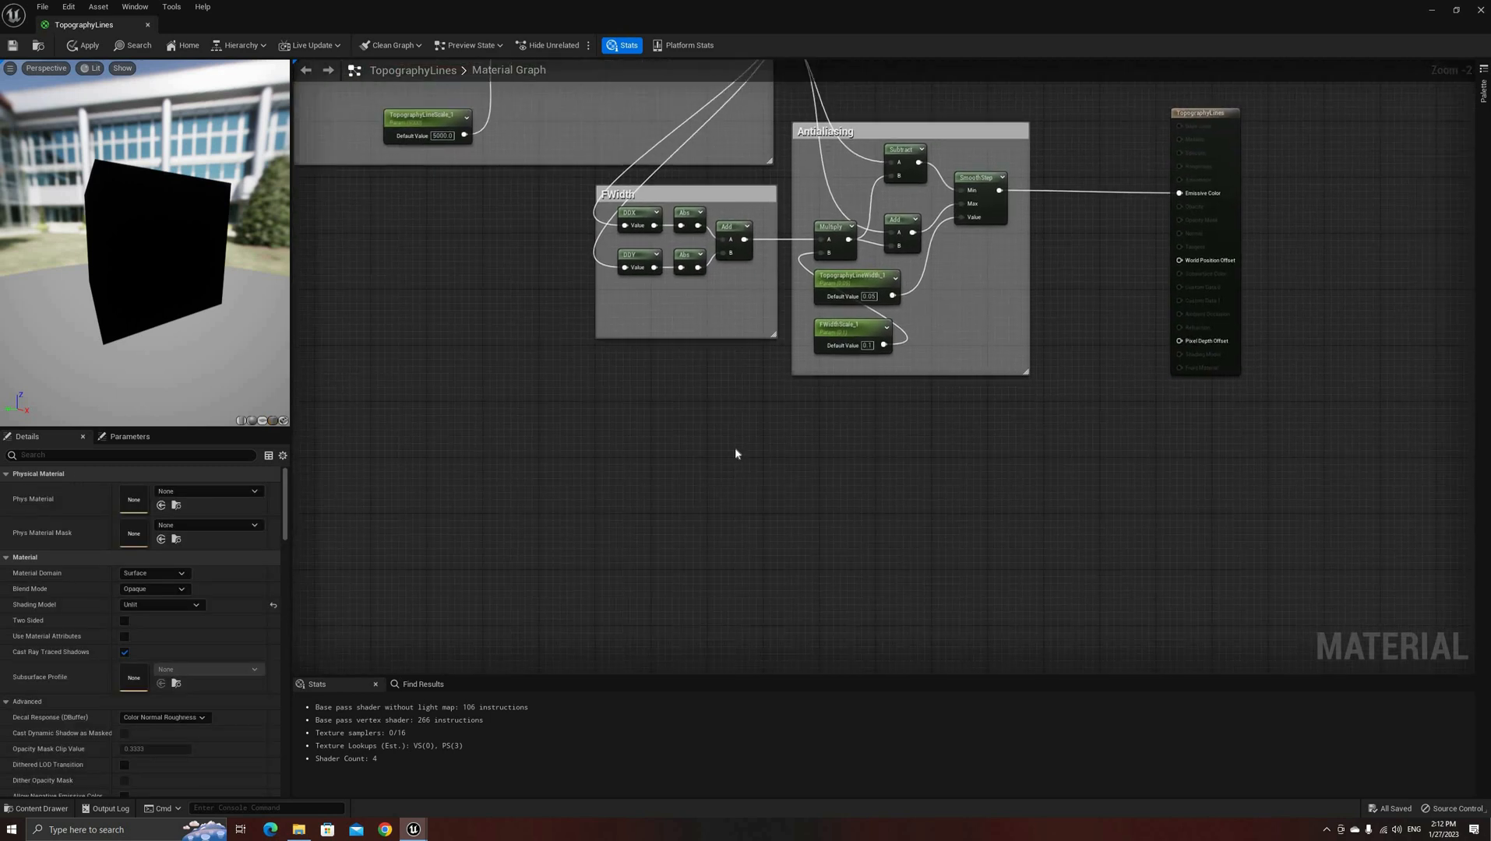
Add ColorLow and ColorHigh vector parameter nodes to the graph.
{"action": "right_click", "coordinate": [736, 455]}
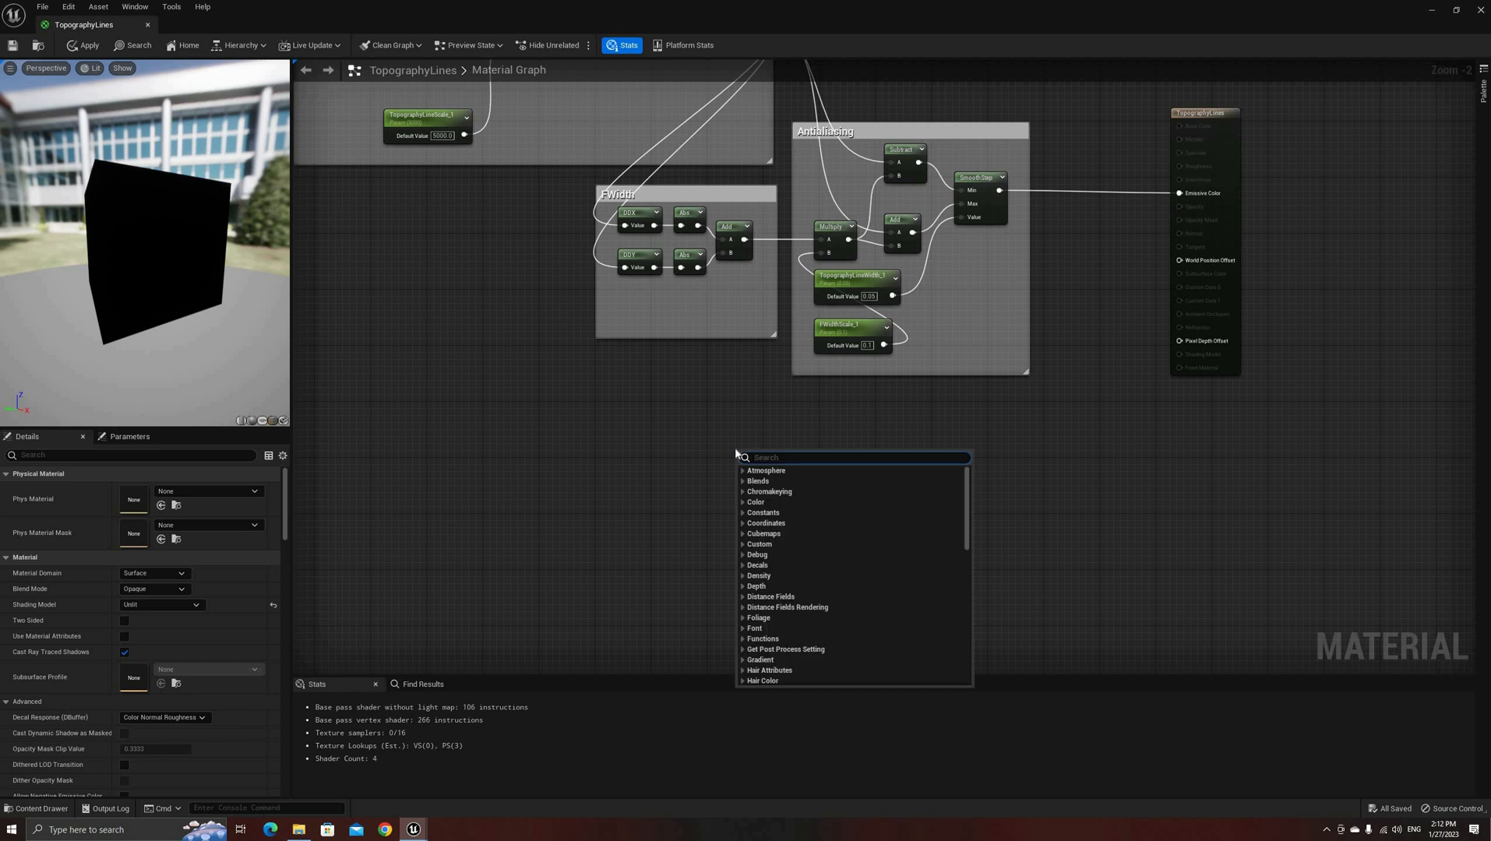
{"action": "type", "text": "vector pa"}
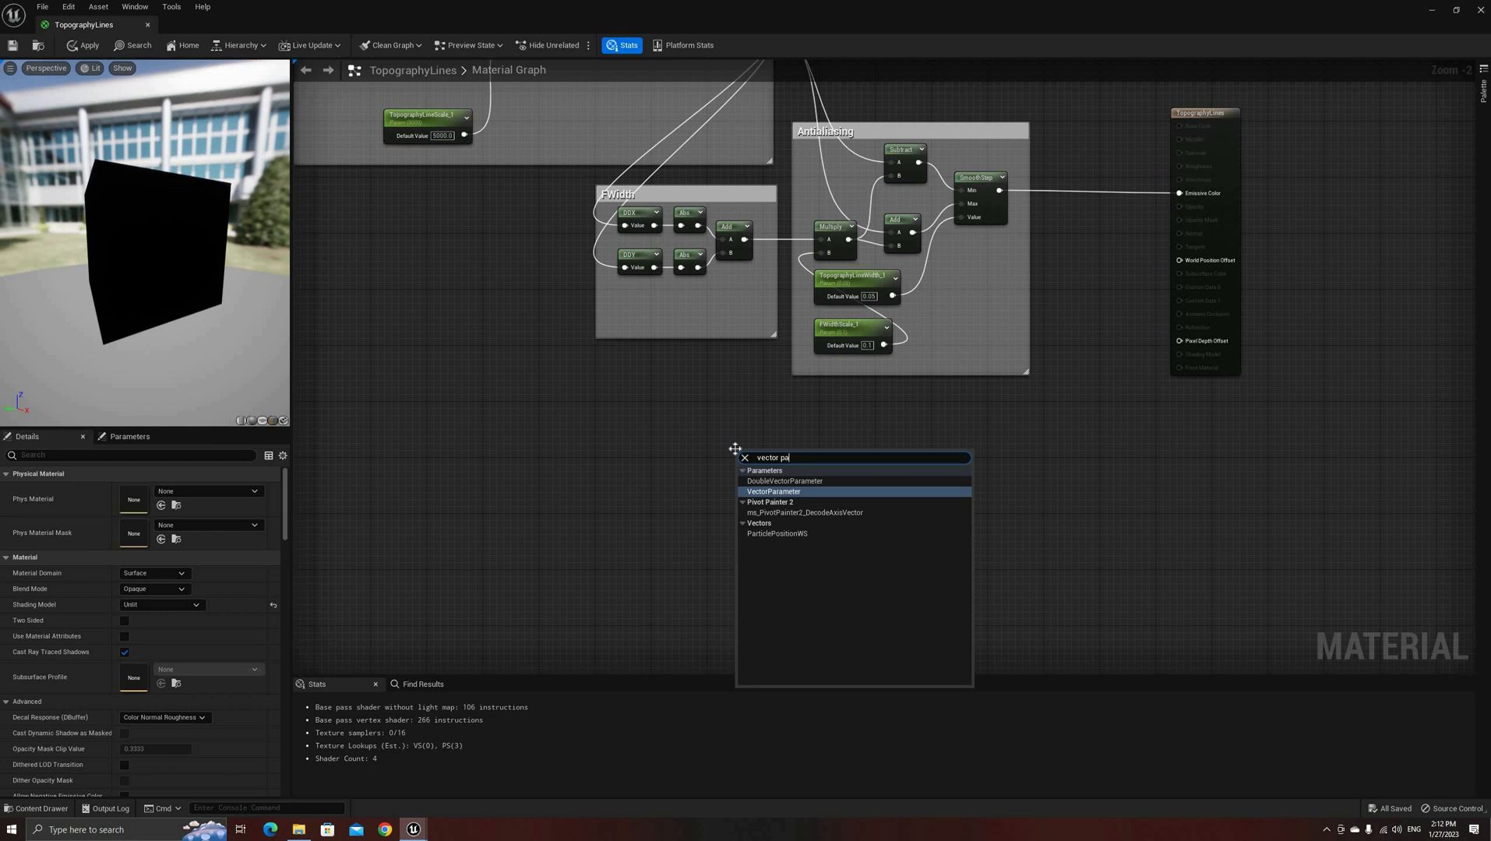
{"action": "left_click", "coordinate": [775, 491]}
{"action": "type", "text": "ColorLow"}
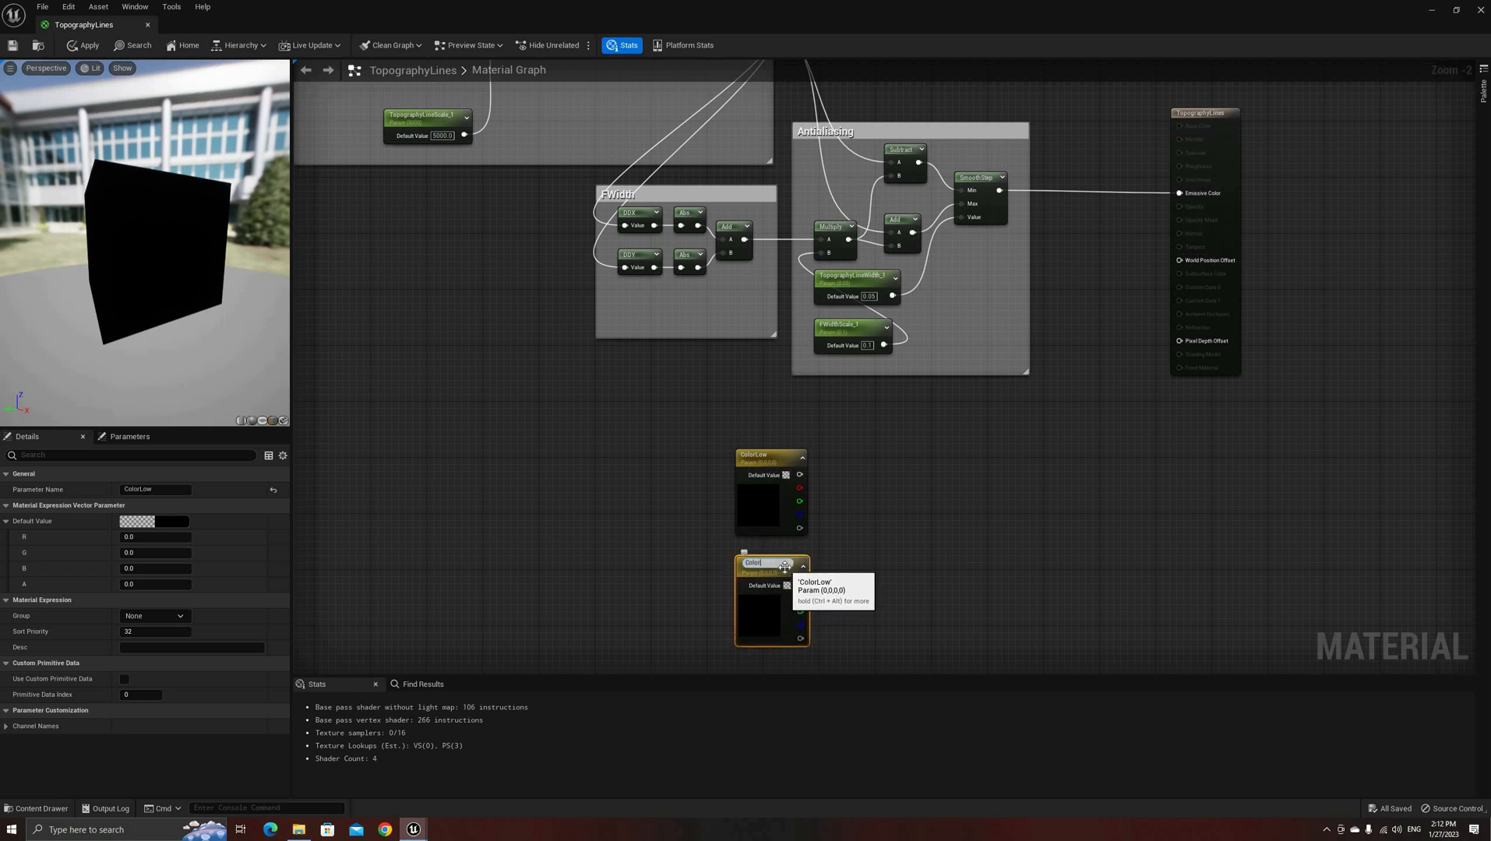
{"action": "left_click", "coordinate": [756, 563]}
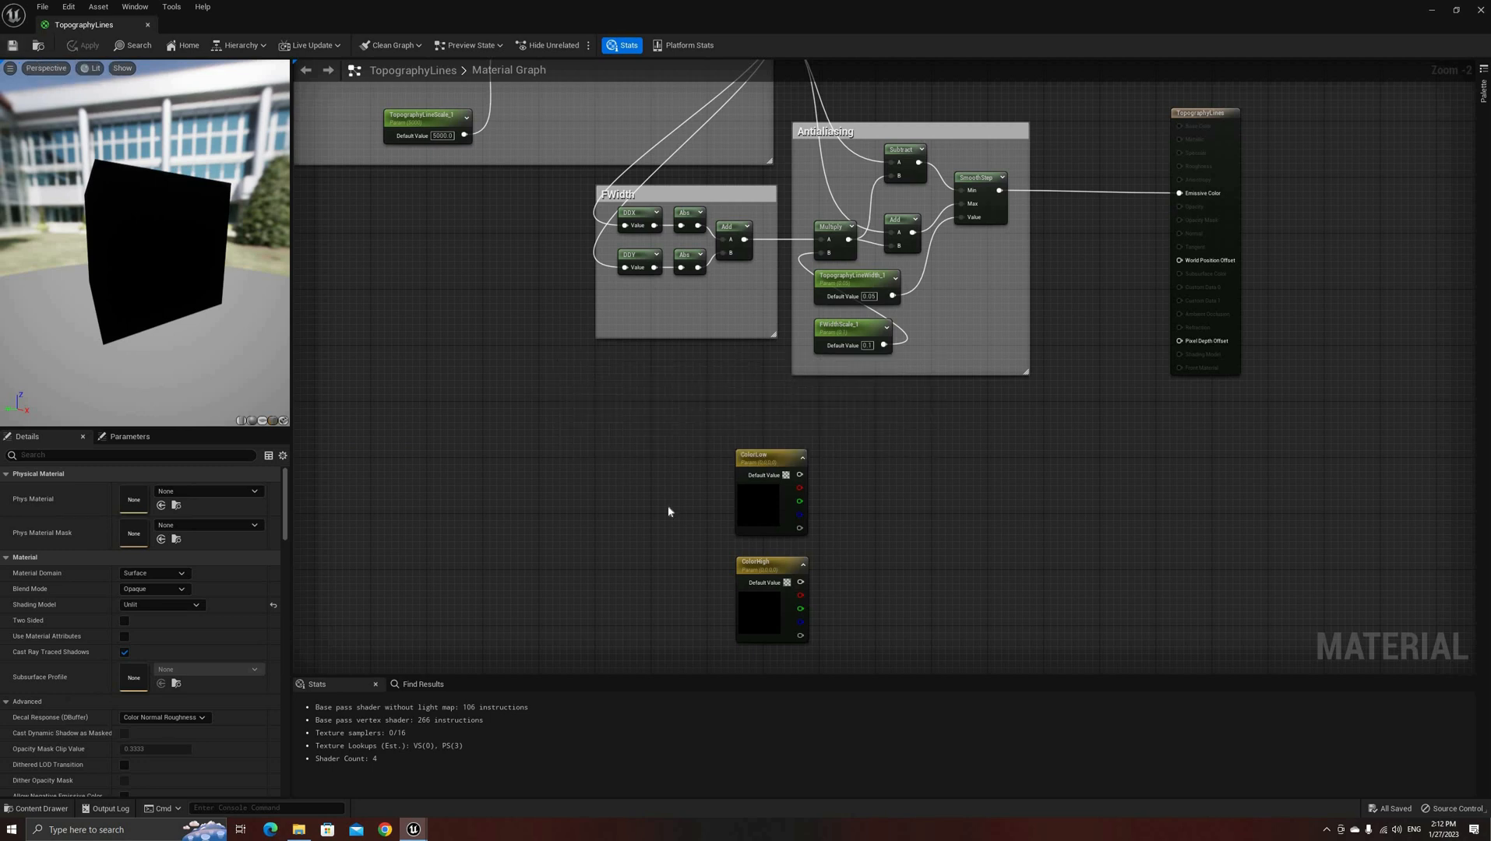
{"action": "mouse_move", "coordinate": [757, 501]}
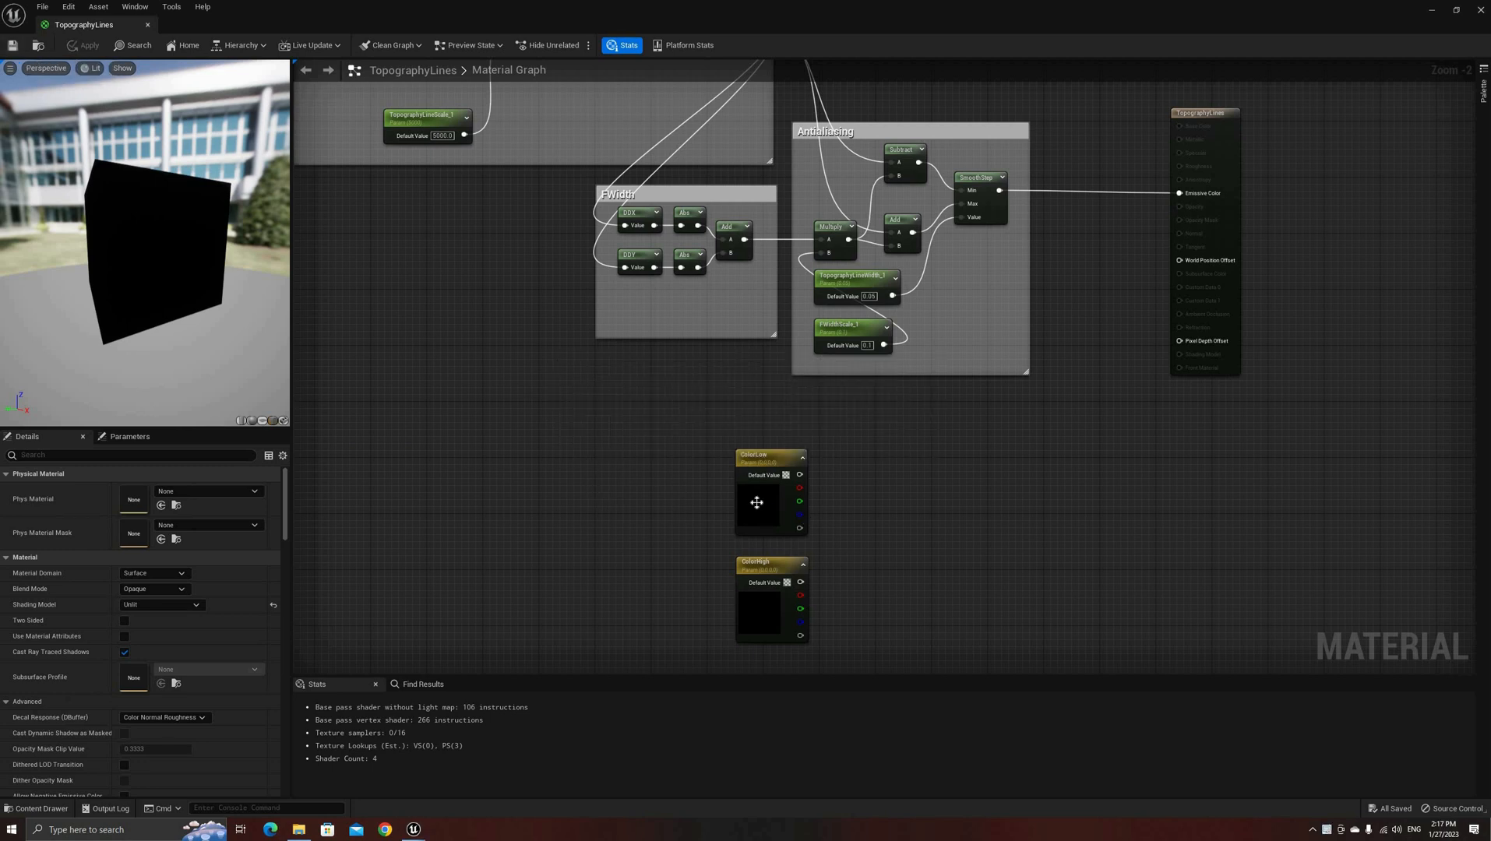
Set ColorLow to red and ColorHigh to green in the Color Picker.
{"action": "left_click", "coordinate": [757, 503]}
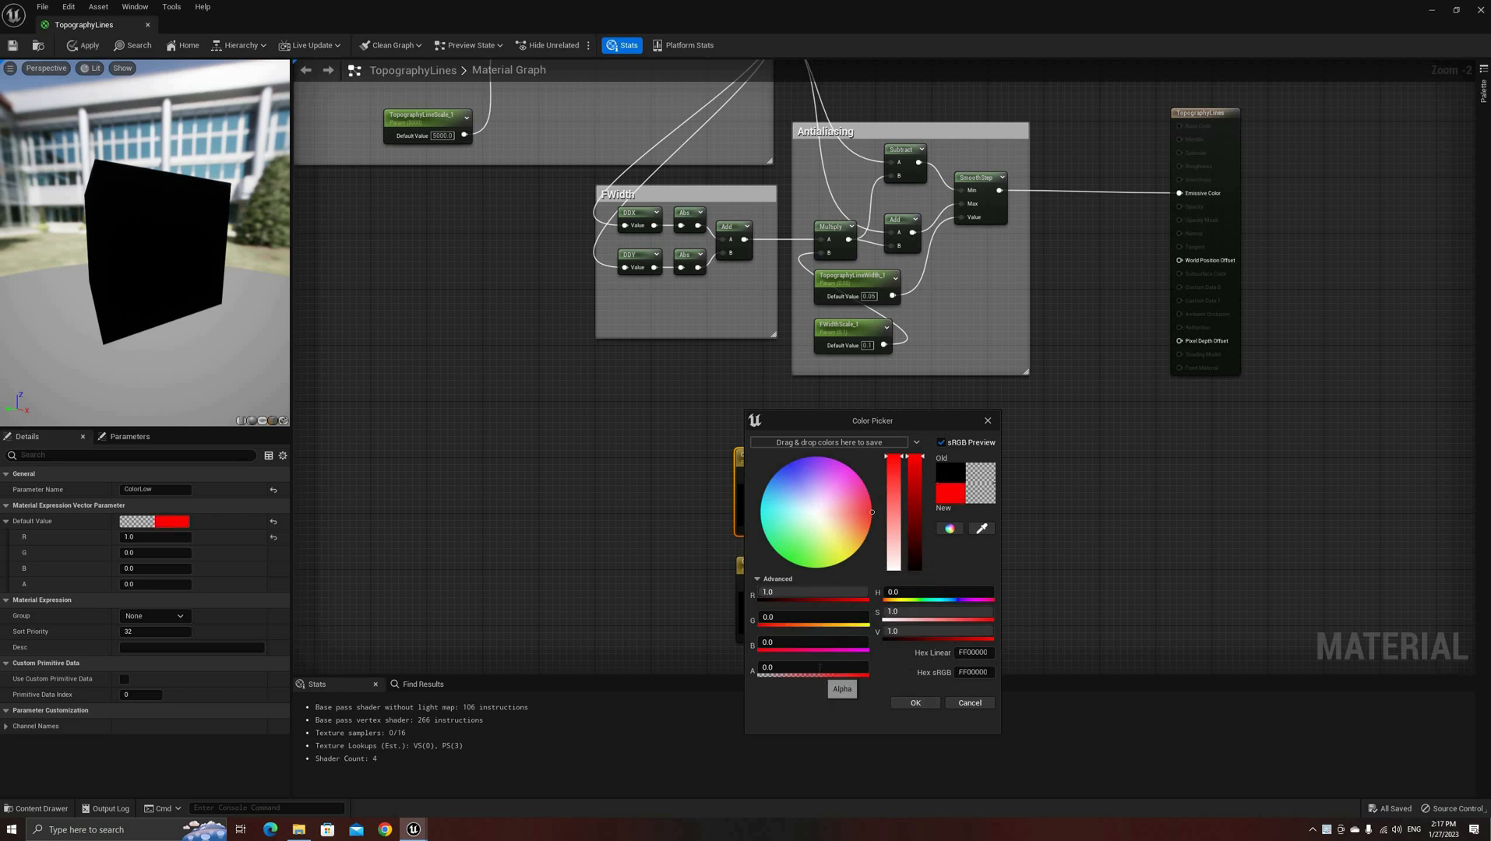
{"action": "left_click", "coordinate": [915, 703]}
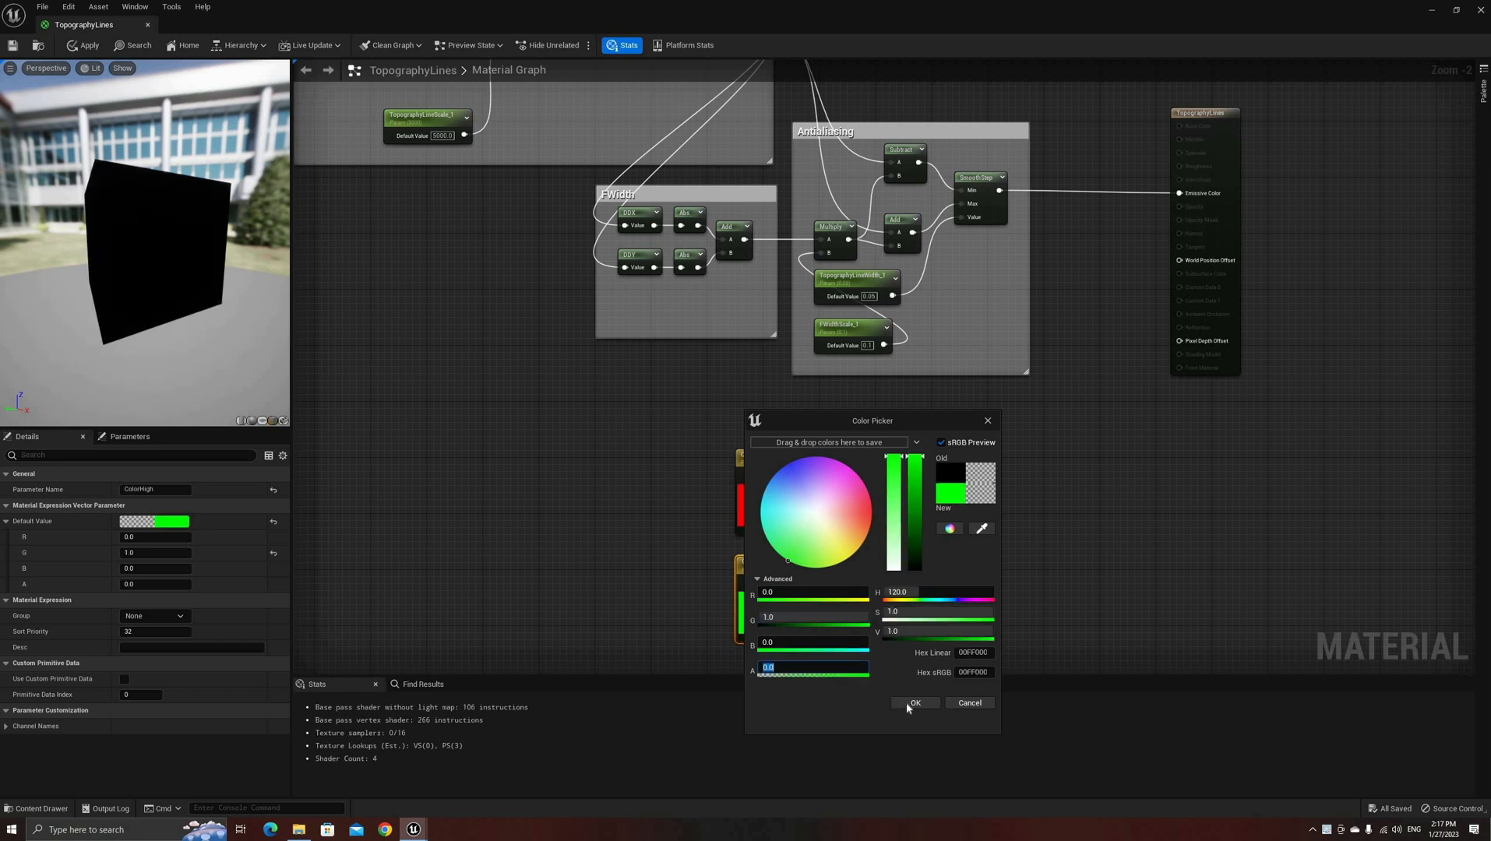
{"action": "left_click", "coordinate": [915, 704]}
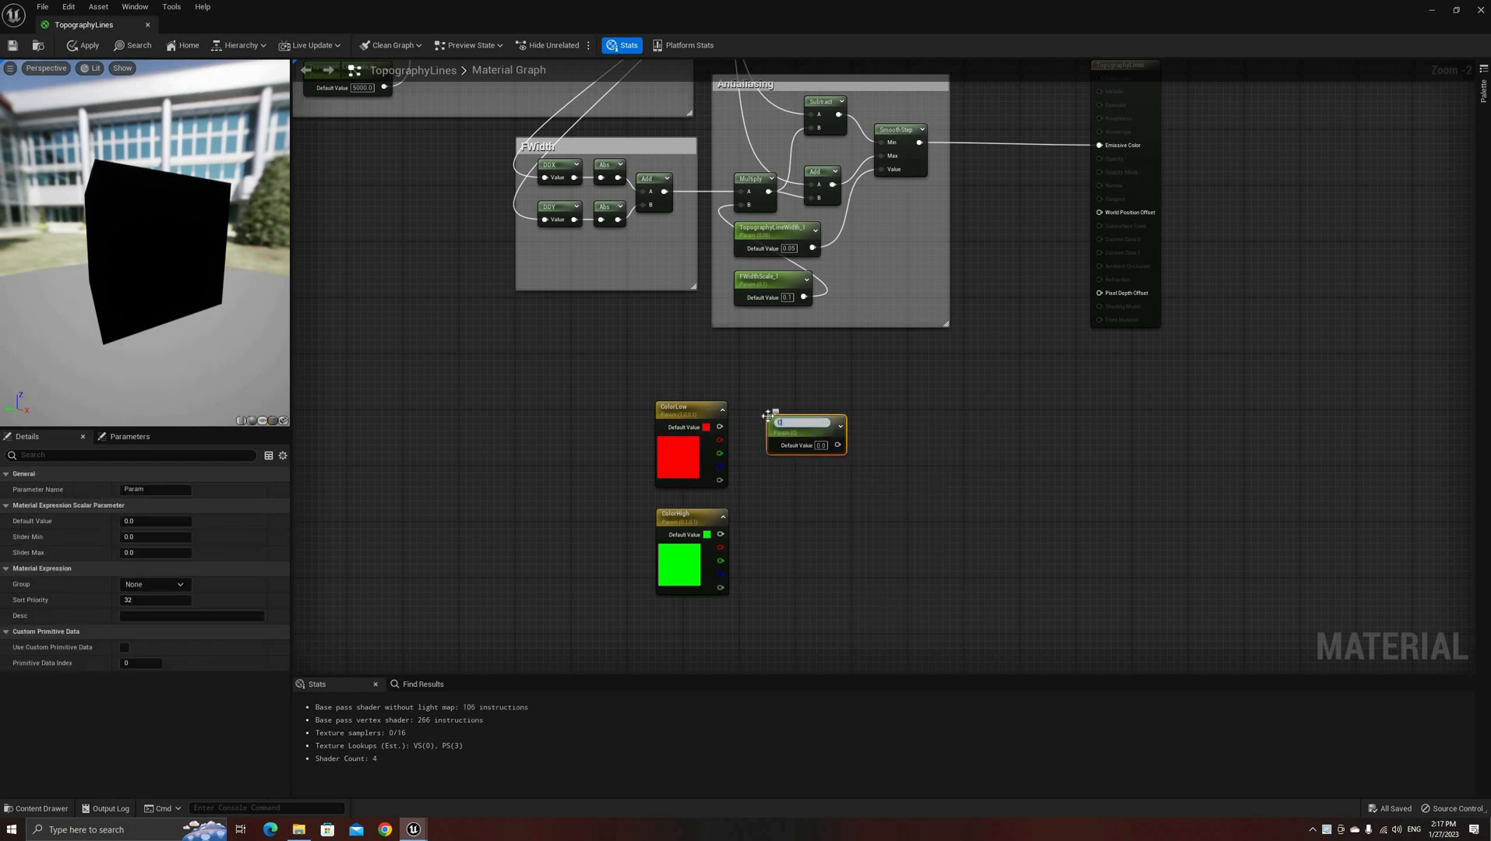
Name the new scalar height parameters for the low and high Z limits.
{"action": "type", "text": "Lol"}
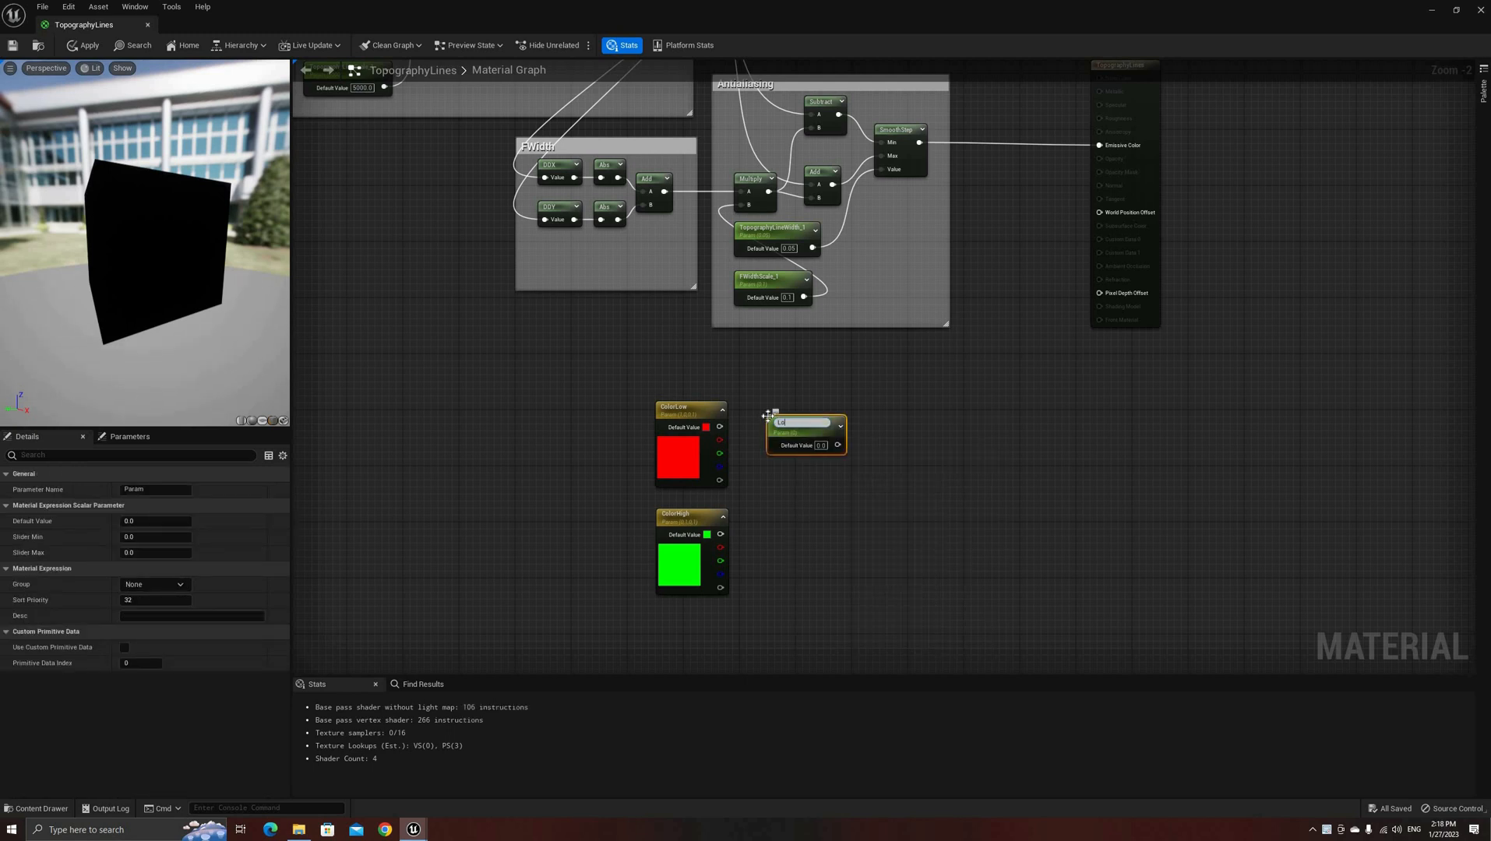
{"action": "type", "text": "LowColorZ"}
{"action": "type", "text": "sub"}
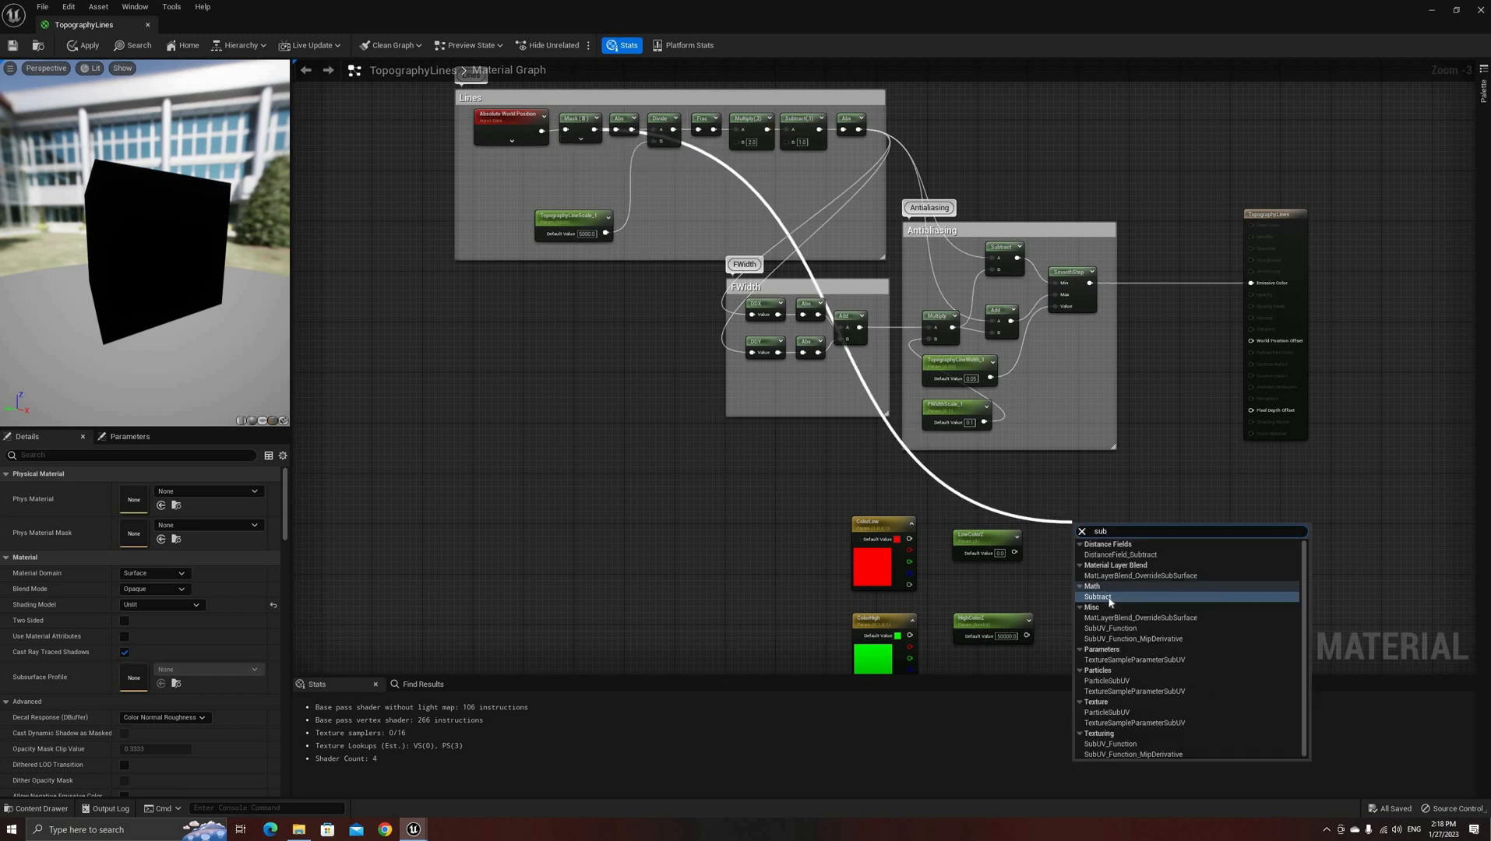
Lerp ColorLow to ColorHigh by normalized world Z and wrap it in a 'Color based on Z' comment.
{"action": "left_click", "coordinate": [1099, 596]}
{"action": "type", "text": "Clo"}
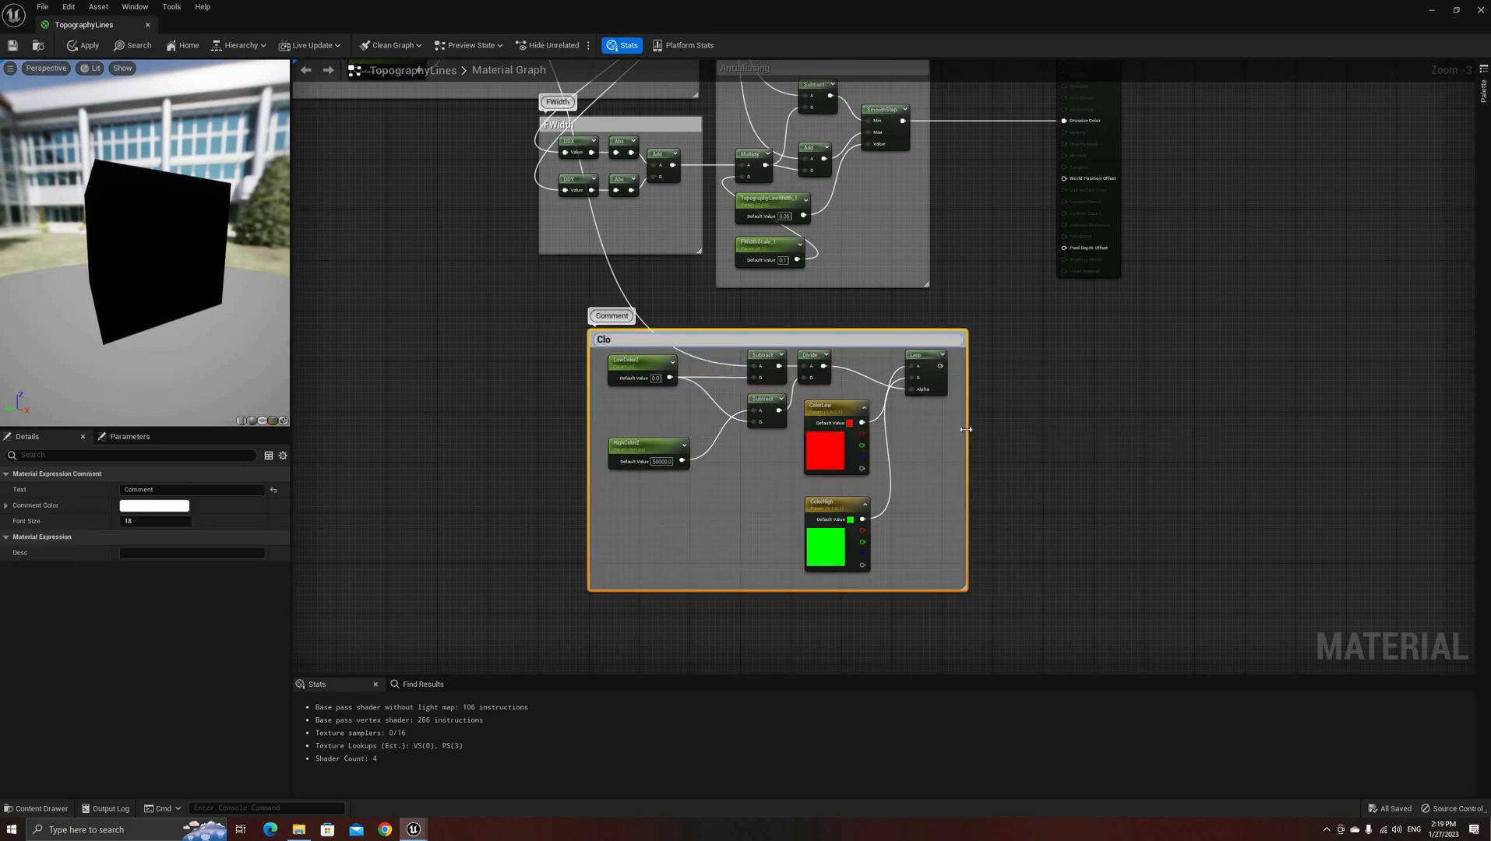
{"action": "type", "text": "Color based on Z"}
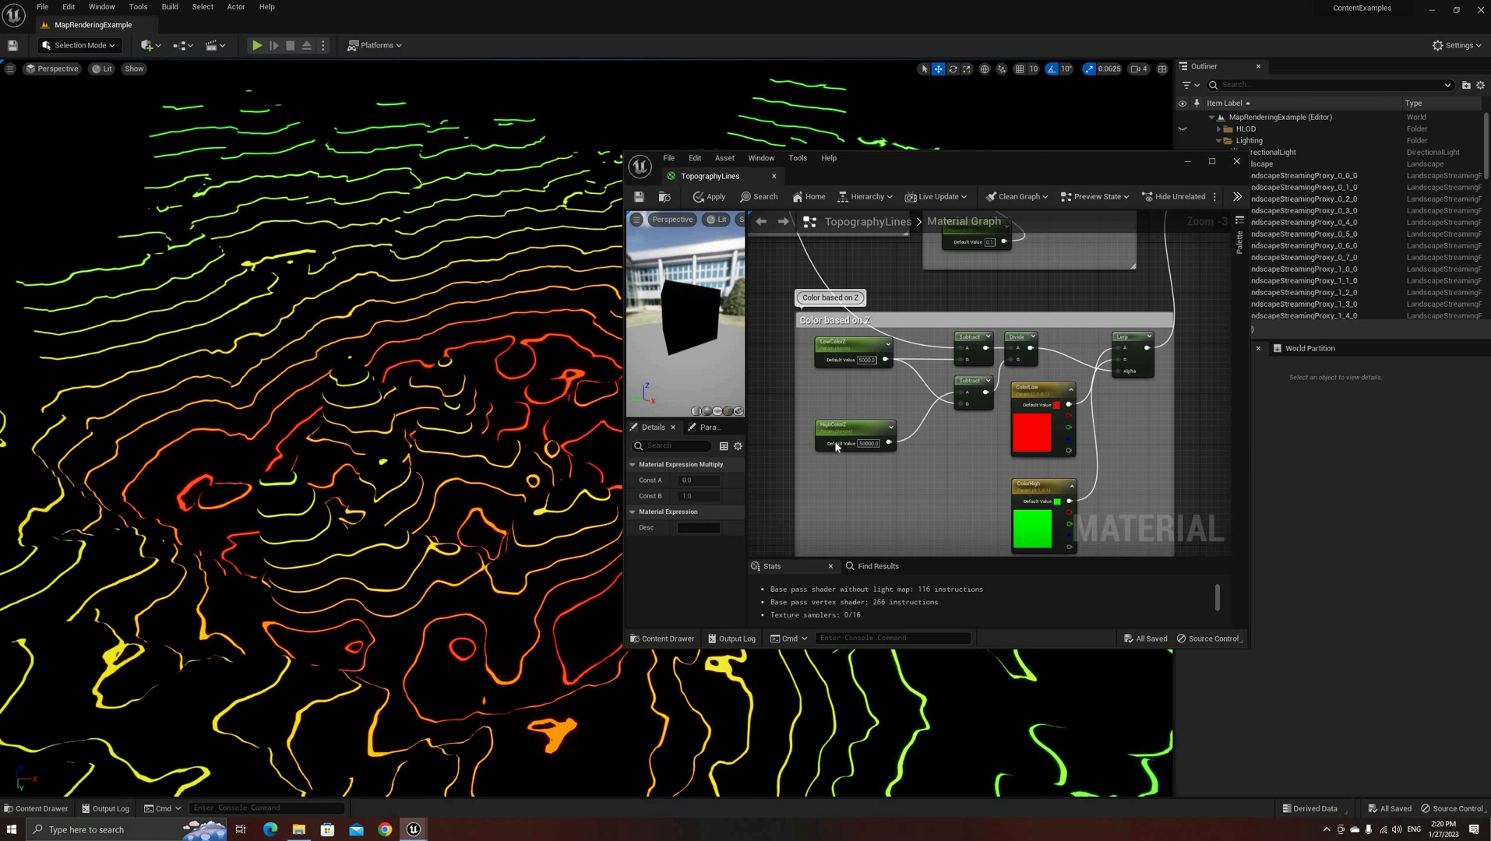
Multiply the height colour into the line mask for Emissive Color and duplicate the line-building groups.
{"action": "left_click", "coordinate": [1214, 162]}
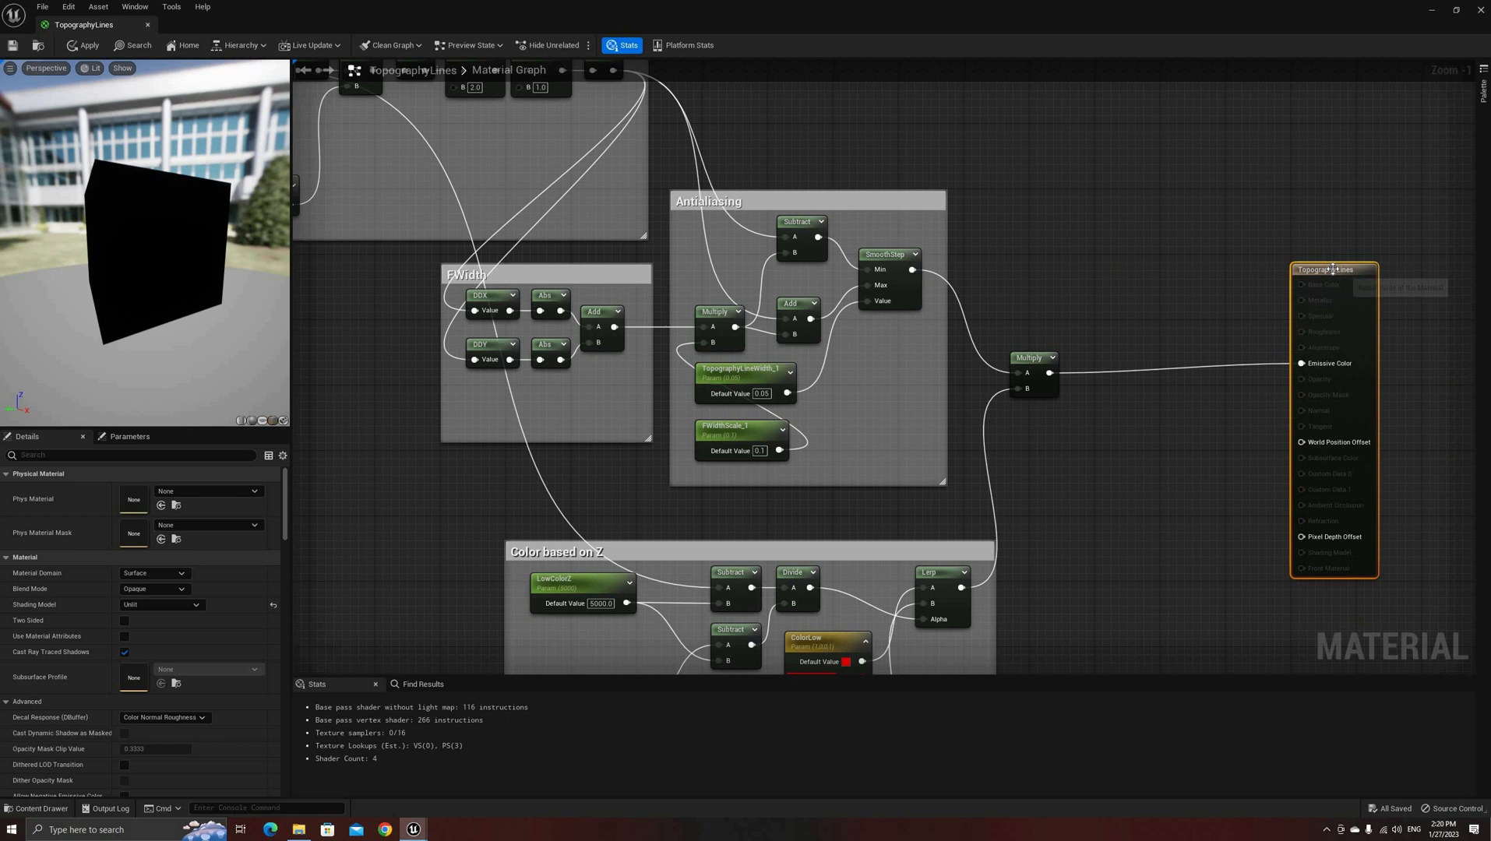
{"action": "type", "text": "te"}
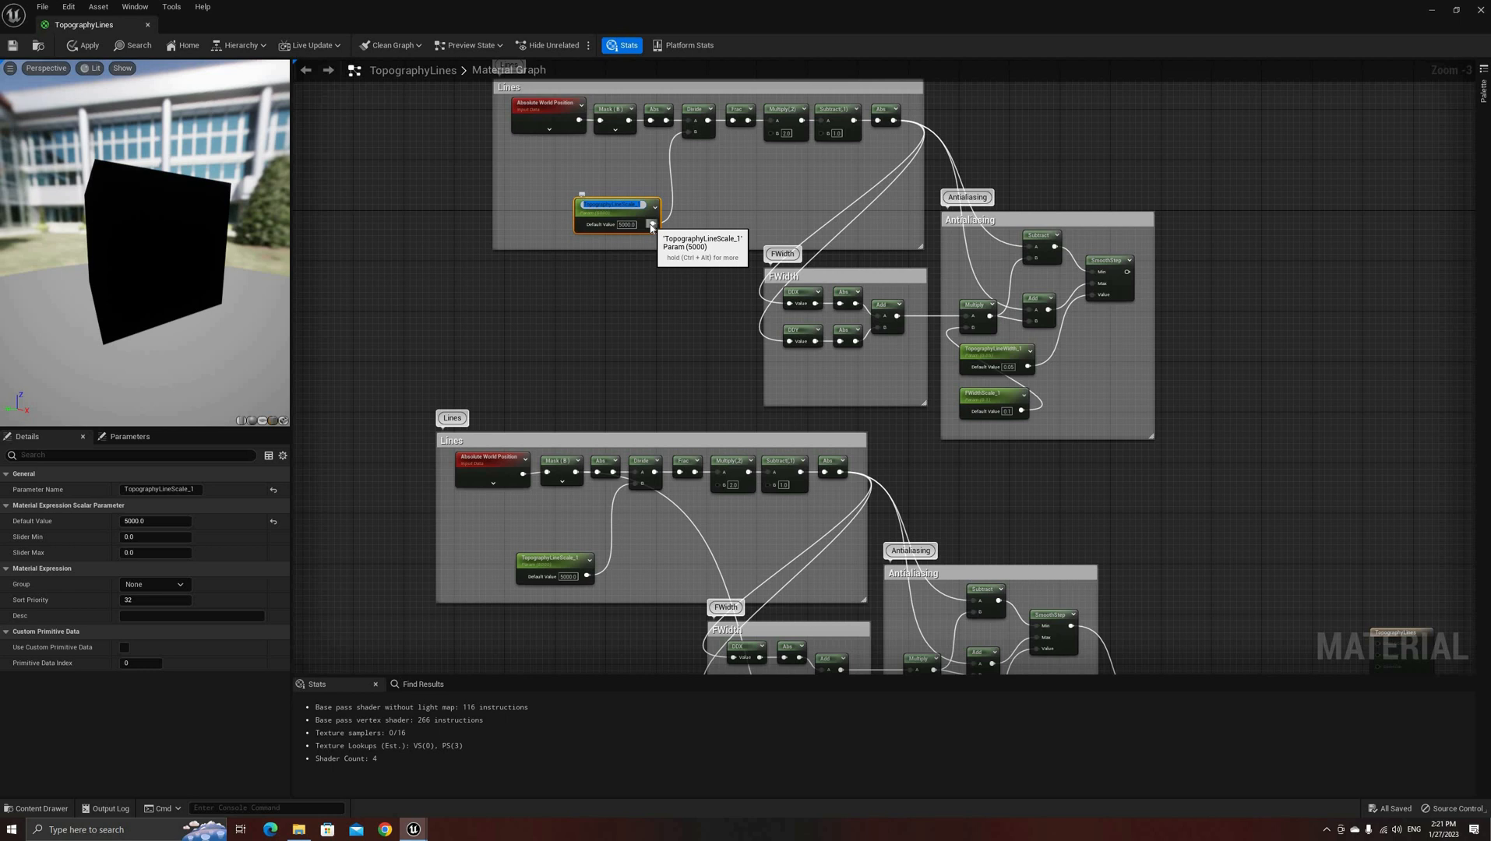
Adjust the copied scale parameter, merge both SmoothStep outputs with a Max node and comment the copy.
{"action": "left_click", "coordinate": [994, 355]}
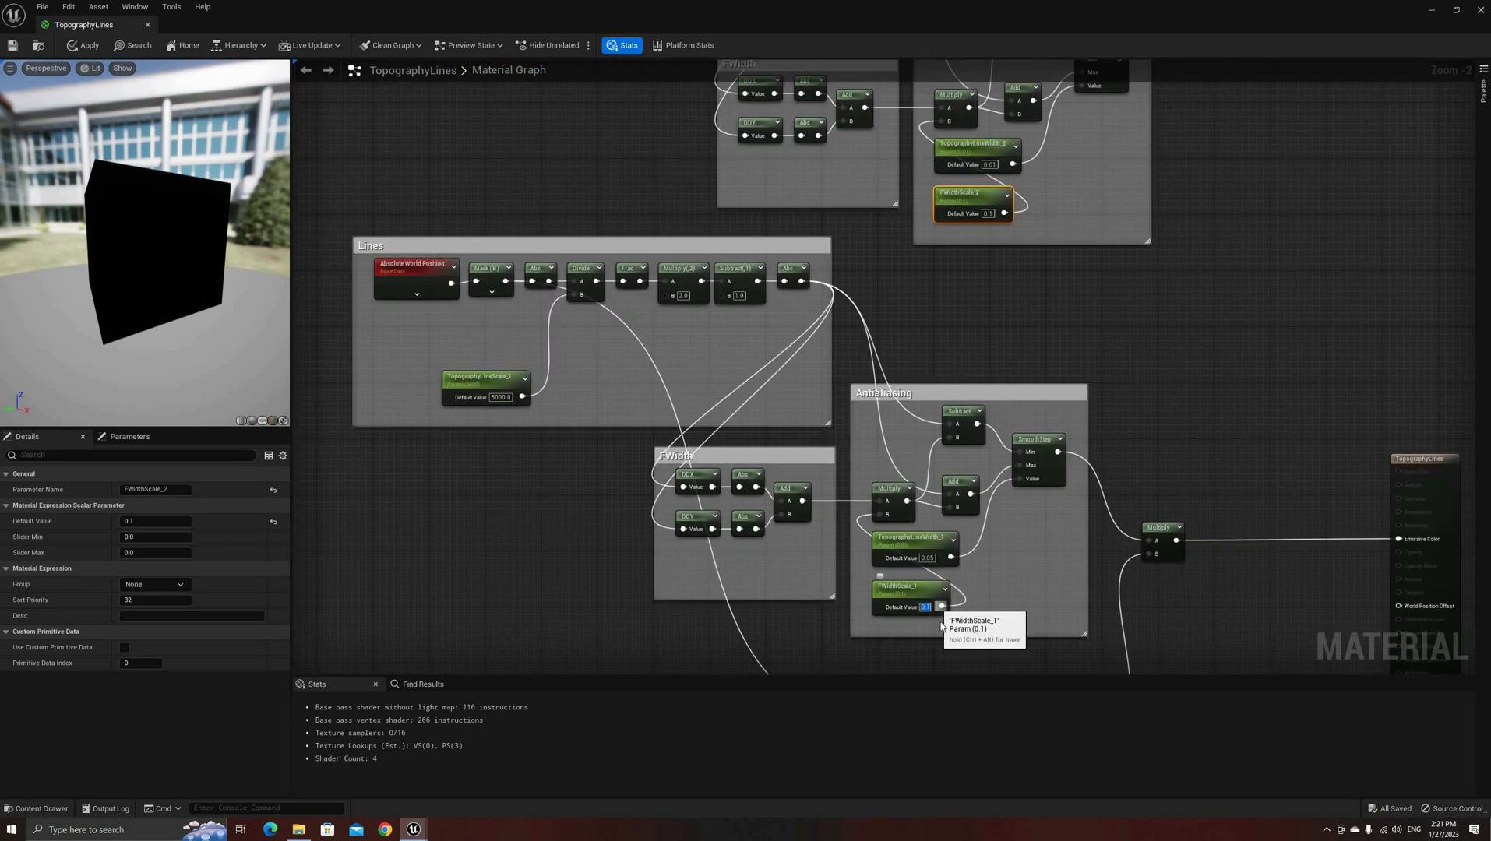
{"action": "mouse_move", "coordinate": [971, 194]}
{"action": "type", "text": "0.2"}
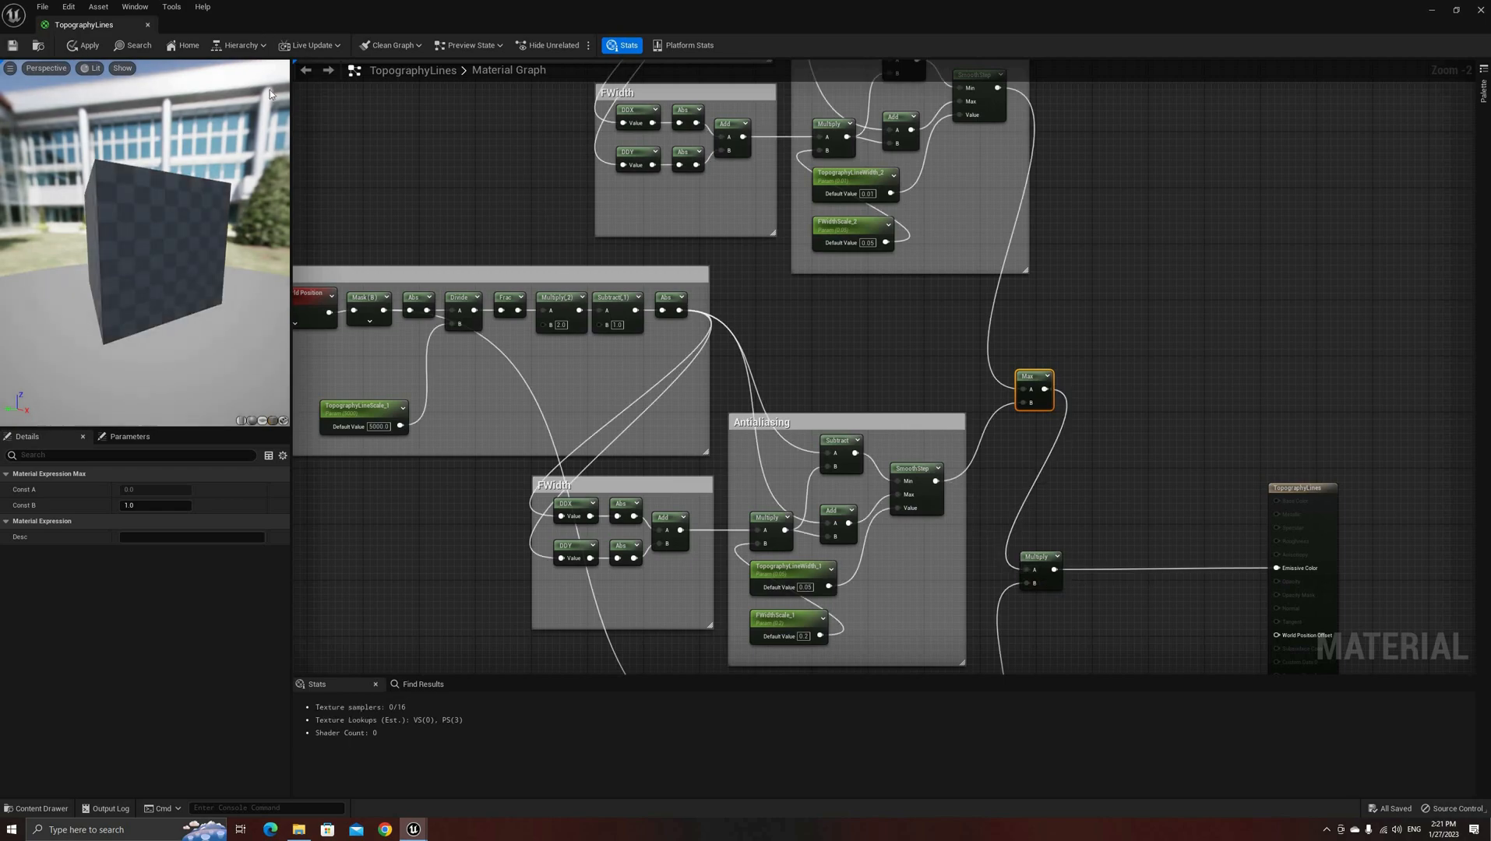
{"action": "left_click", "coordinate": [84, 45]}
{"action": "type", "text": "Lines"}
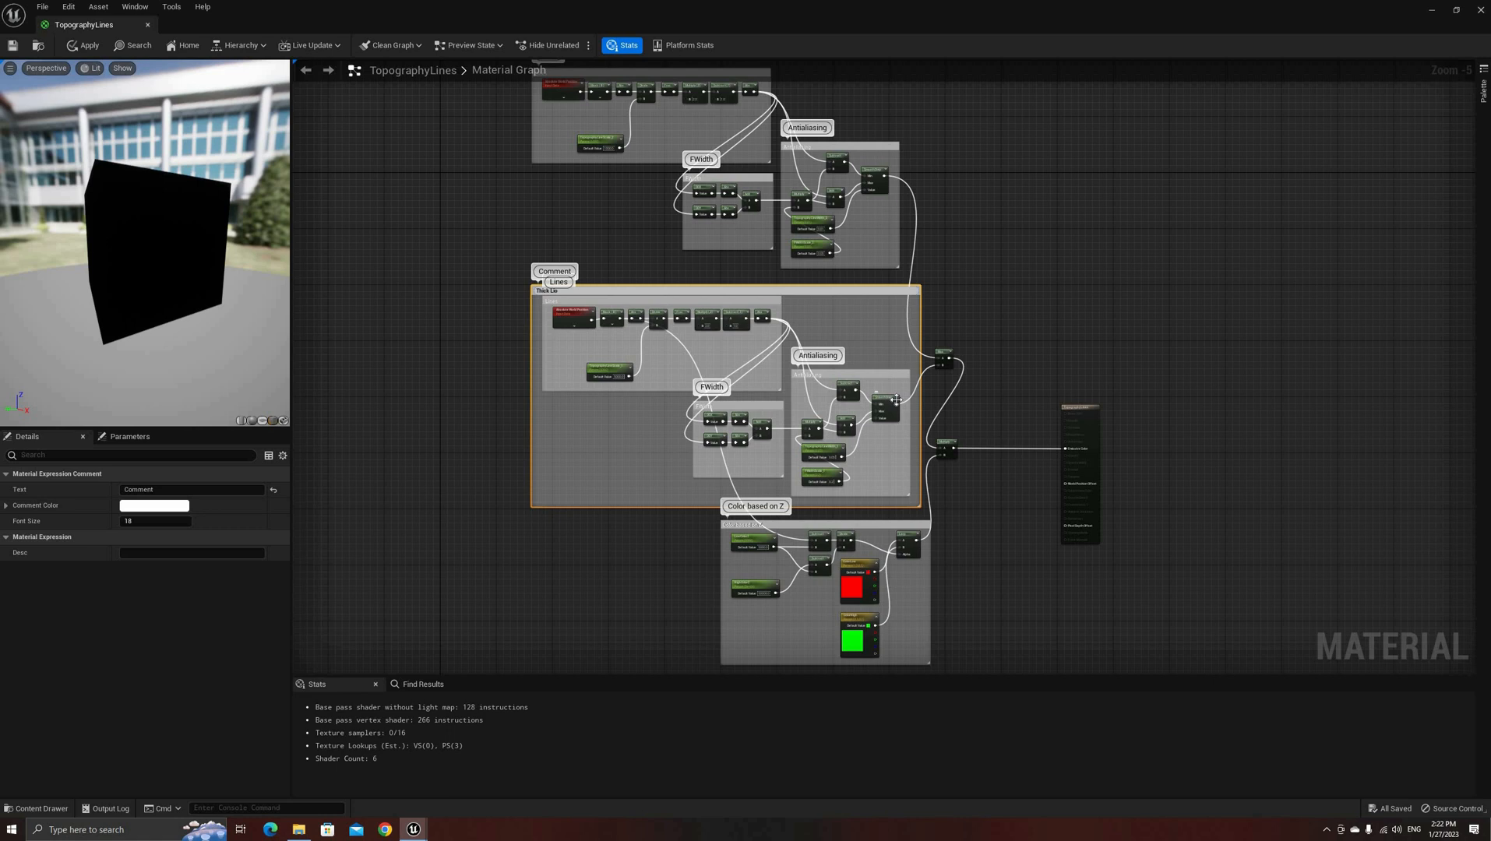
Title the copied group 'Thin Lines' and subtract world position from a Camera Position node.
{"action": "left_click", "coordinate": [506, 288]}
{"action": "type", "text": "sub"}
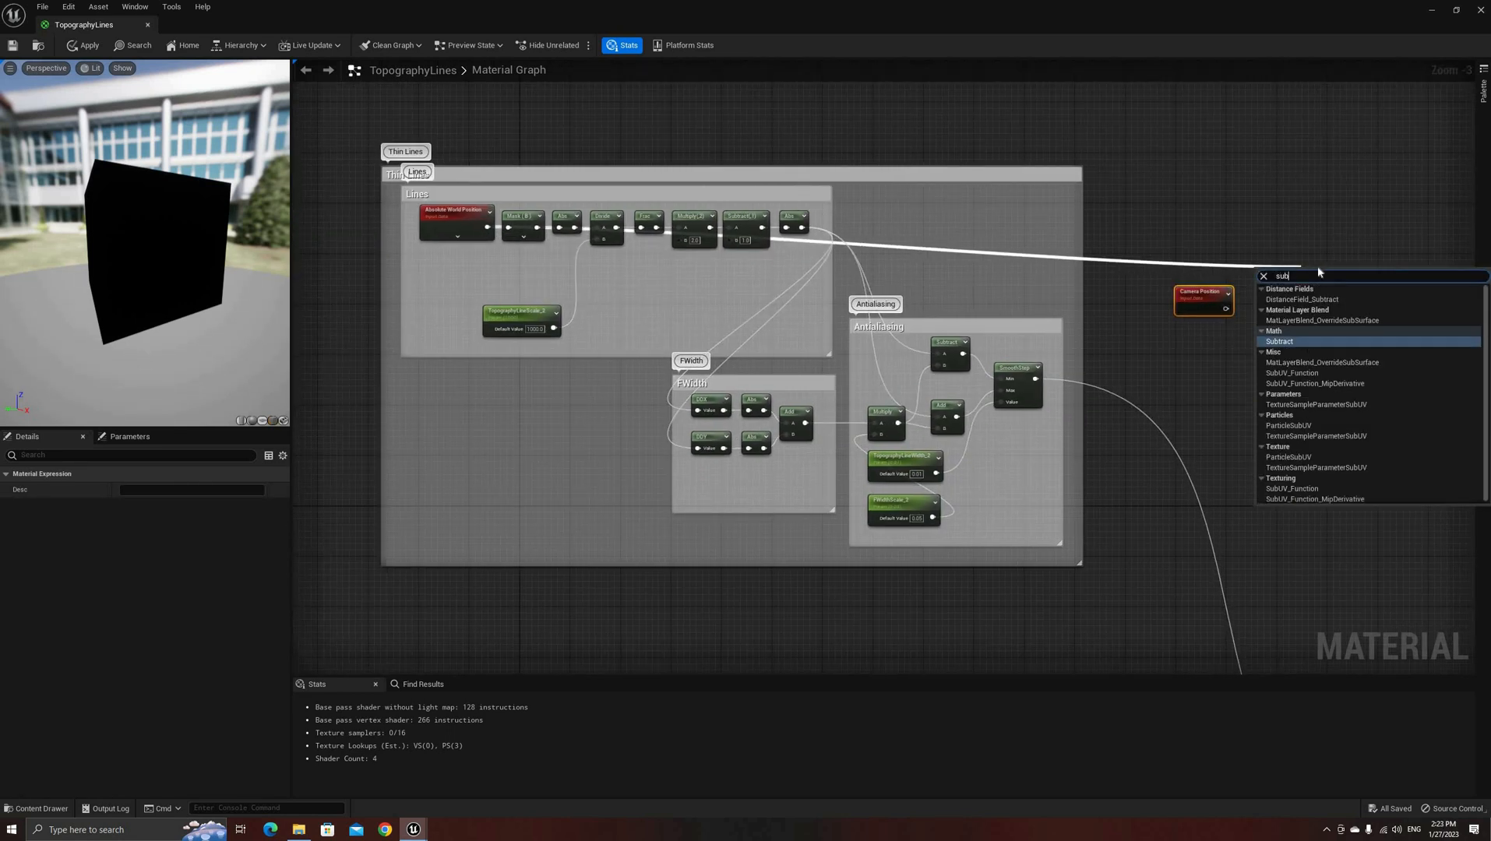
{"action": "left_click", "coordinate": [1279, 341]}
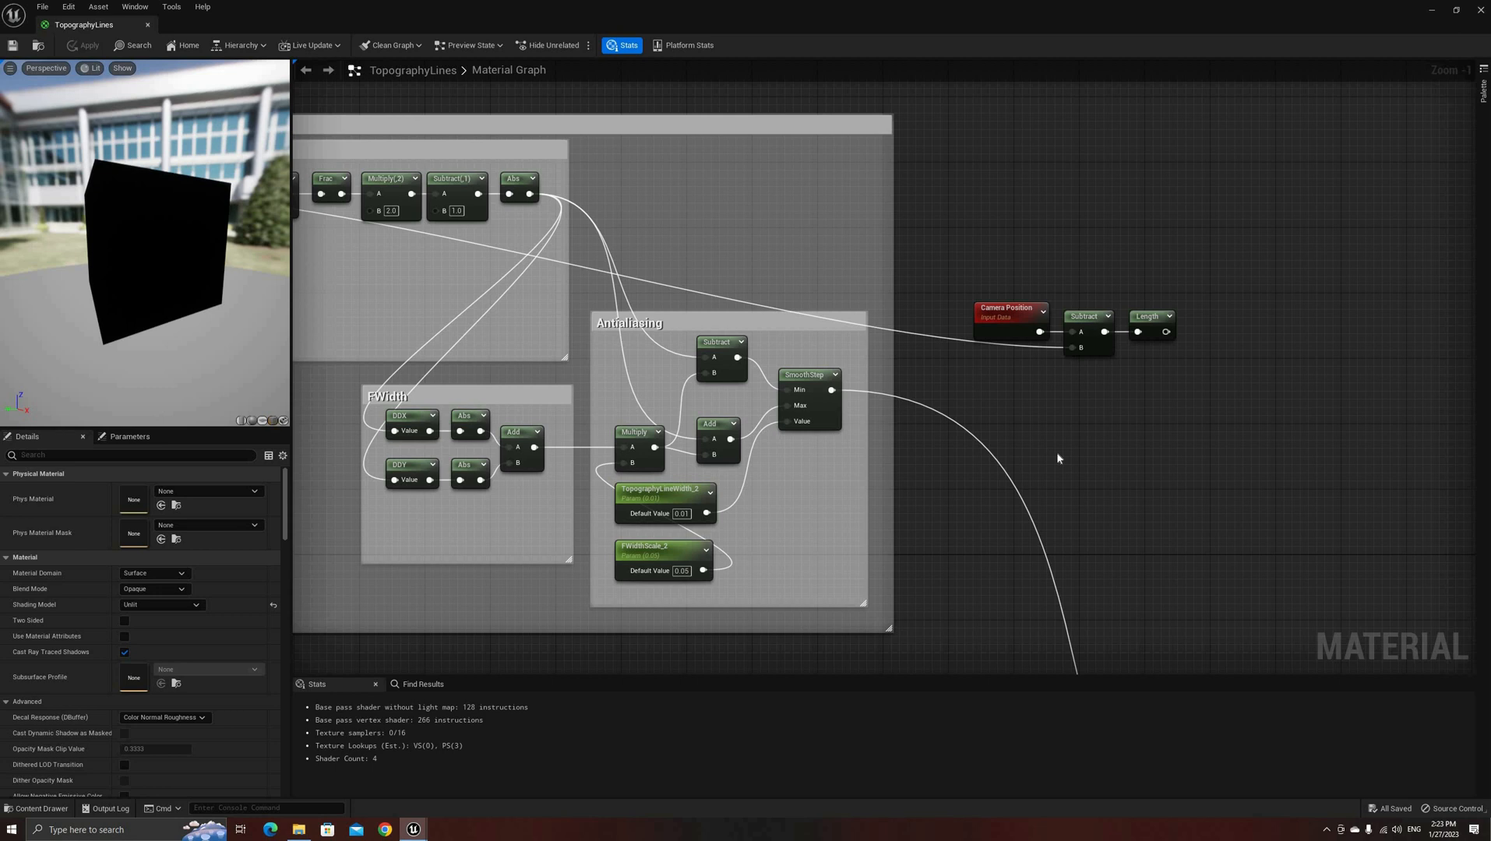
Divide camera distance by a MaxCameraDistance parameter (50000) and multiply the fade into Thin Lines.
{"action": "type", "text": "scala"}
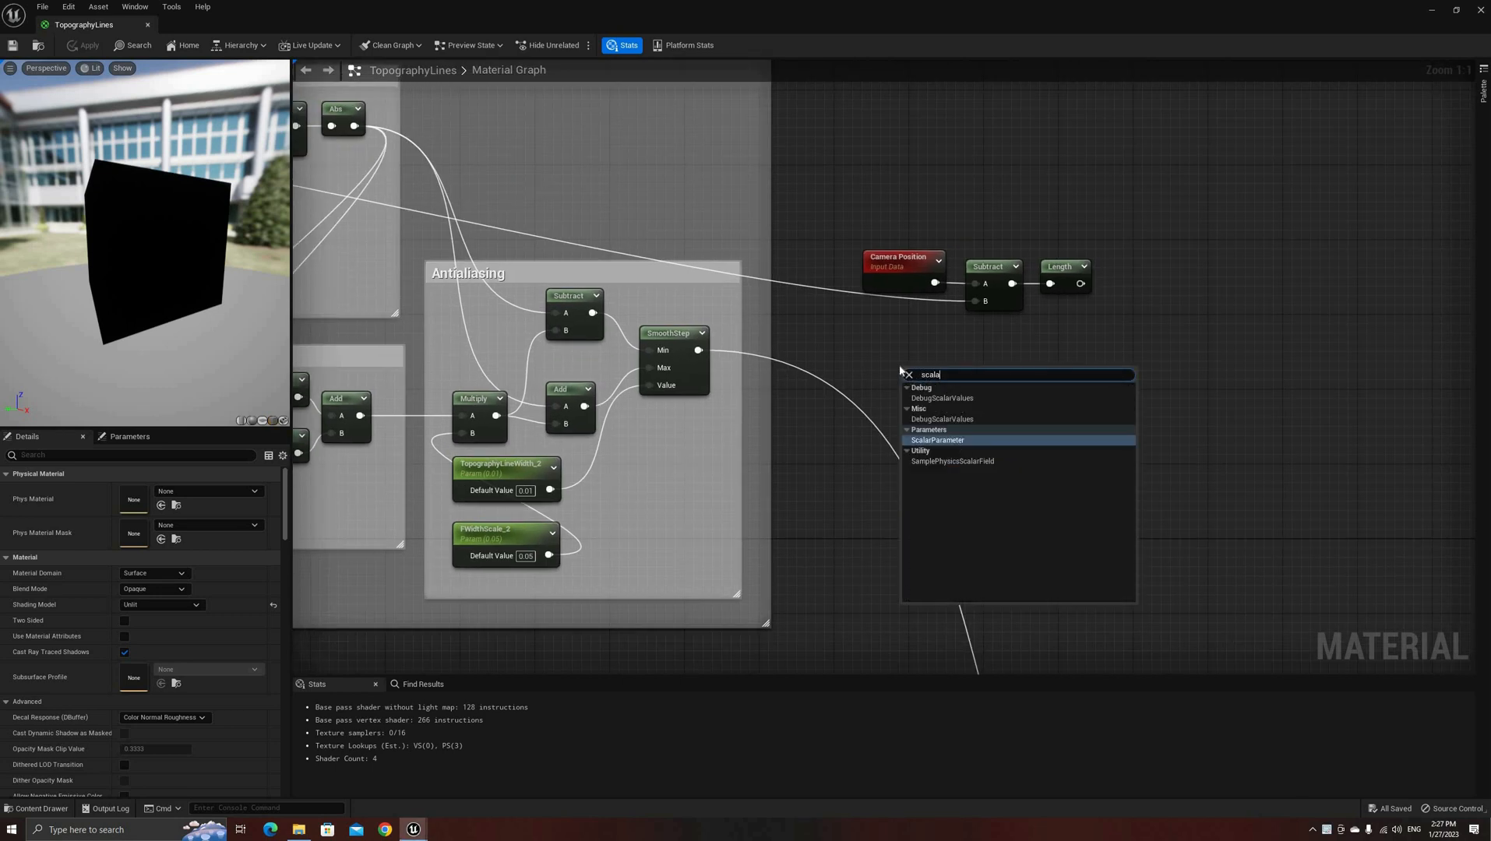
{"action": "left_click", "coordinate": [939, 441]}
{"action": "type", "text": "MaxCameraDistance"}
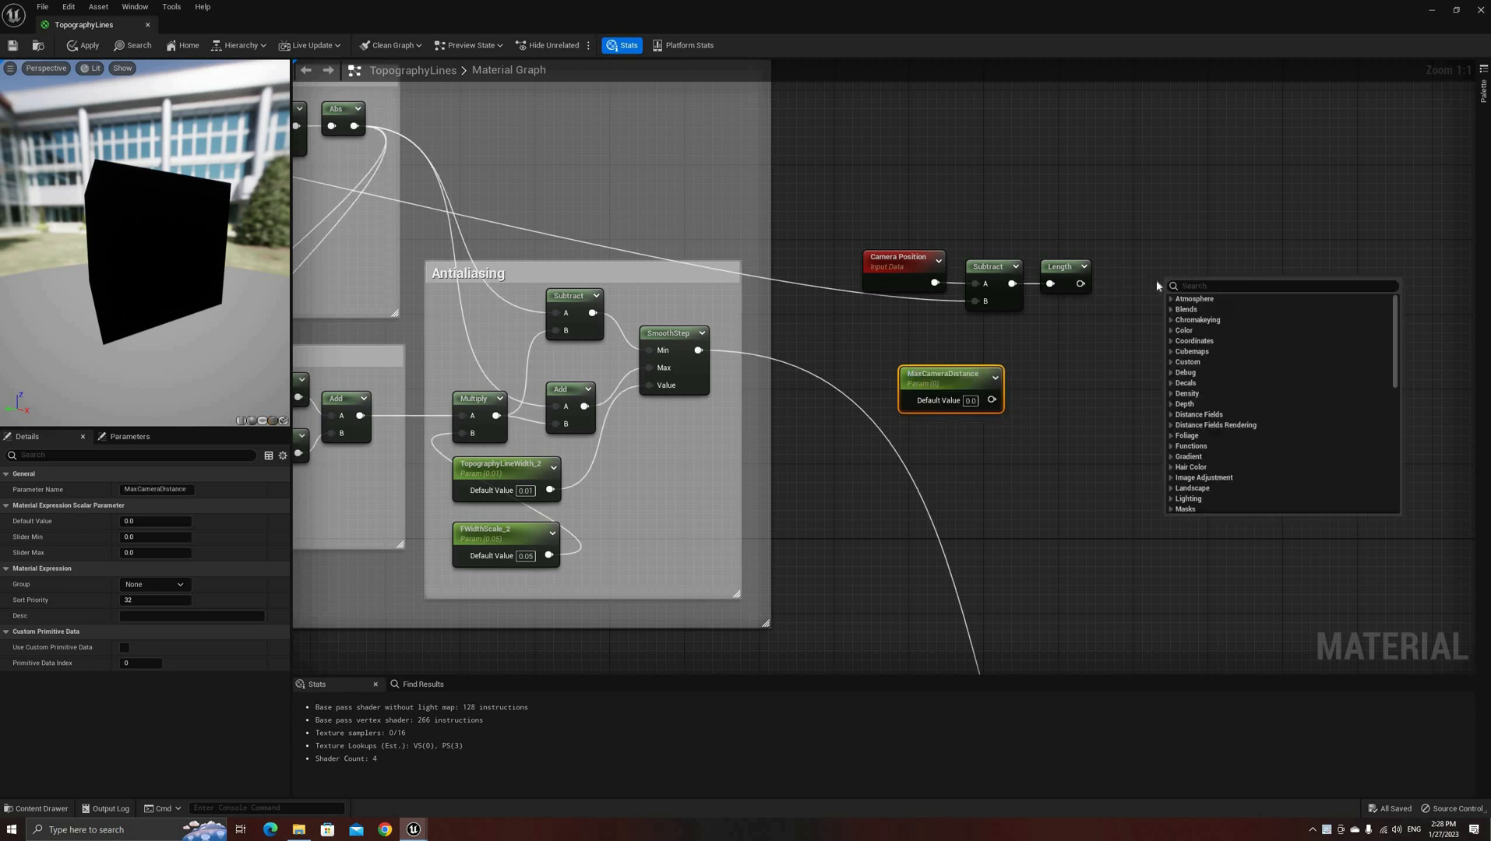
{"action": "type", "text": "div"}
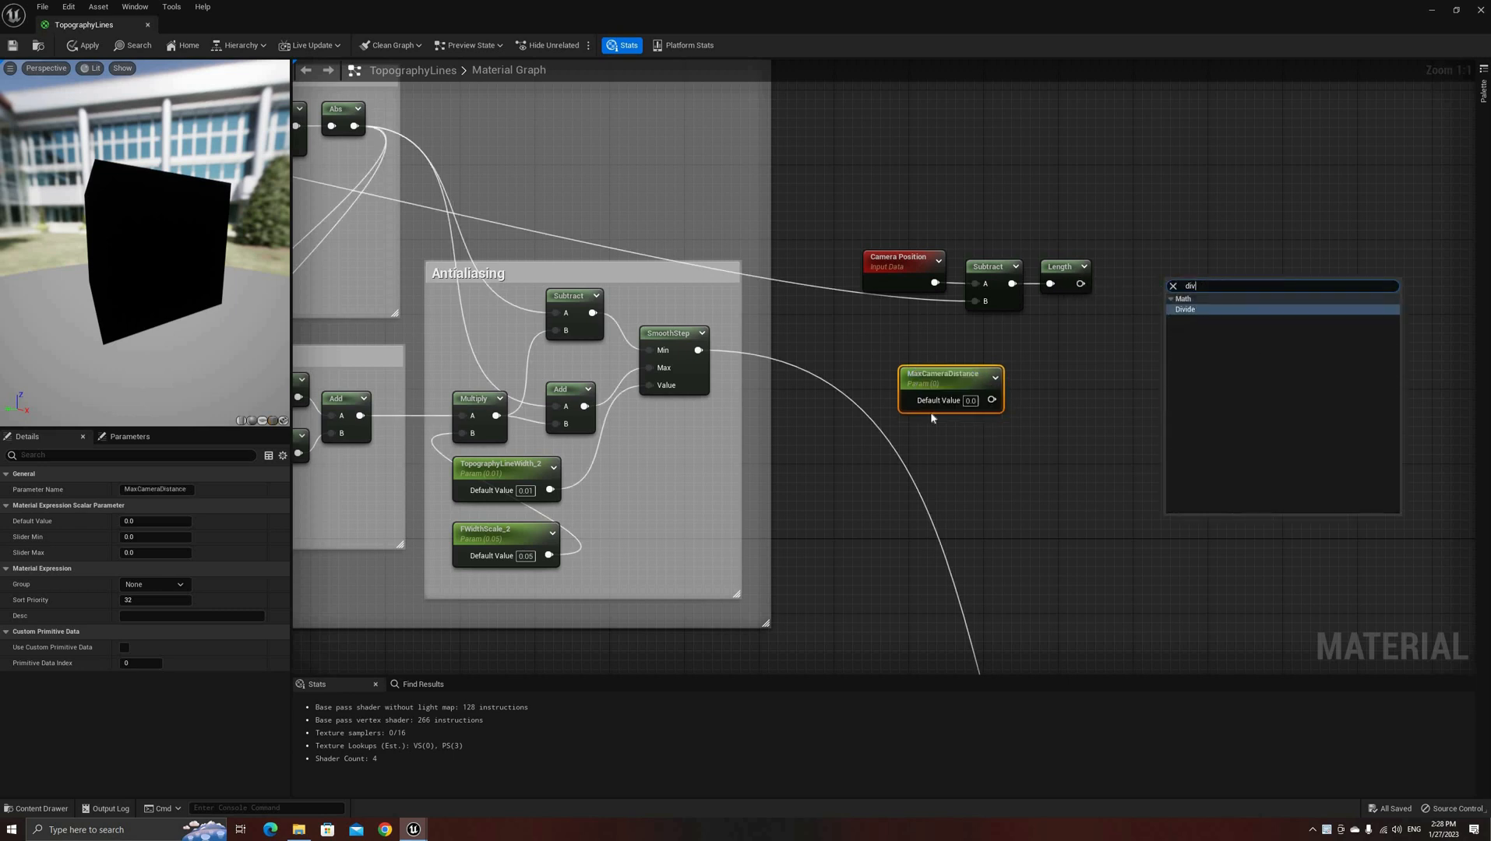
{"action": "left_click", "coordinate": [1184, 309]}
{"action": "type", "text": "mul"}
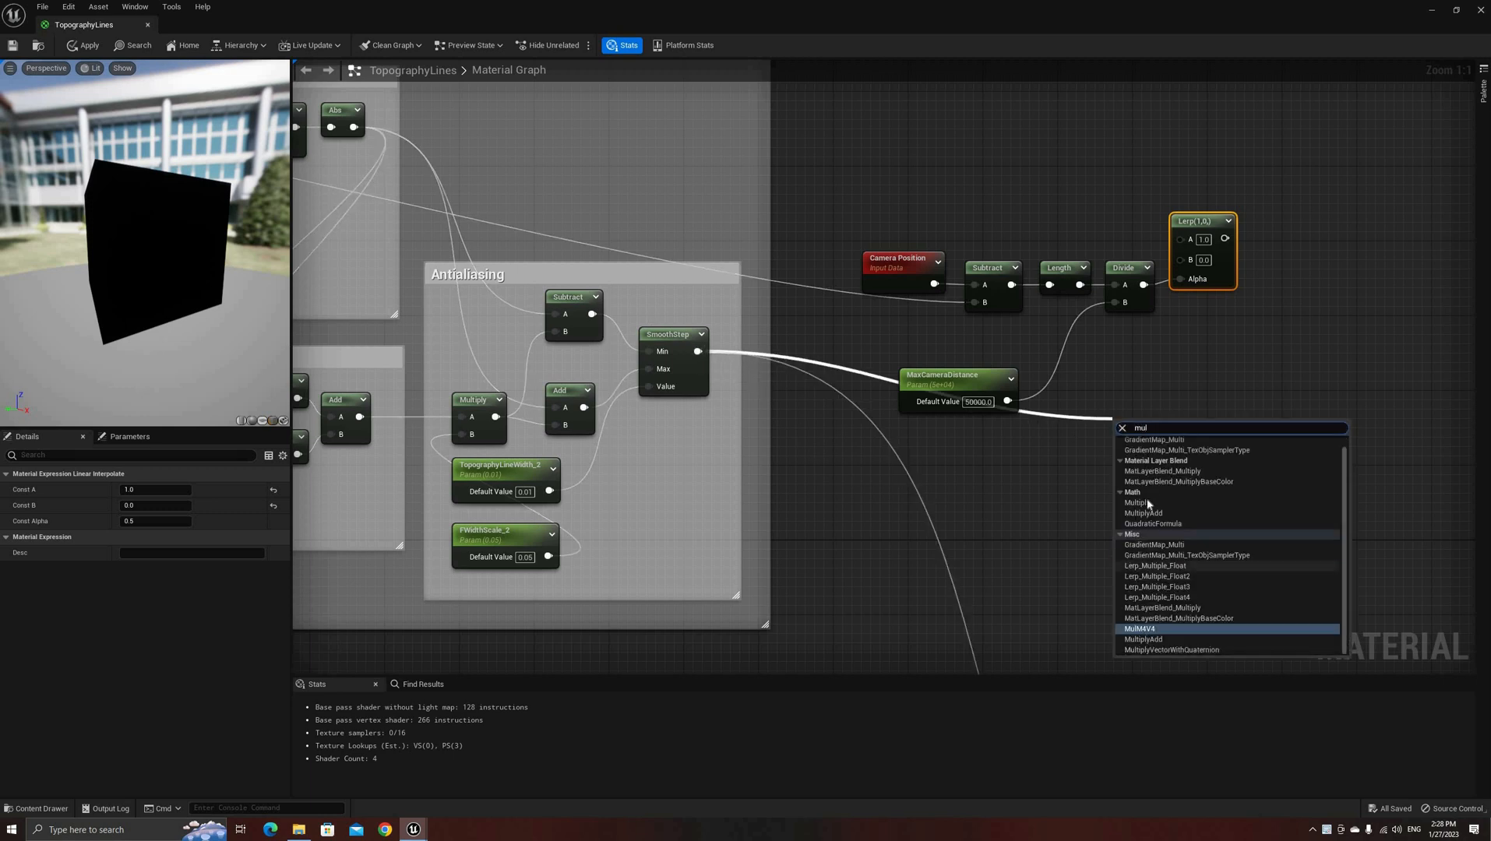
{"action": "left_click", "coordinate": [1138, 501]}
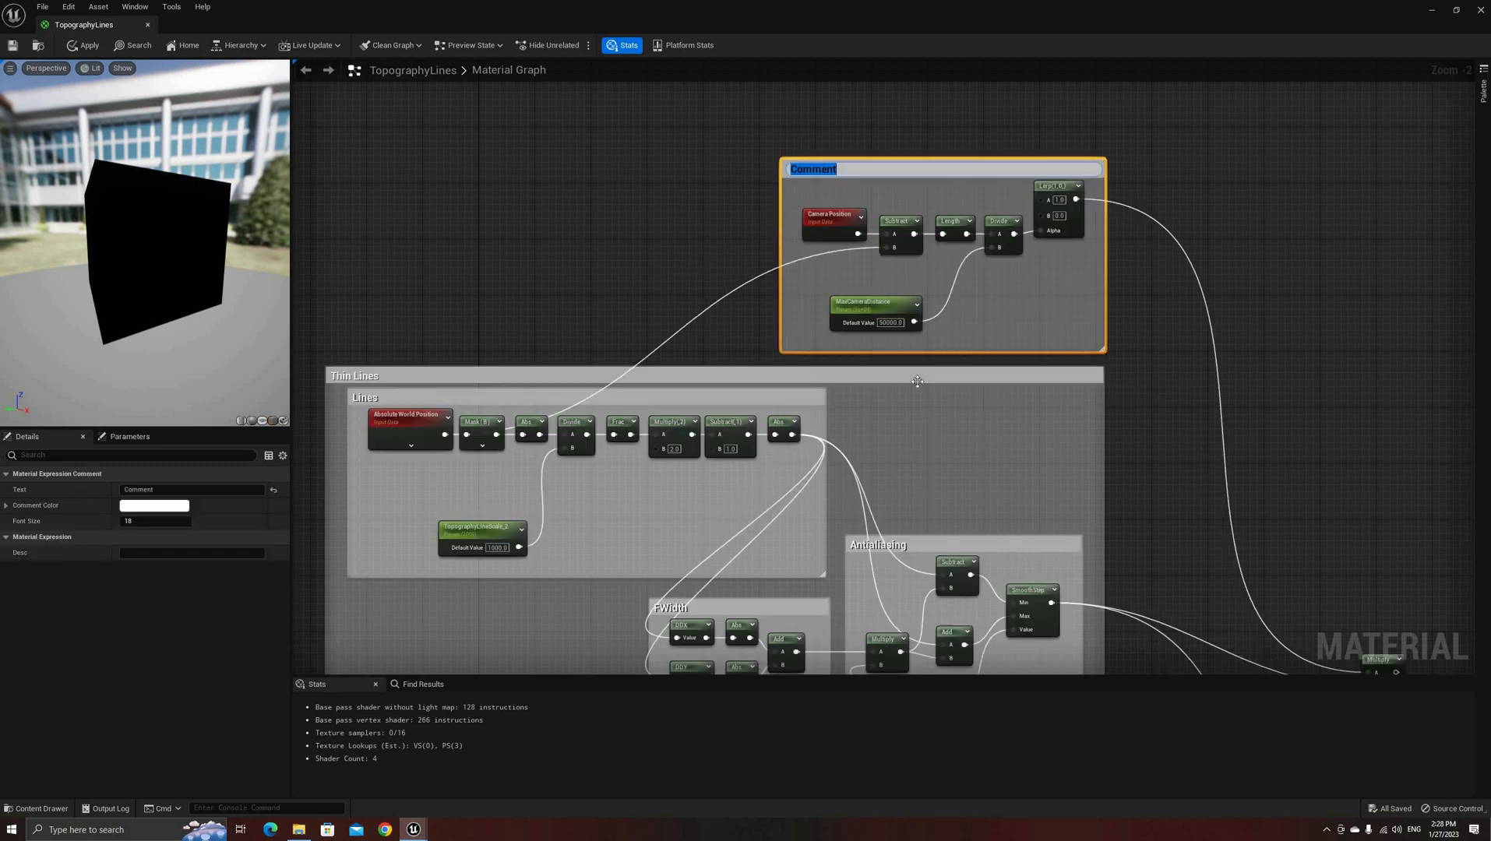
Group the distance-fade nodes in a 'Distance Fade' comment.
{"action": "type", "text": "Distance"}
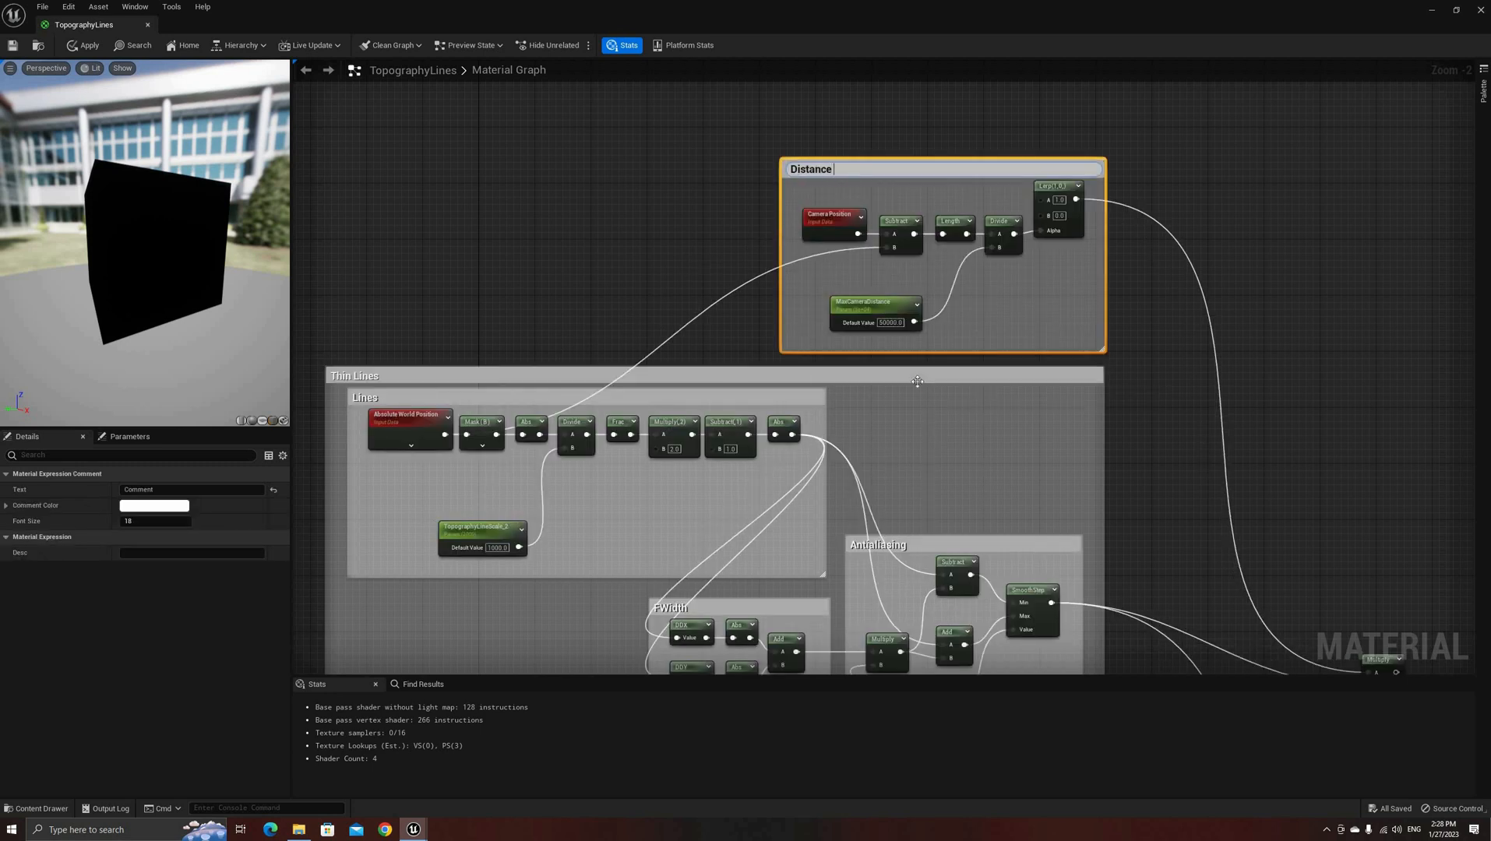
{"action": "type", "text": "Fad"}
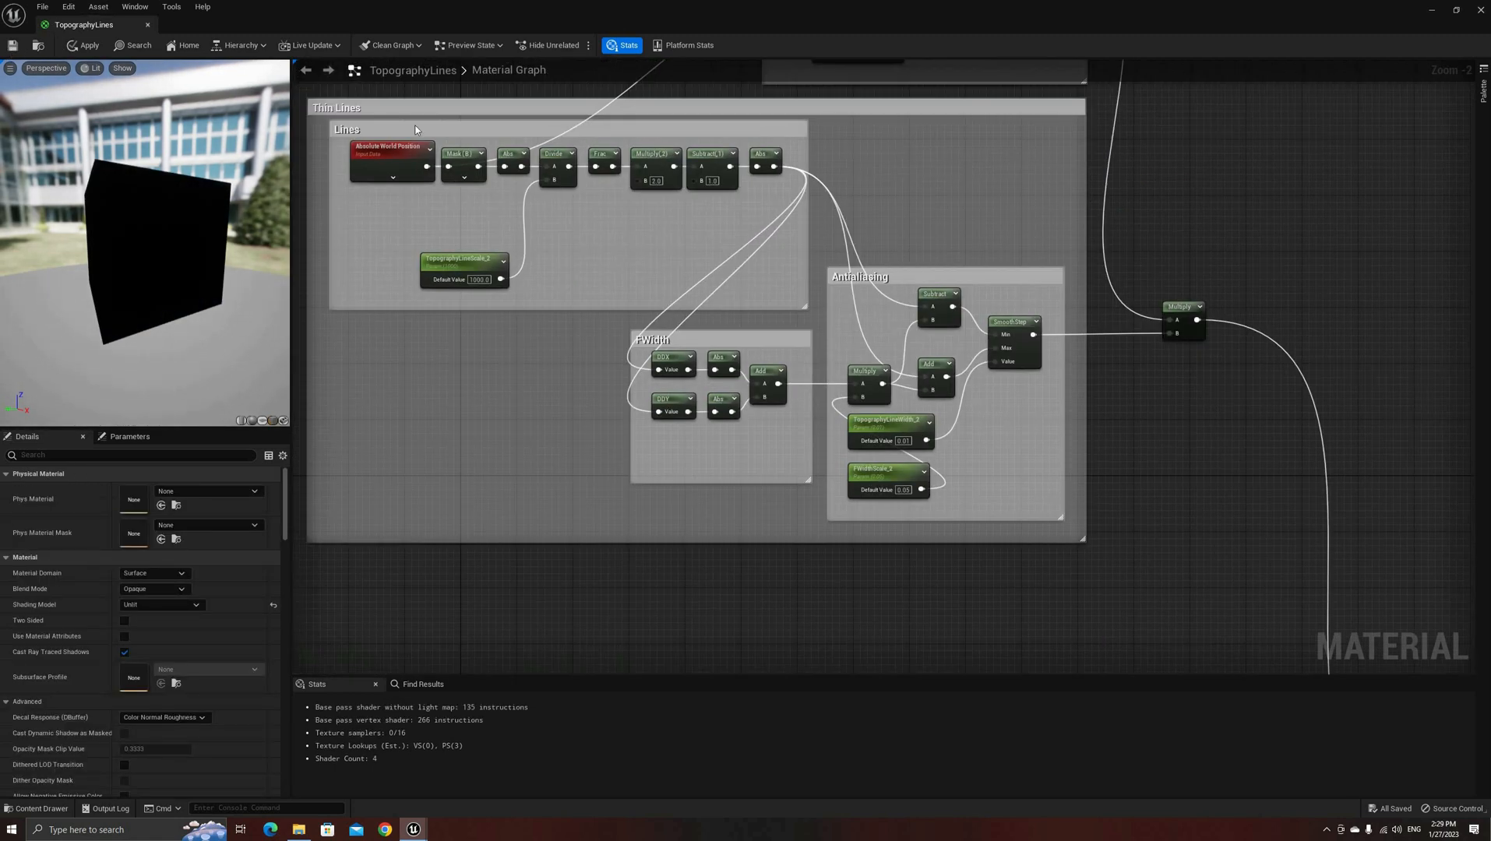
Rename the original group 'Thick Lines', apply the material and inspect the landscape in the level viewport.
{"action": "left_click", "coordinate": [84, 45]}
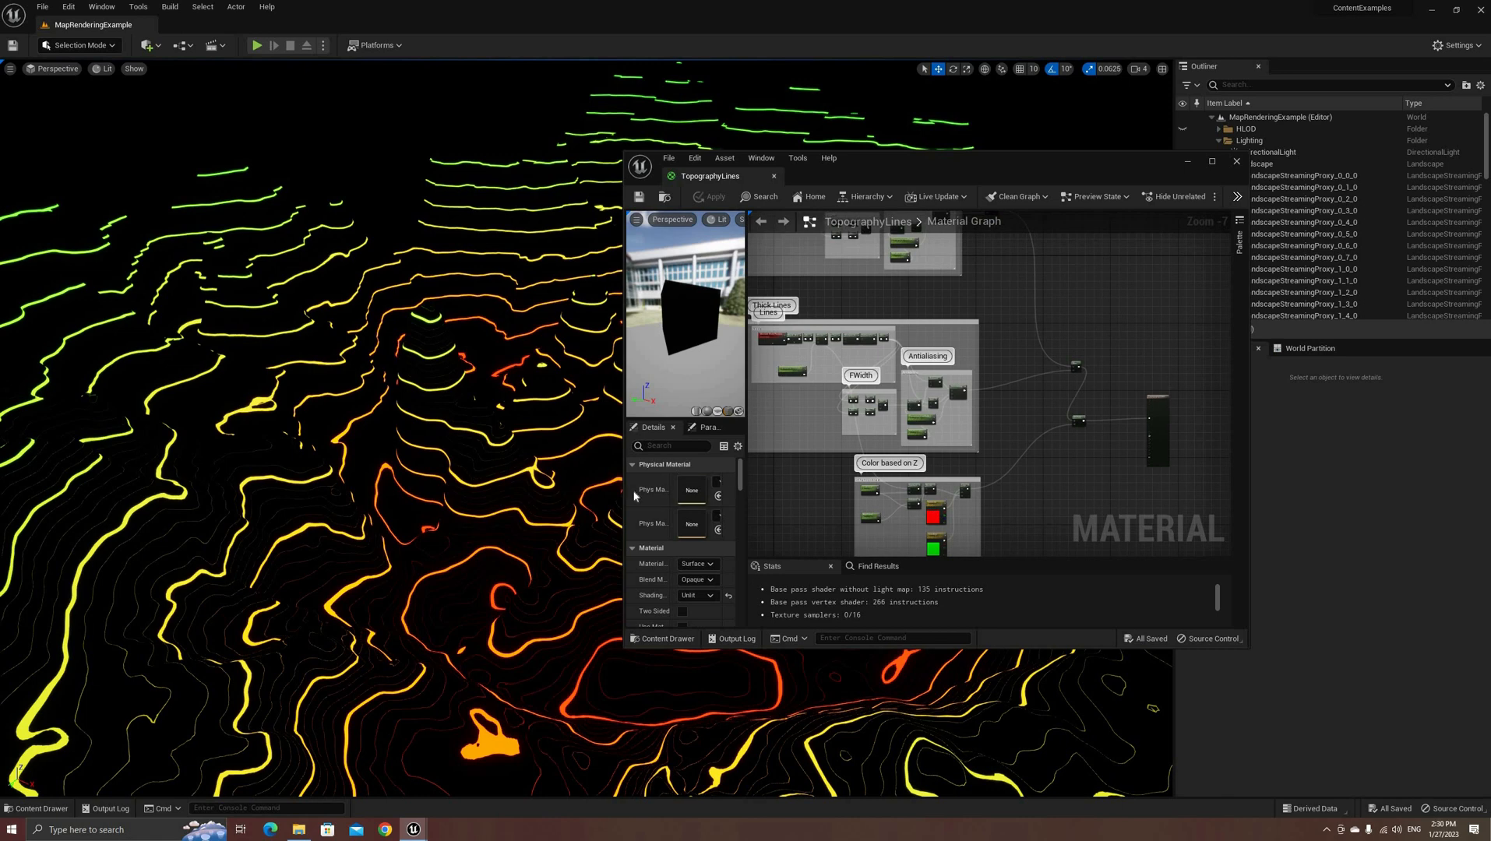
{"action": "mouse_move", "coordinate": [1188, 165]}
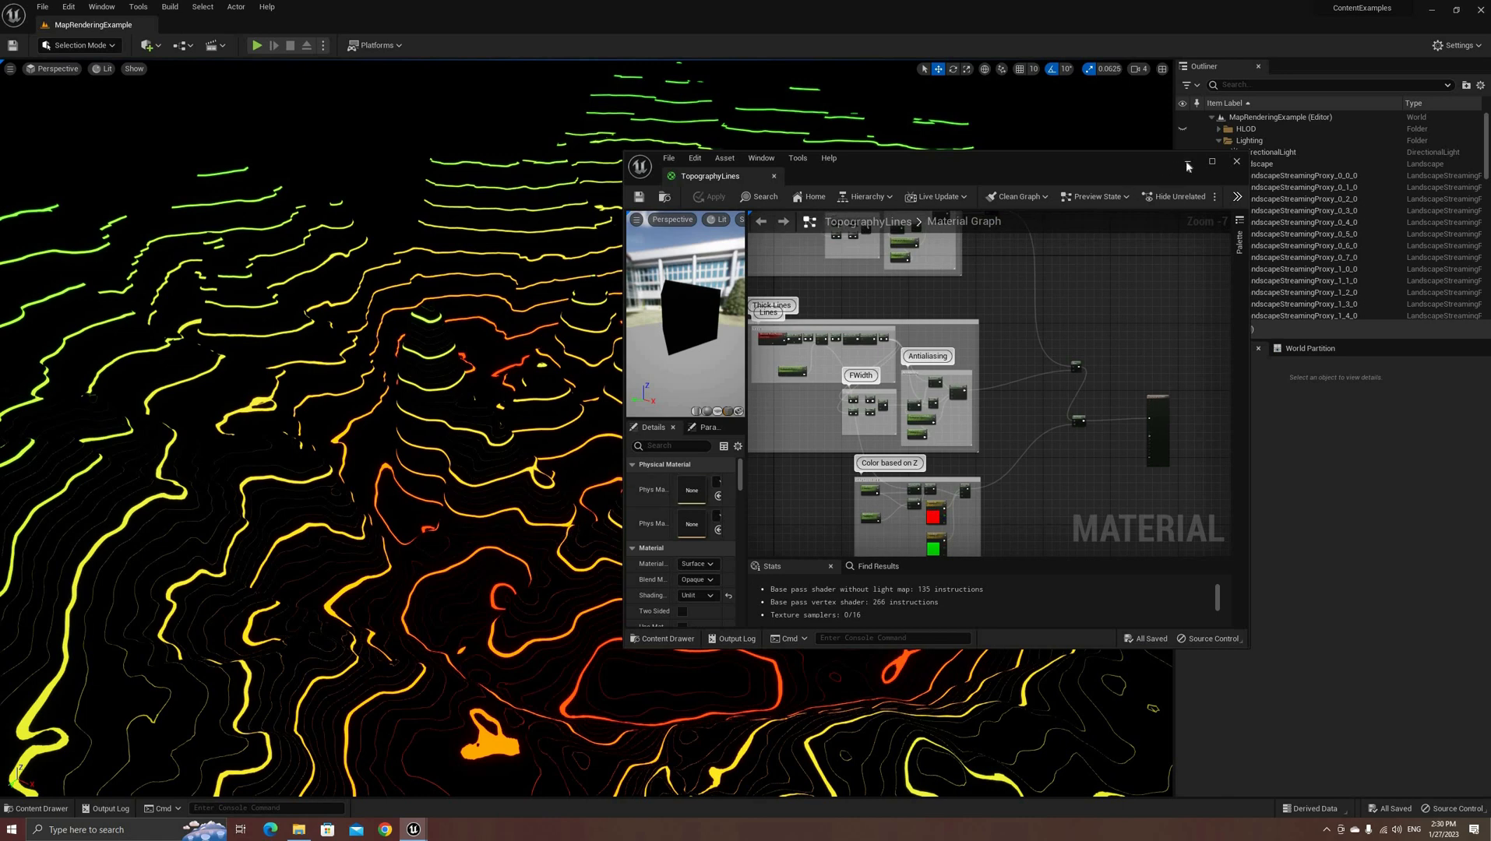
{"action": "left_click", "coordinate": [1235, 162]}
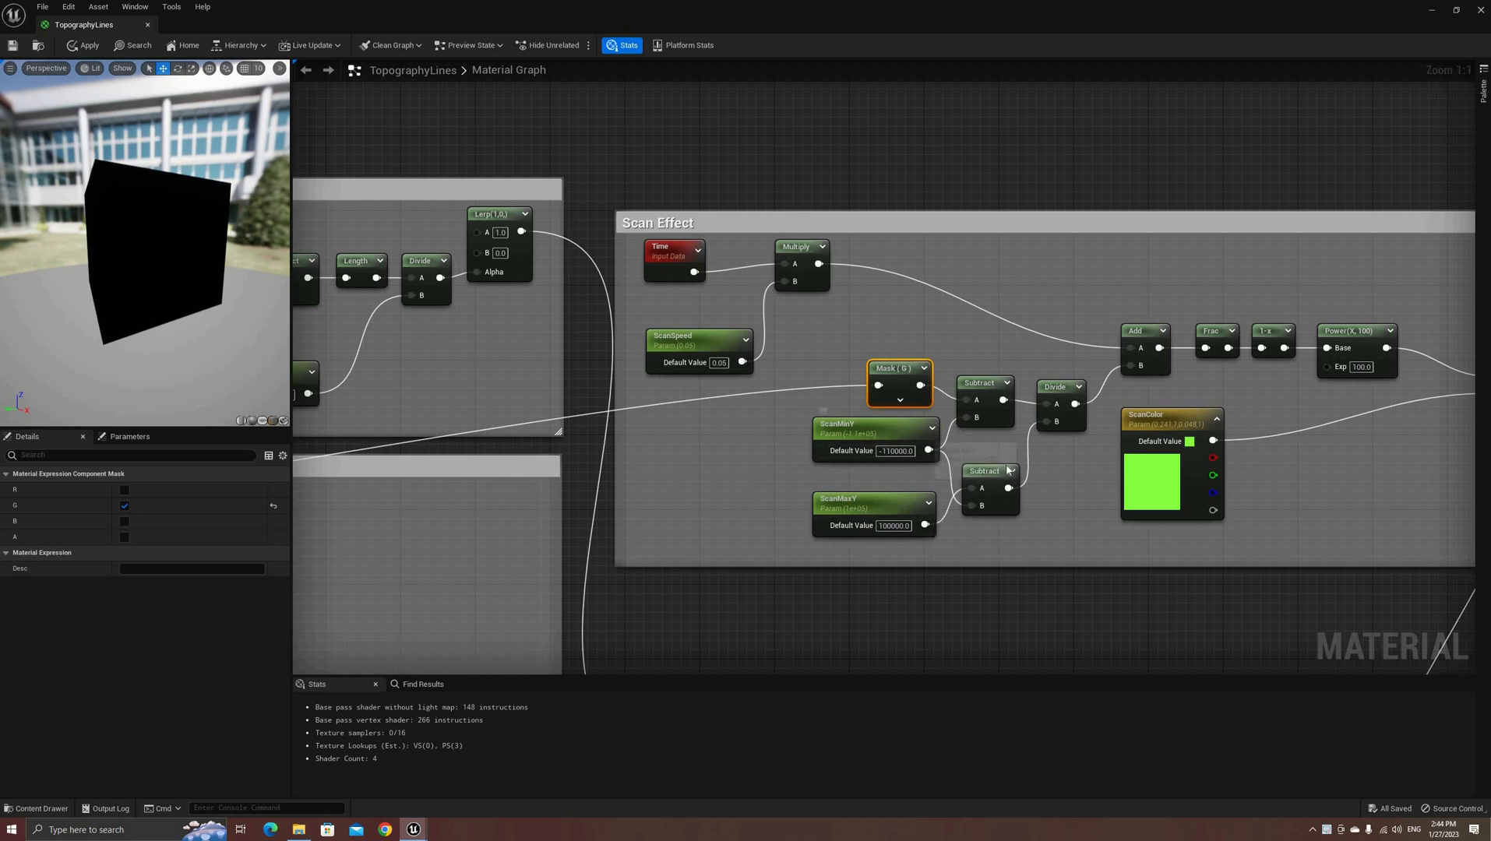
Multiply the Scan Effect Power output by a green ScanColor and apply the material.
{"action": "left_click", "coordinate": [988, 469]}
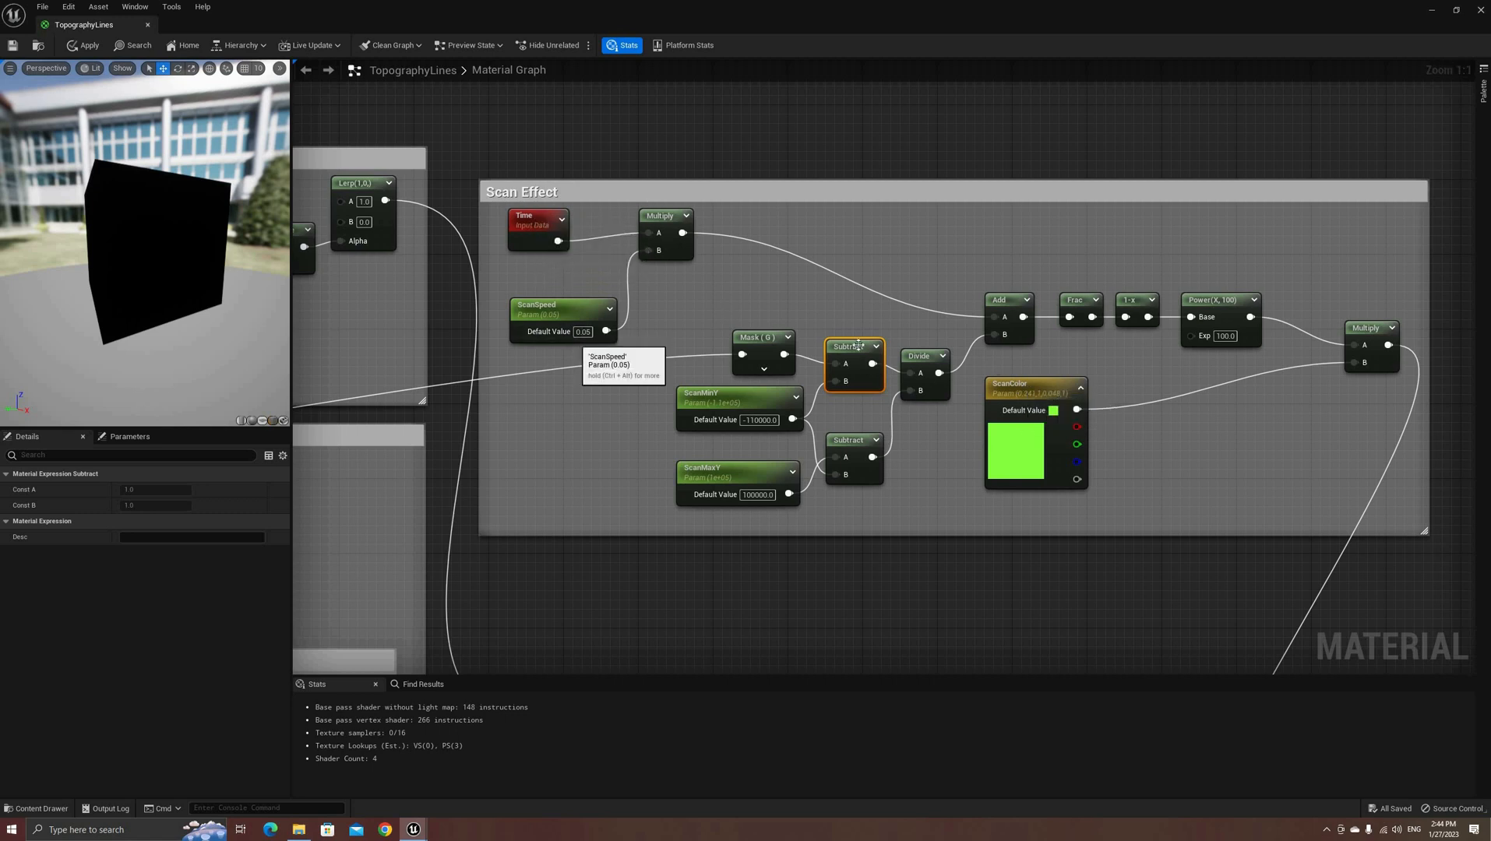
{"action": "mouse_move", "coordinate": [975, 589]}
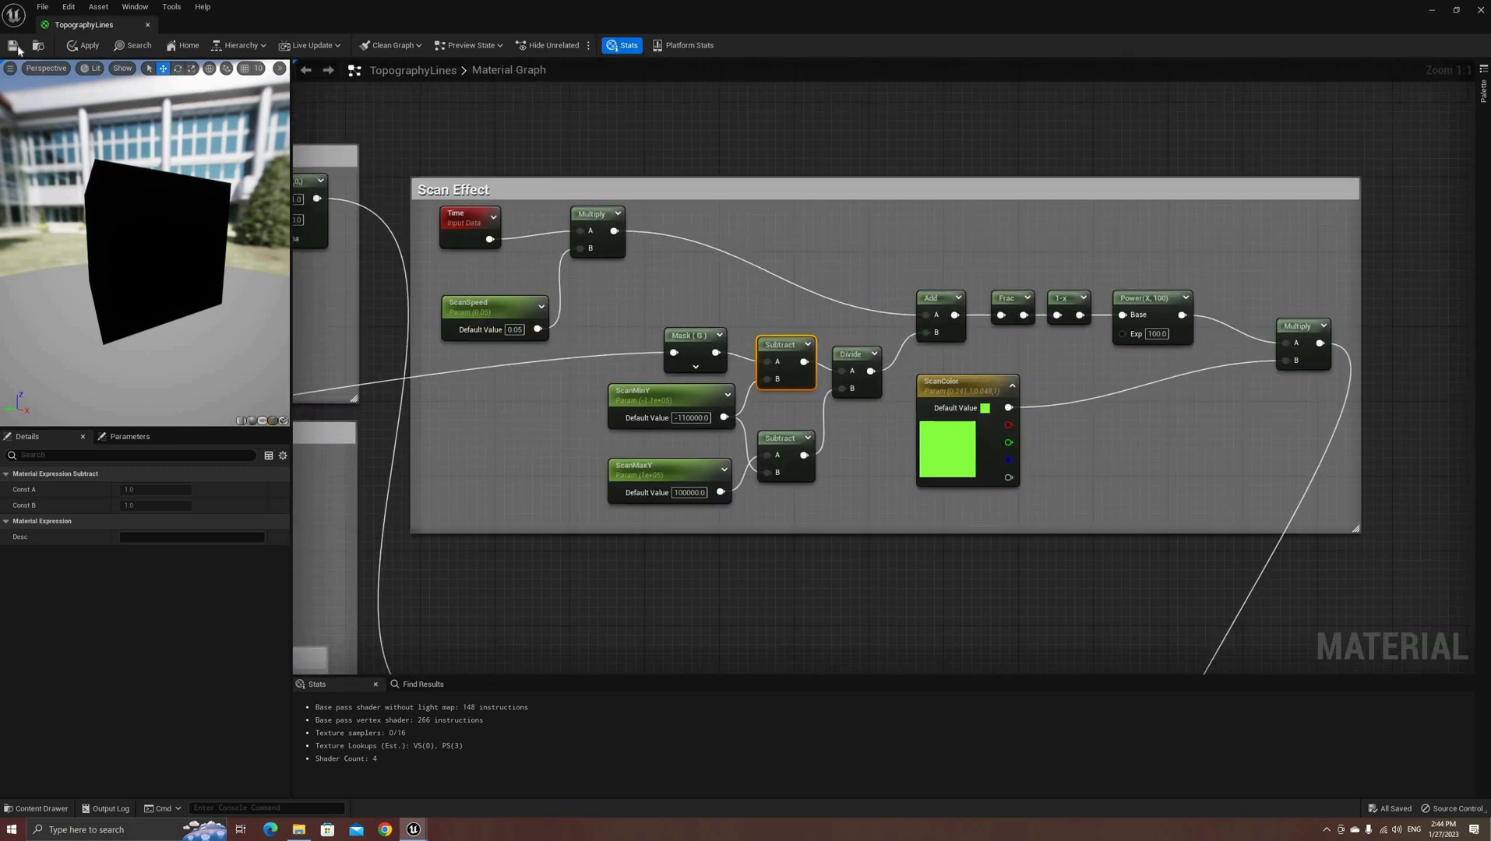
{"action": "left_click", "coordinate": [83, 45]}
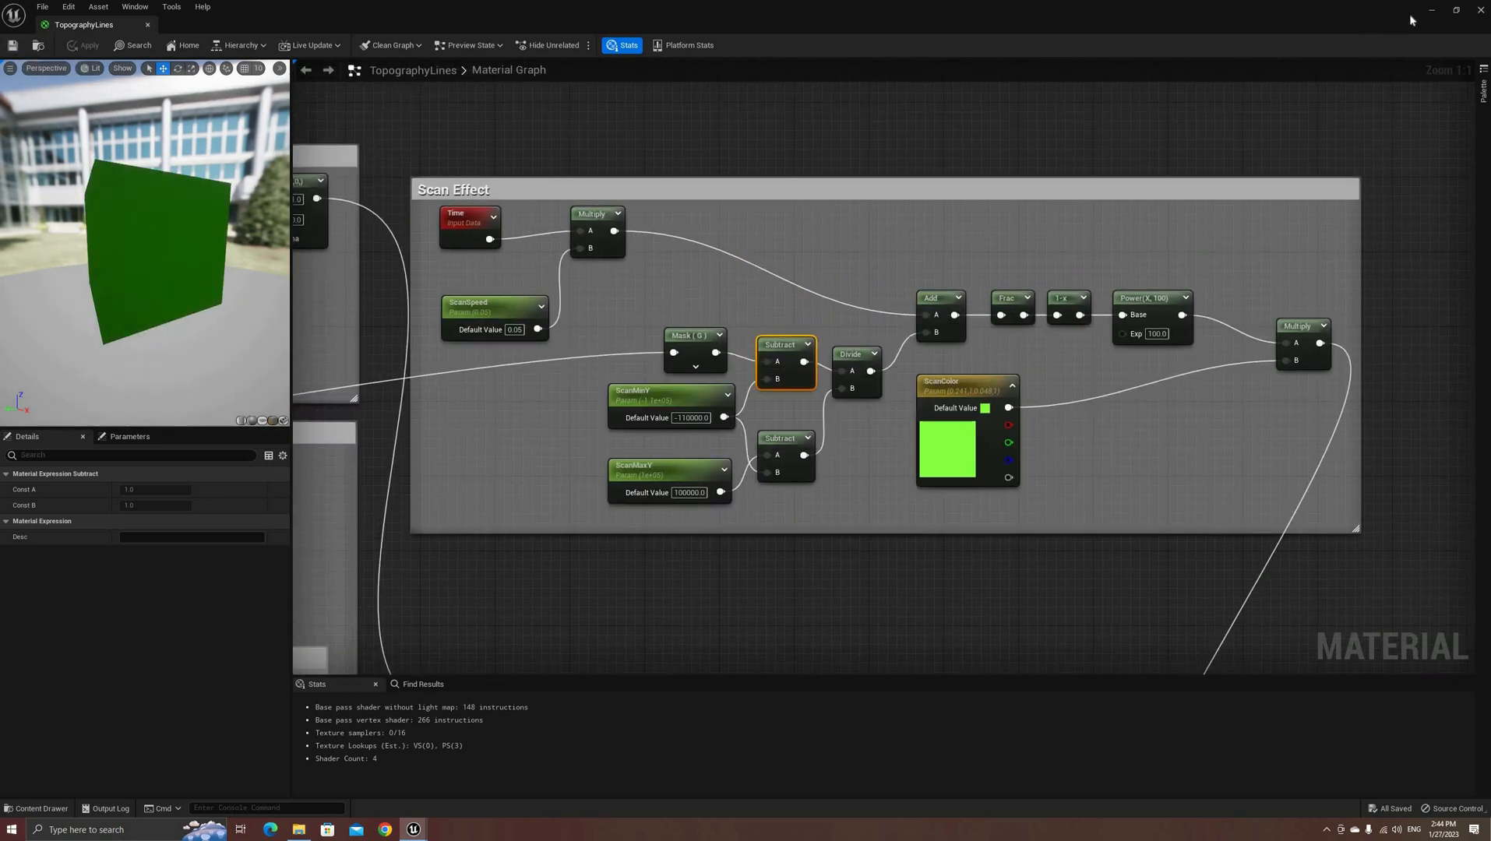